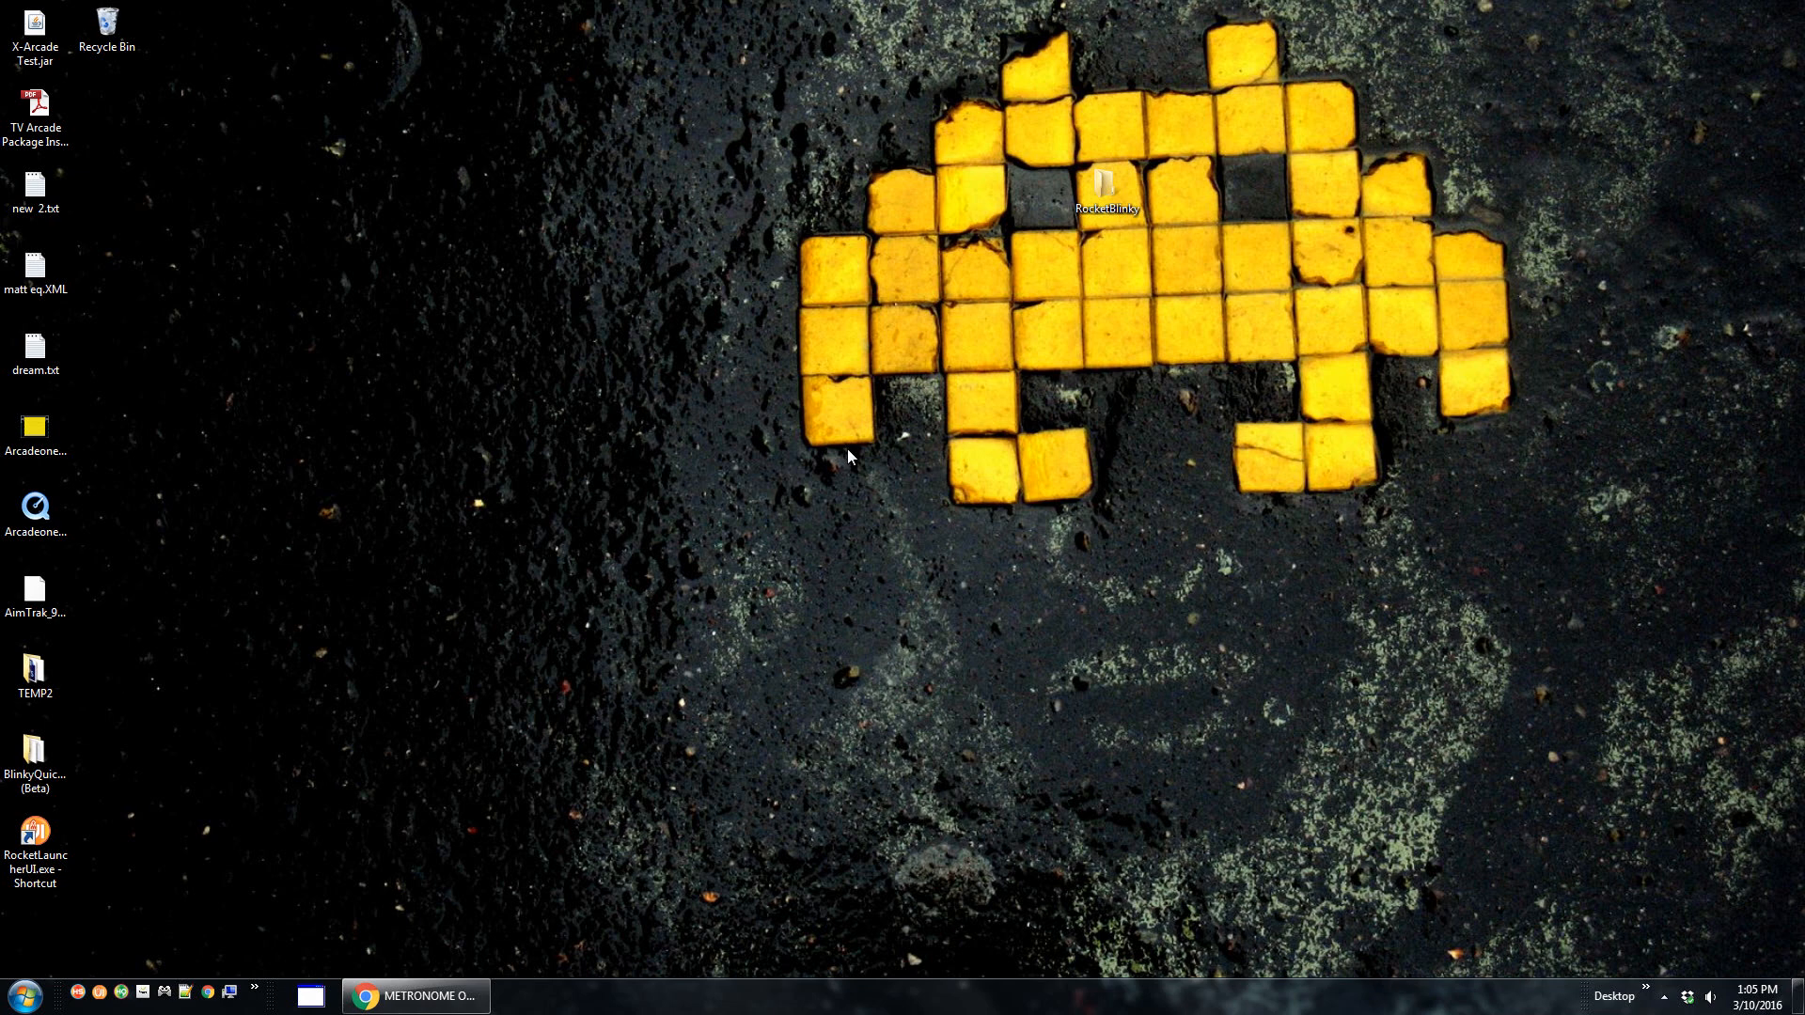
pyautogui.moveTo(833, 477)
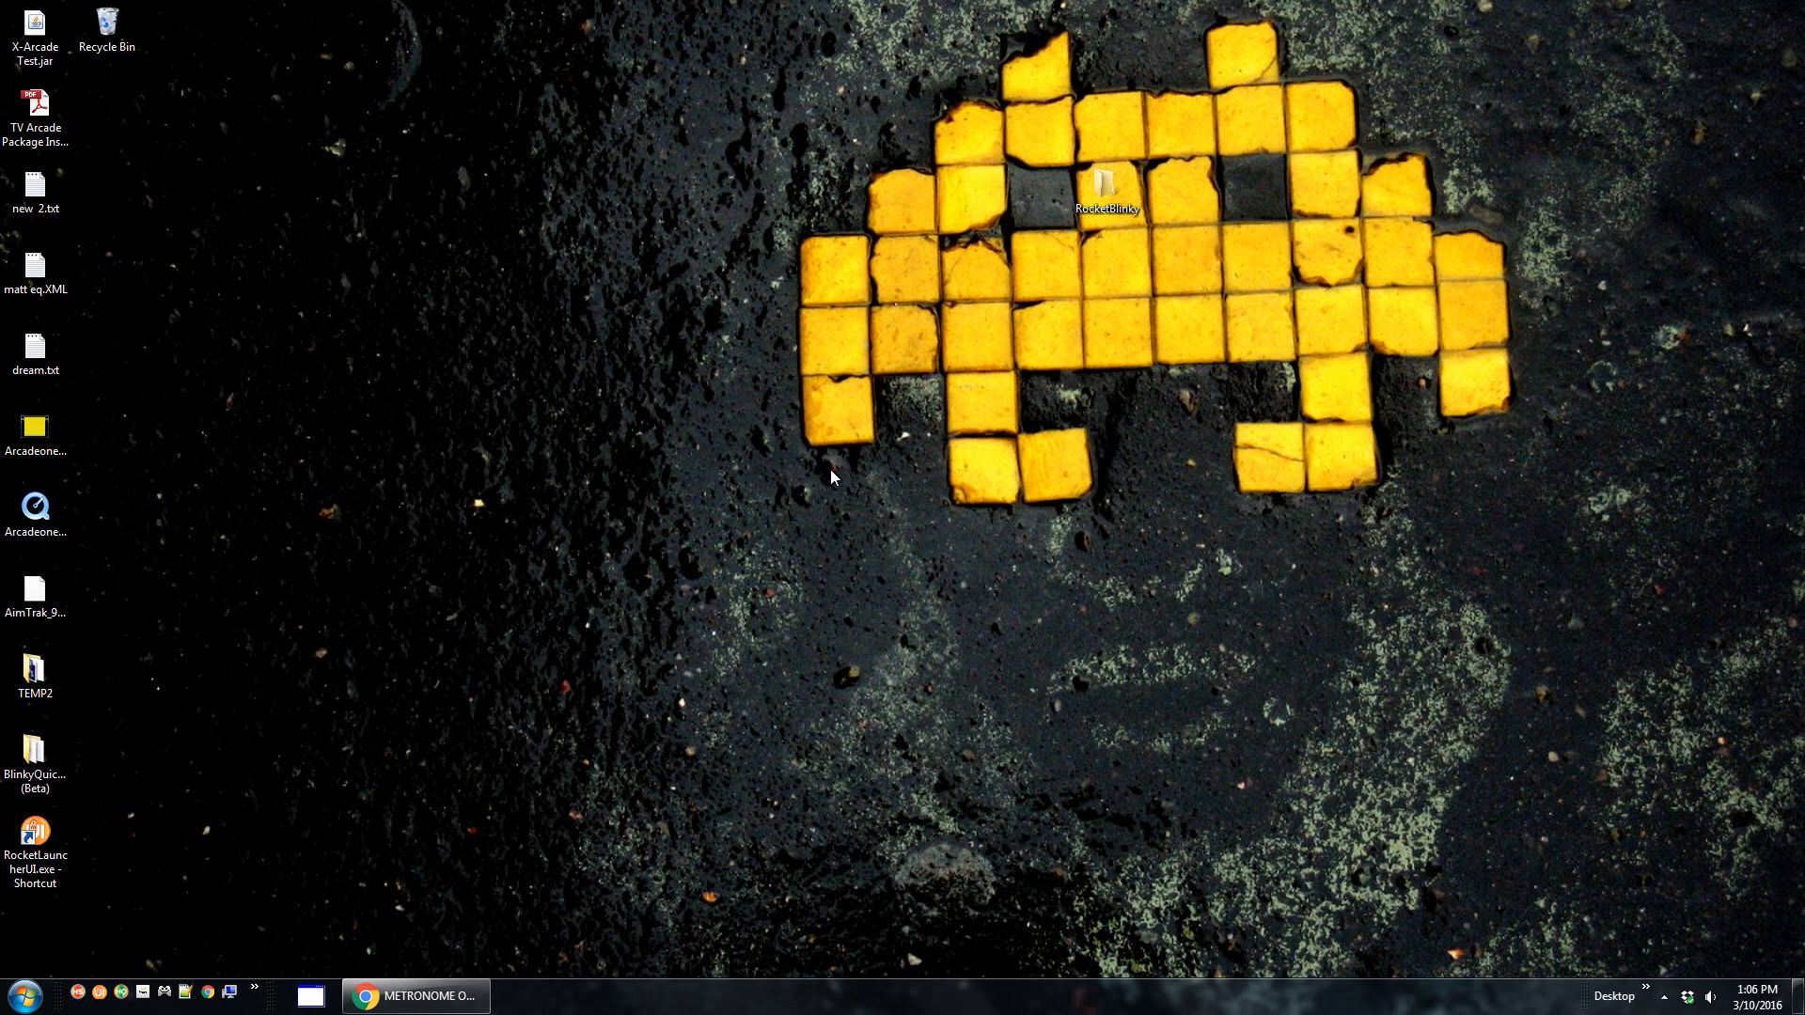
# Launch HyperSpin full screen from its desktop shortcut.
pyautogui.click(34, 846)
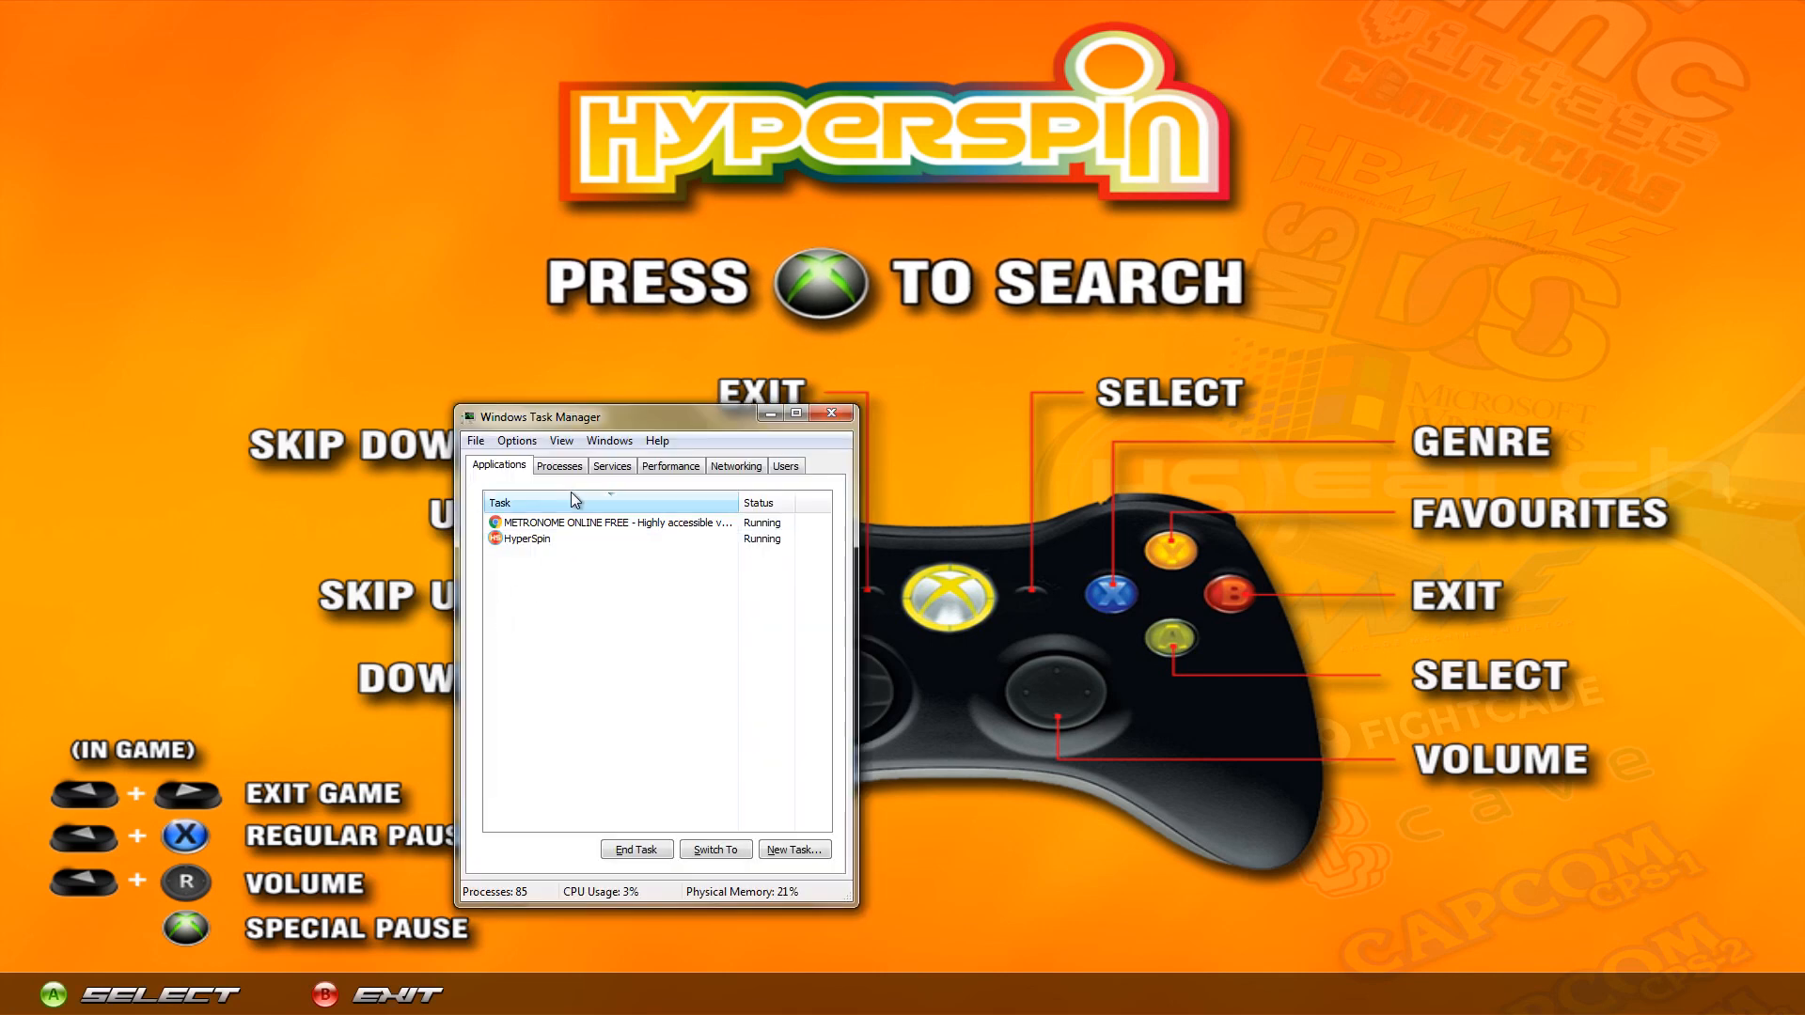
# End the HyperSpin.exe process from the Processes list and confirm.
pyautogui.click(558, 465)
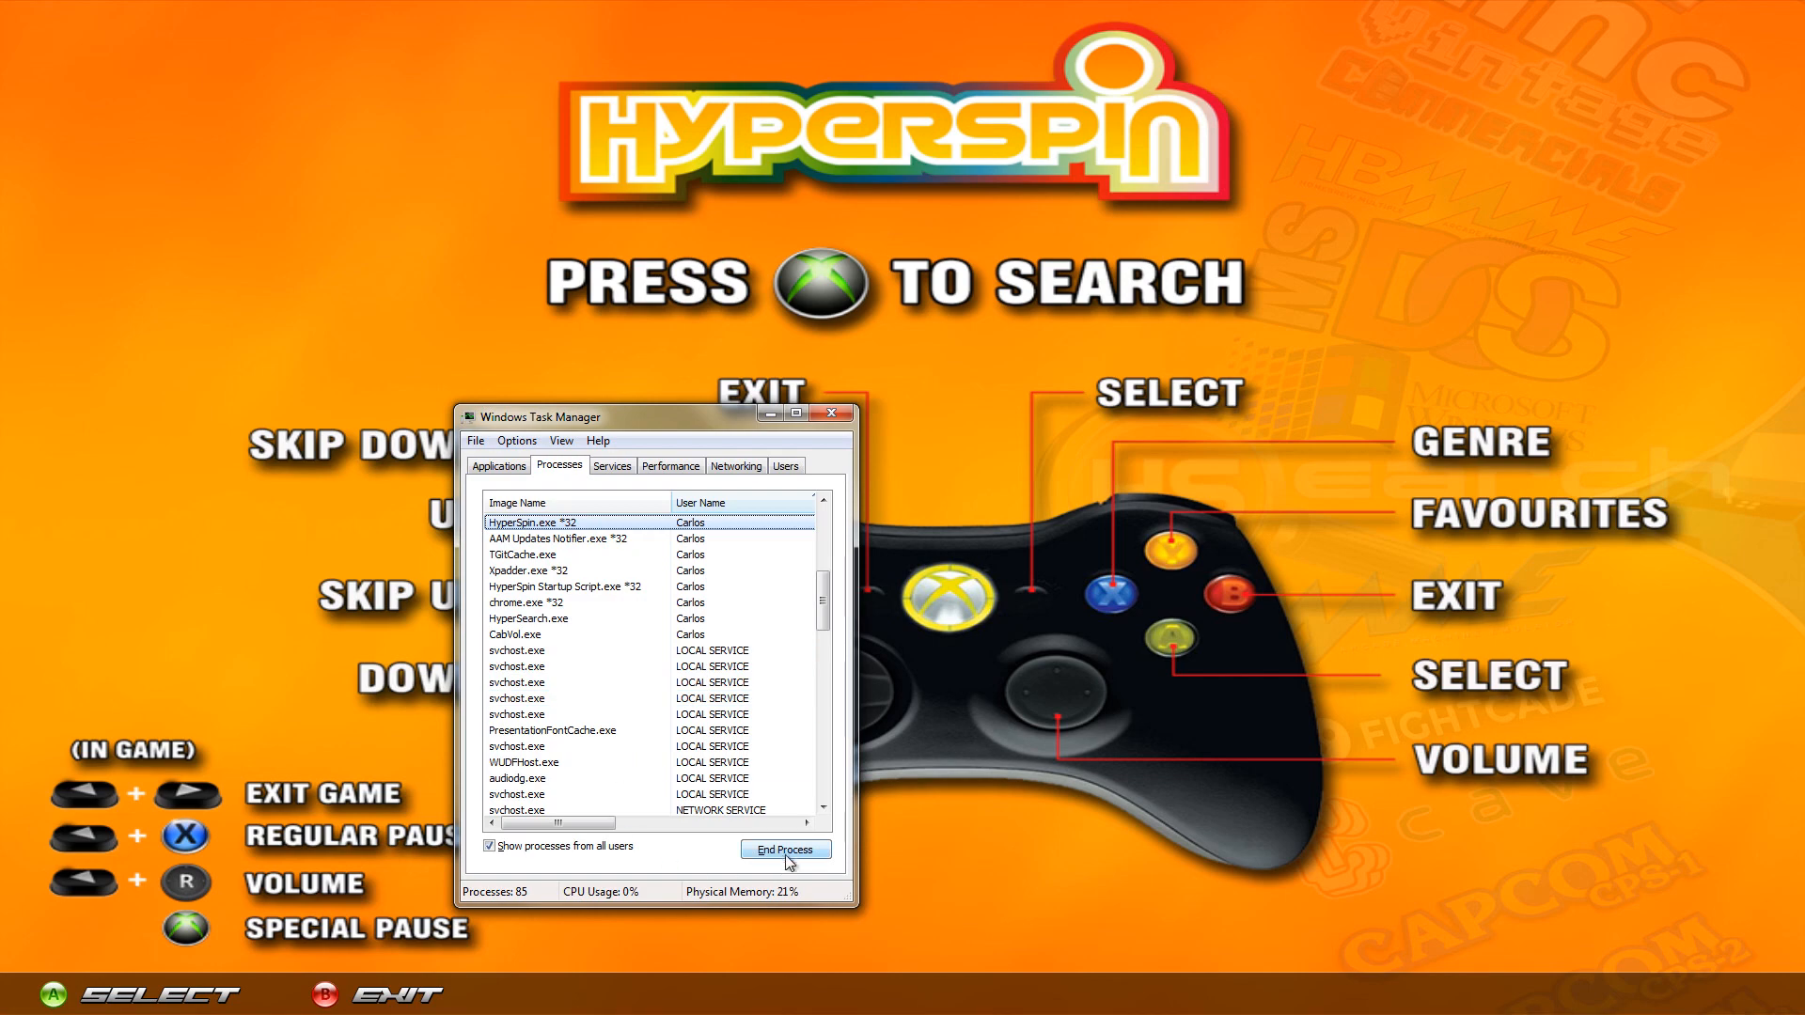
pyautogui.click(784, 850)
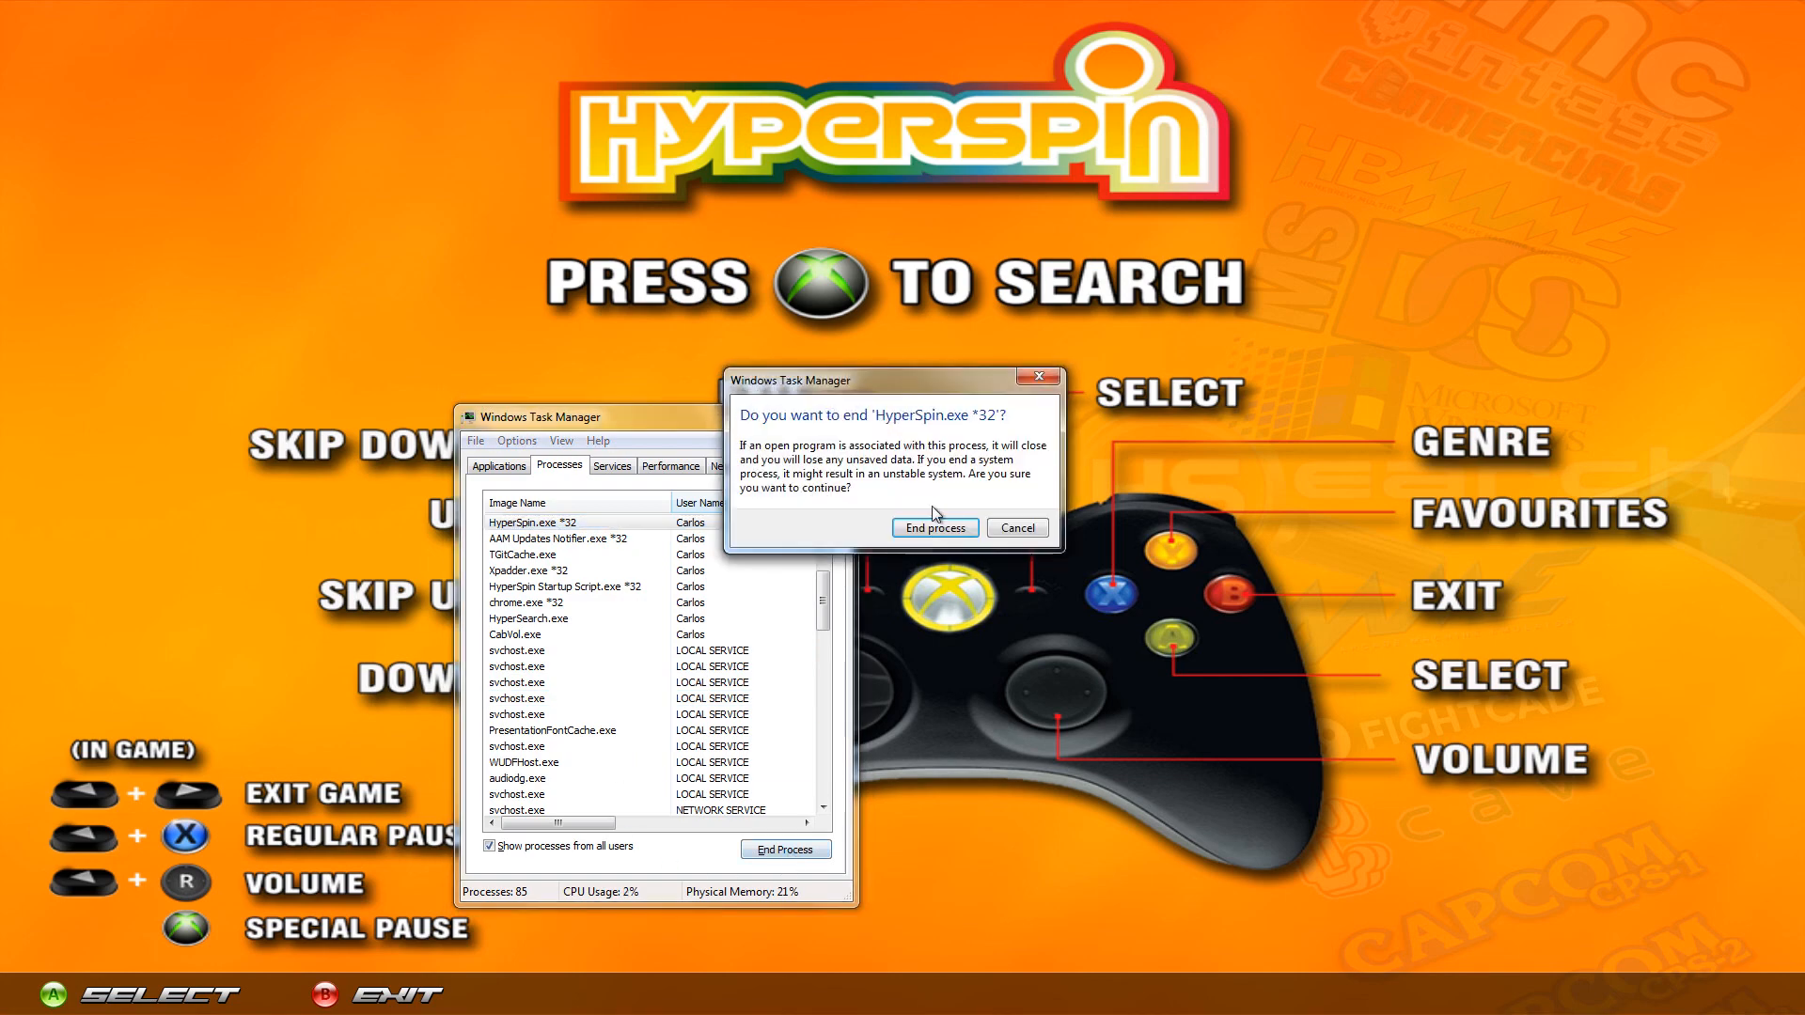
pyautogui.click(932, 526)
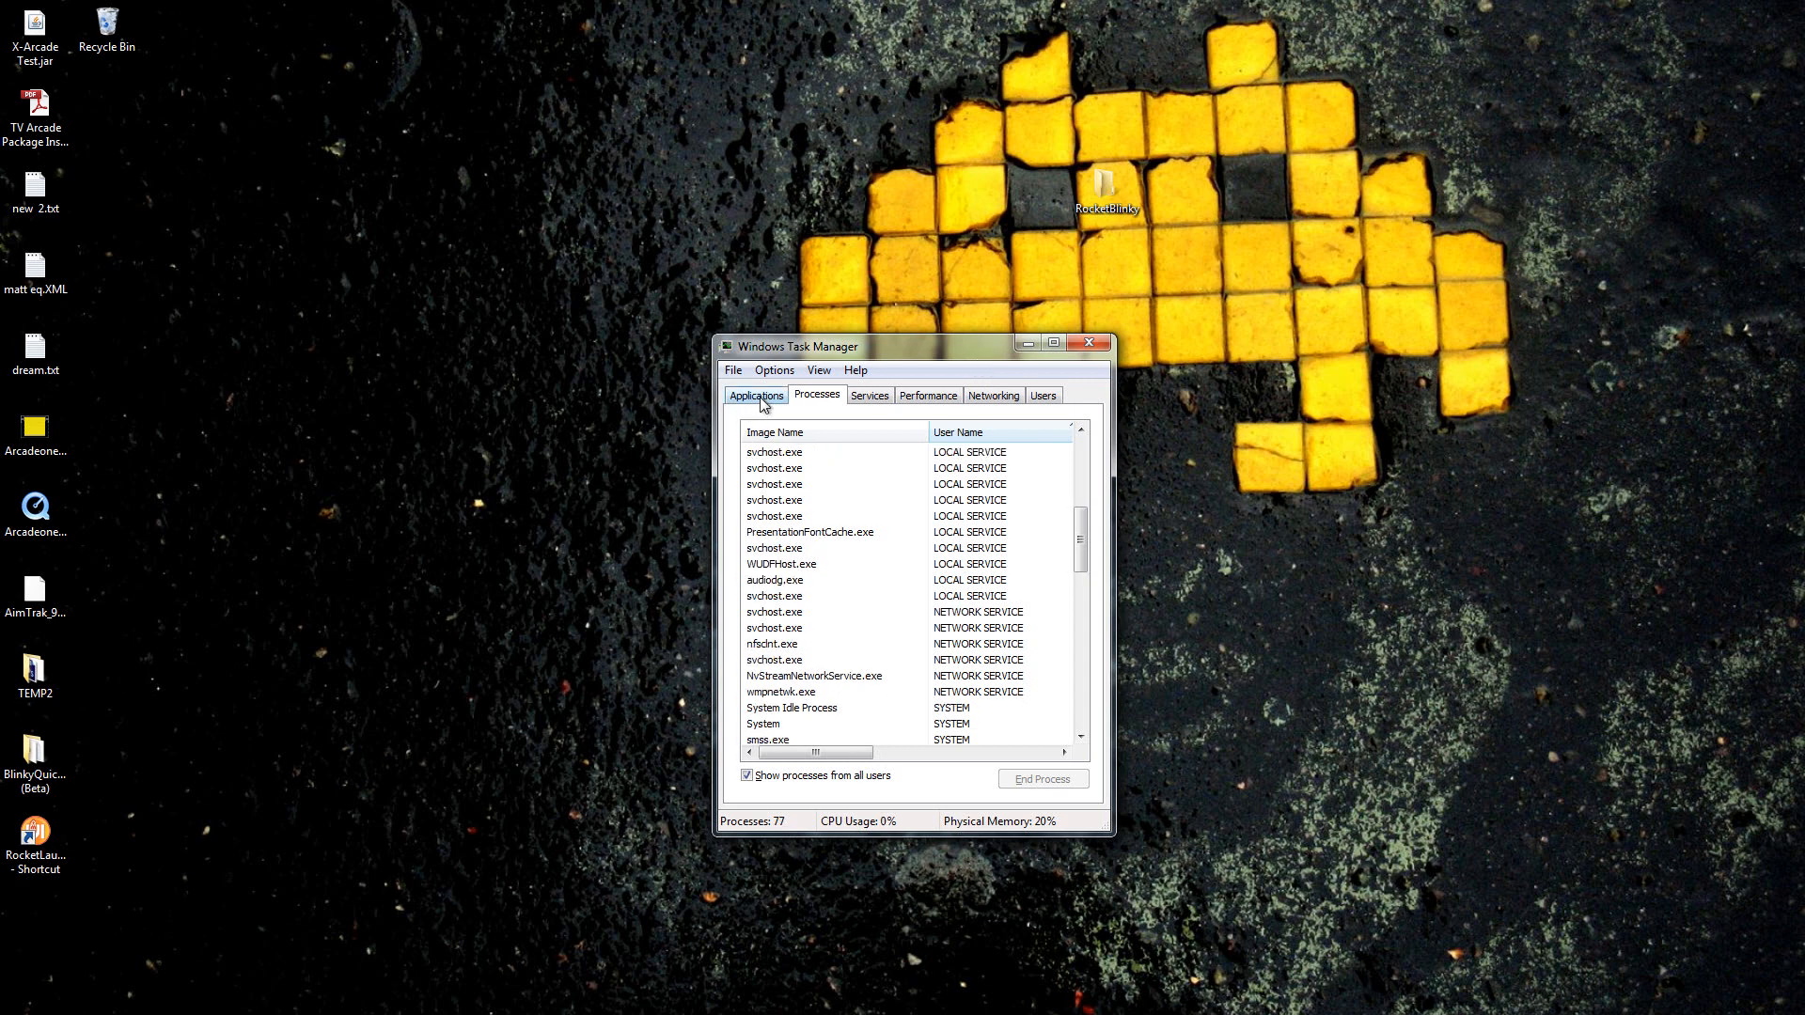
# Return to Applications, bring up New Task, then cancel it without running anything.
pyautogui.click(756, 394)
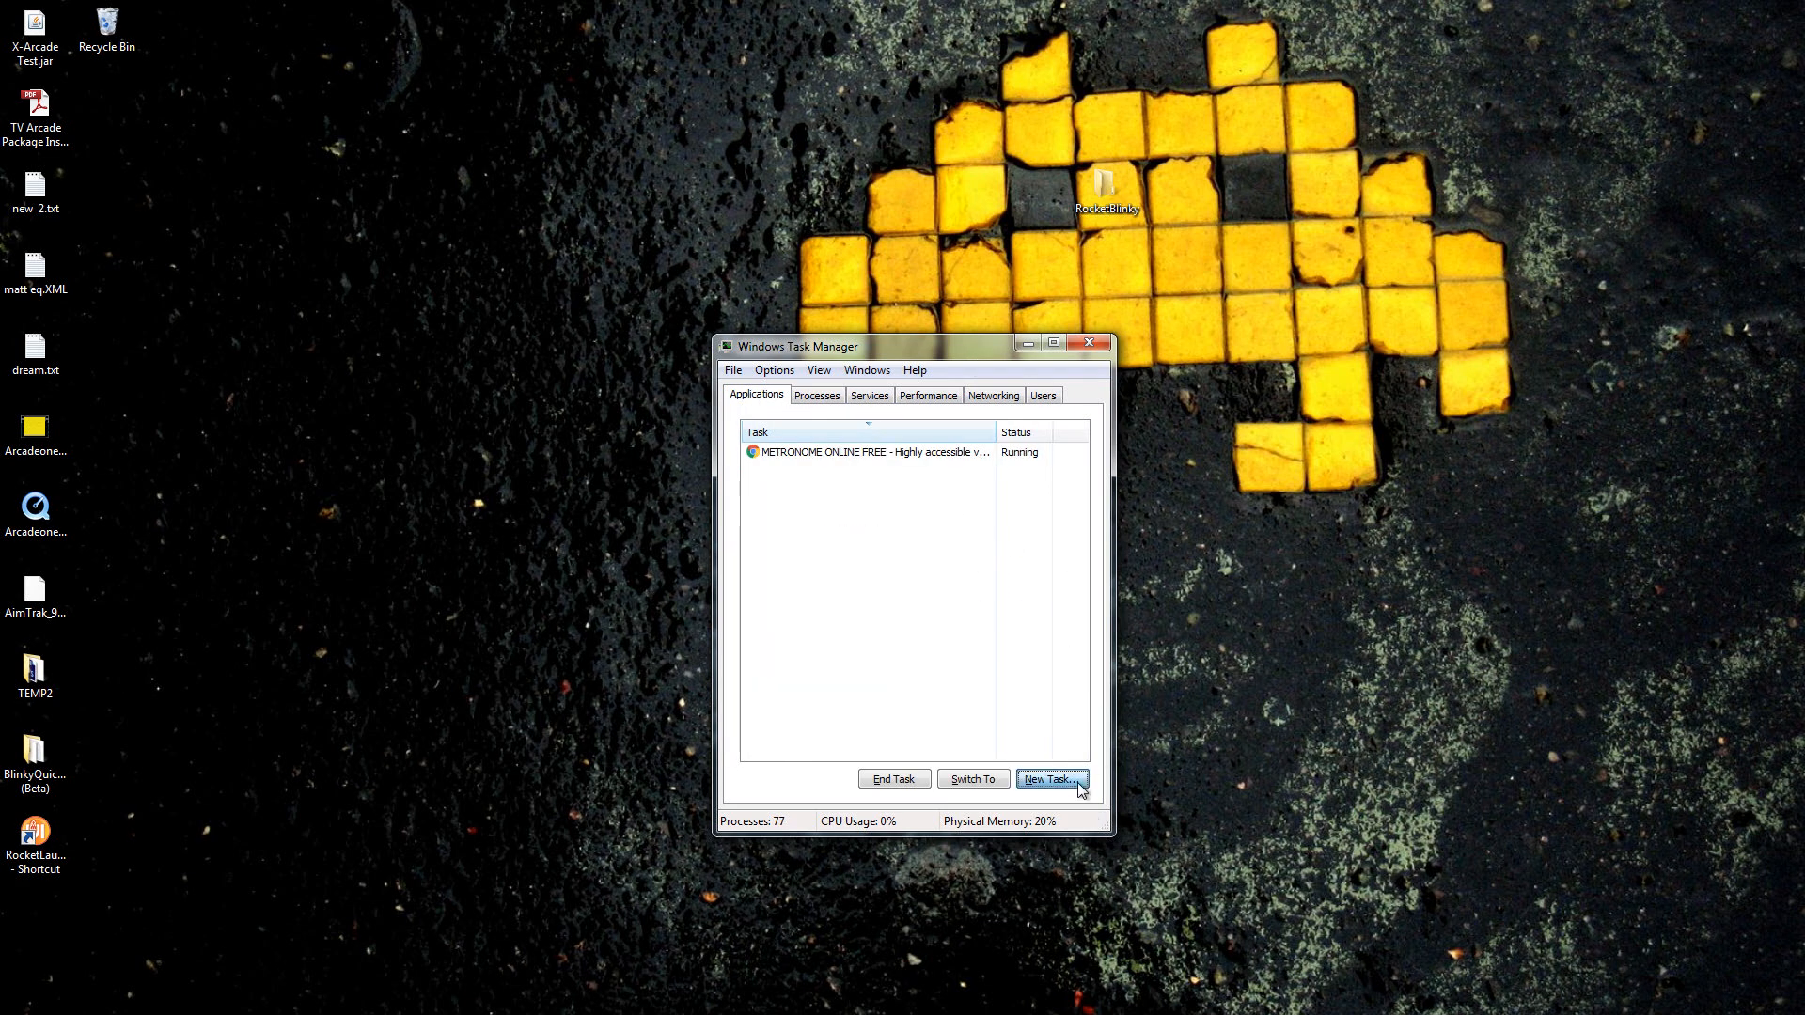
pyautogui.click(1049, 778)
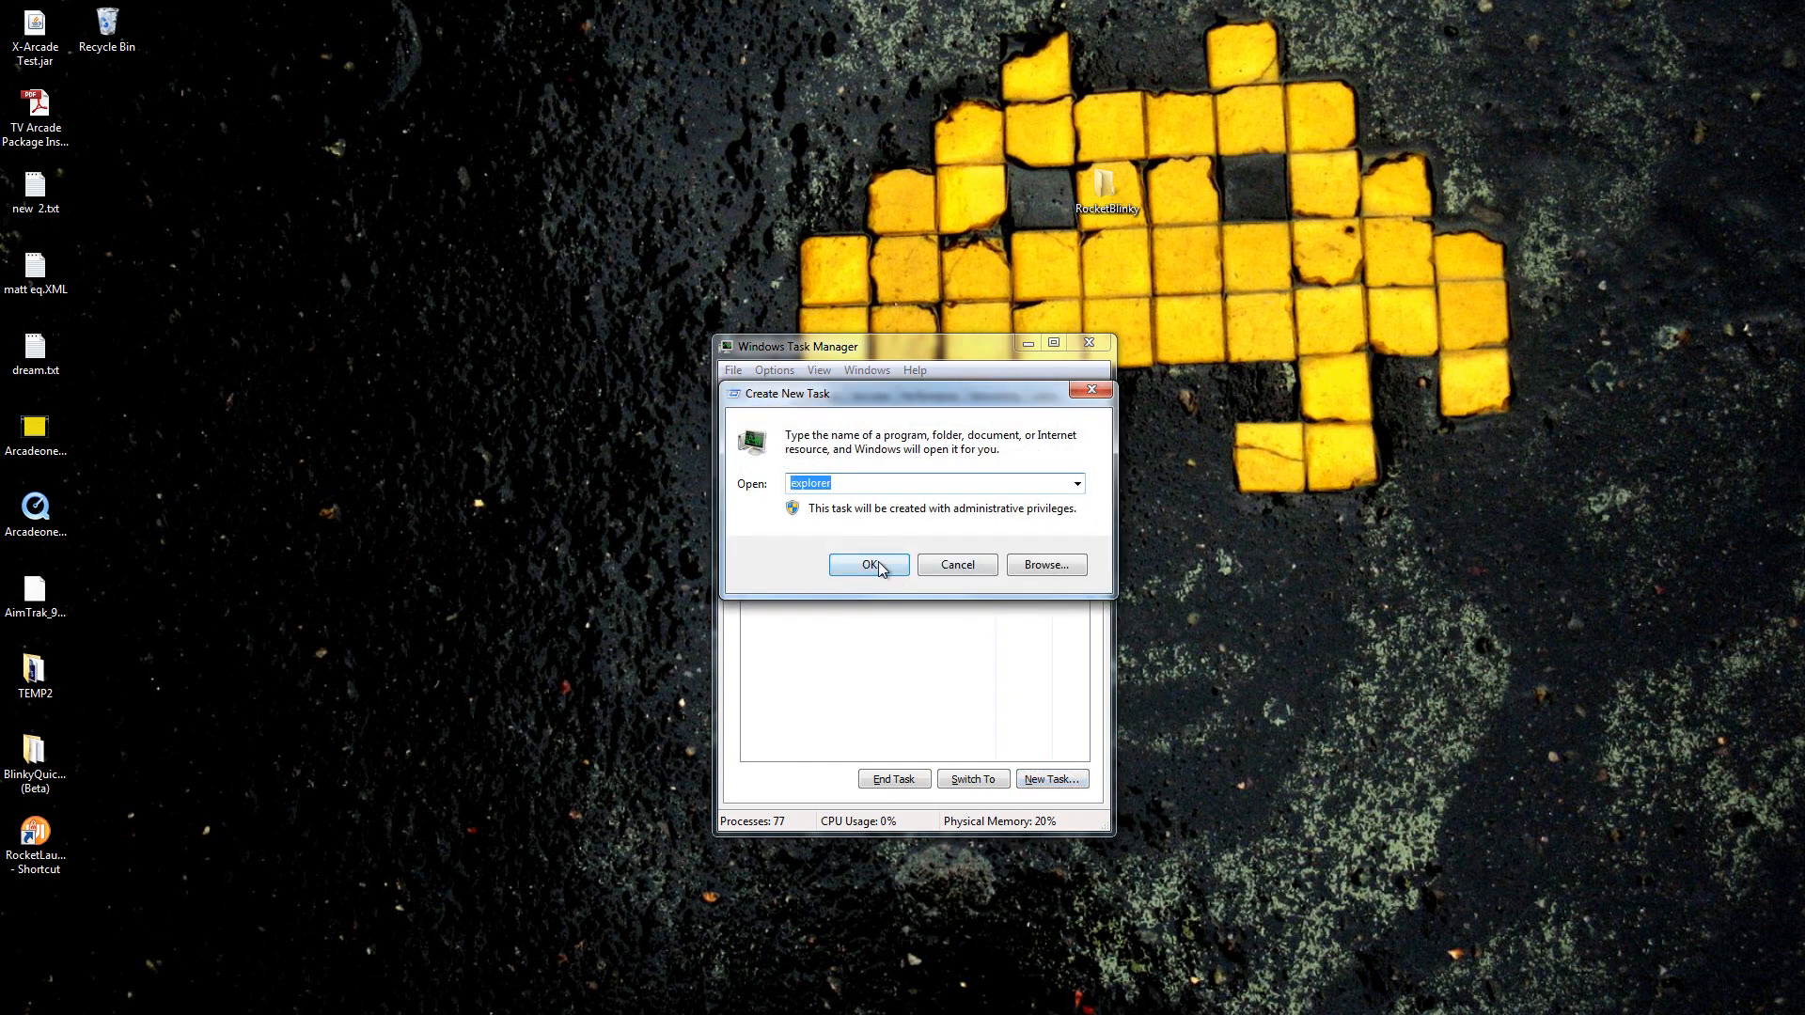
pyautogui.moveTo(946, 572)
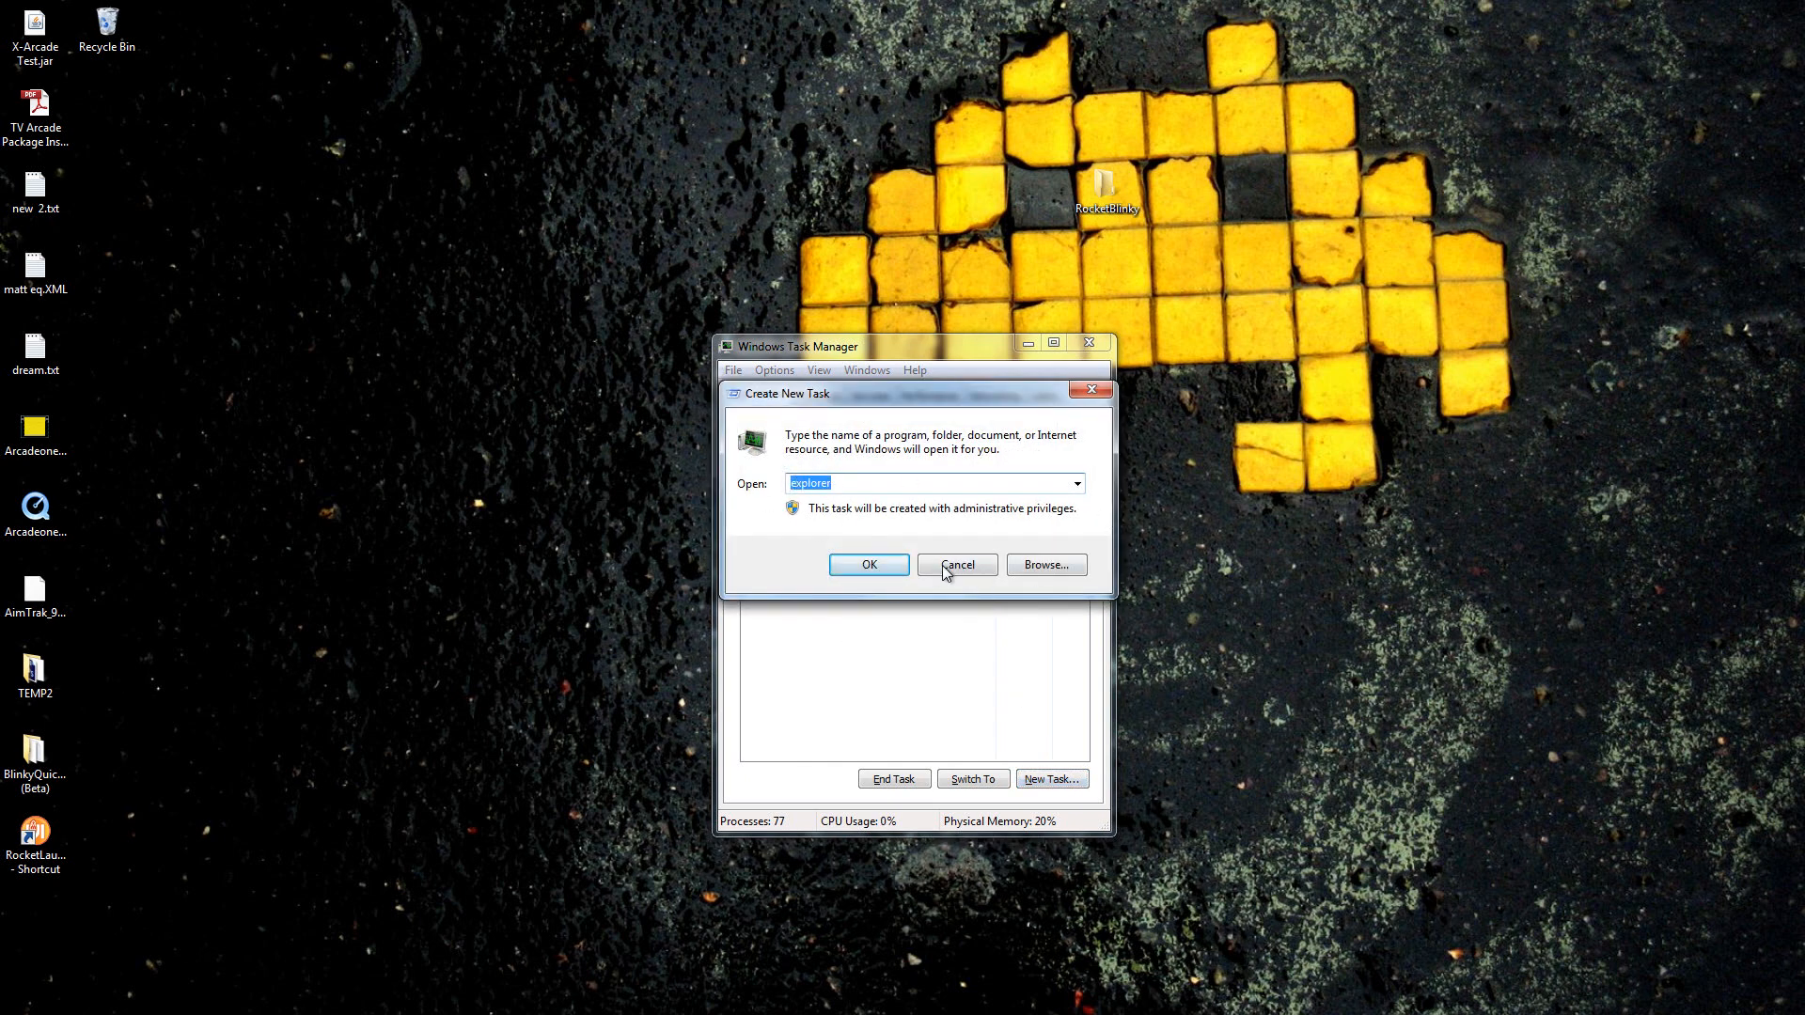
pyautogui.click(956, 564)
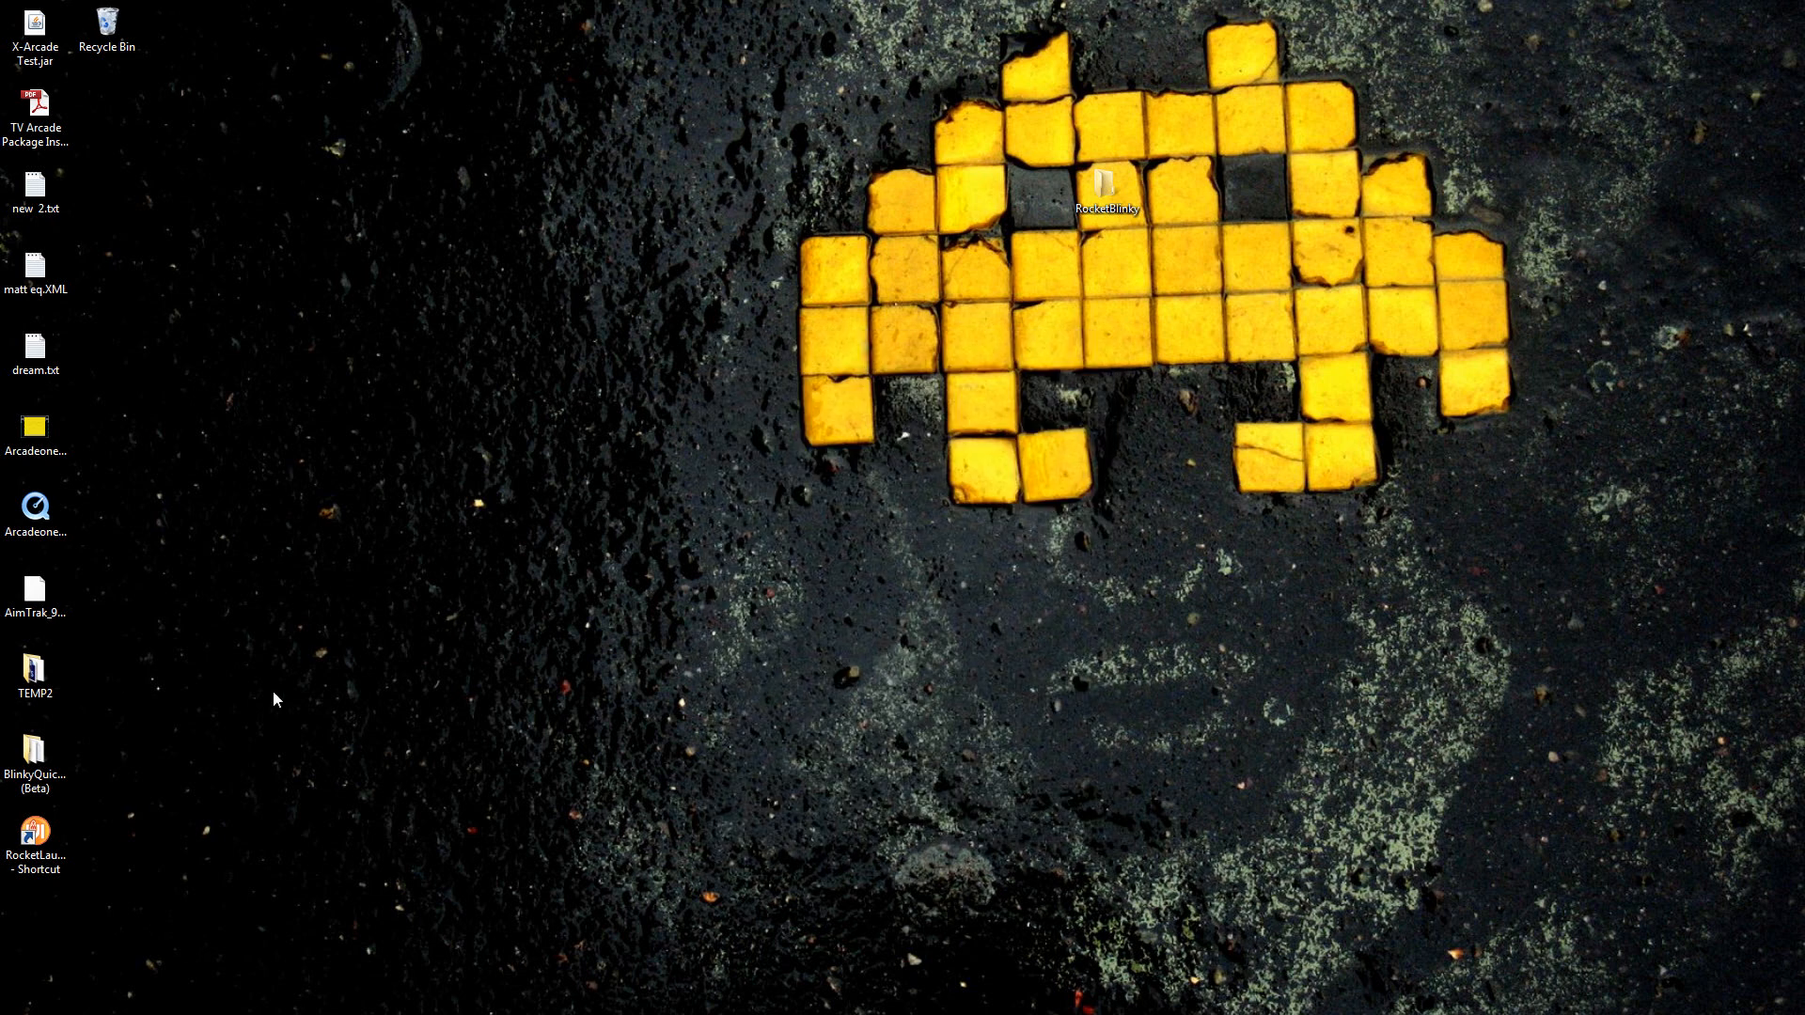
# Launch RocketLauncherUI from its desktop shortcut.
pyautogui.click(34, 829)
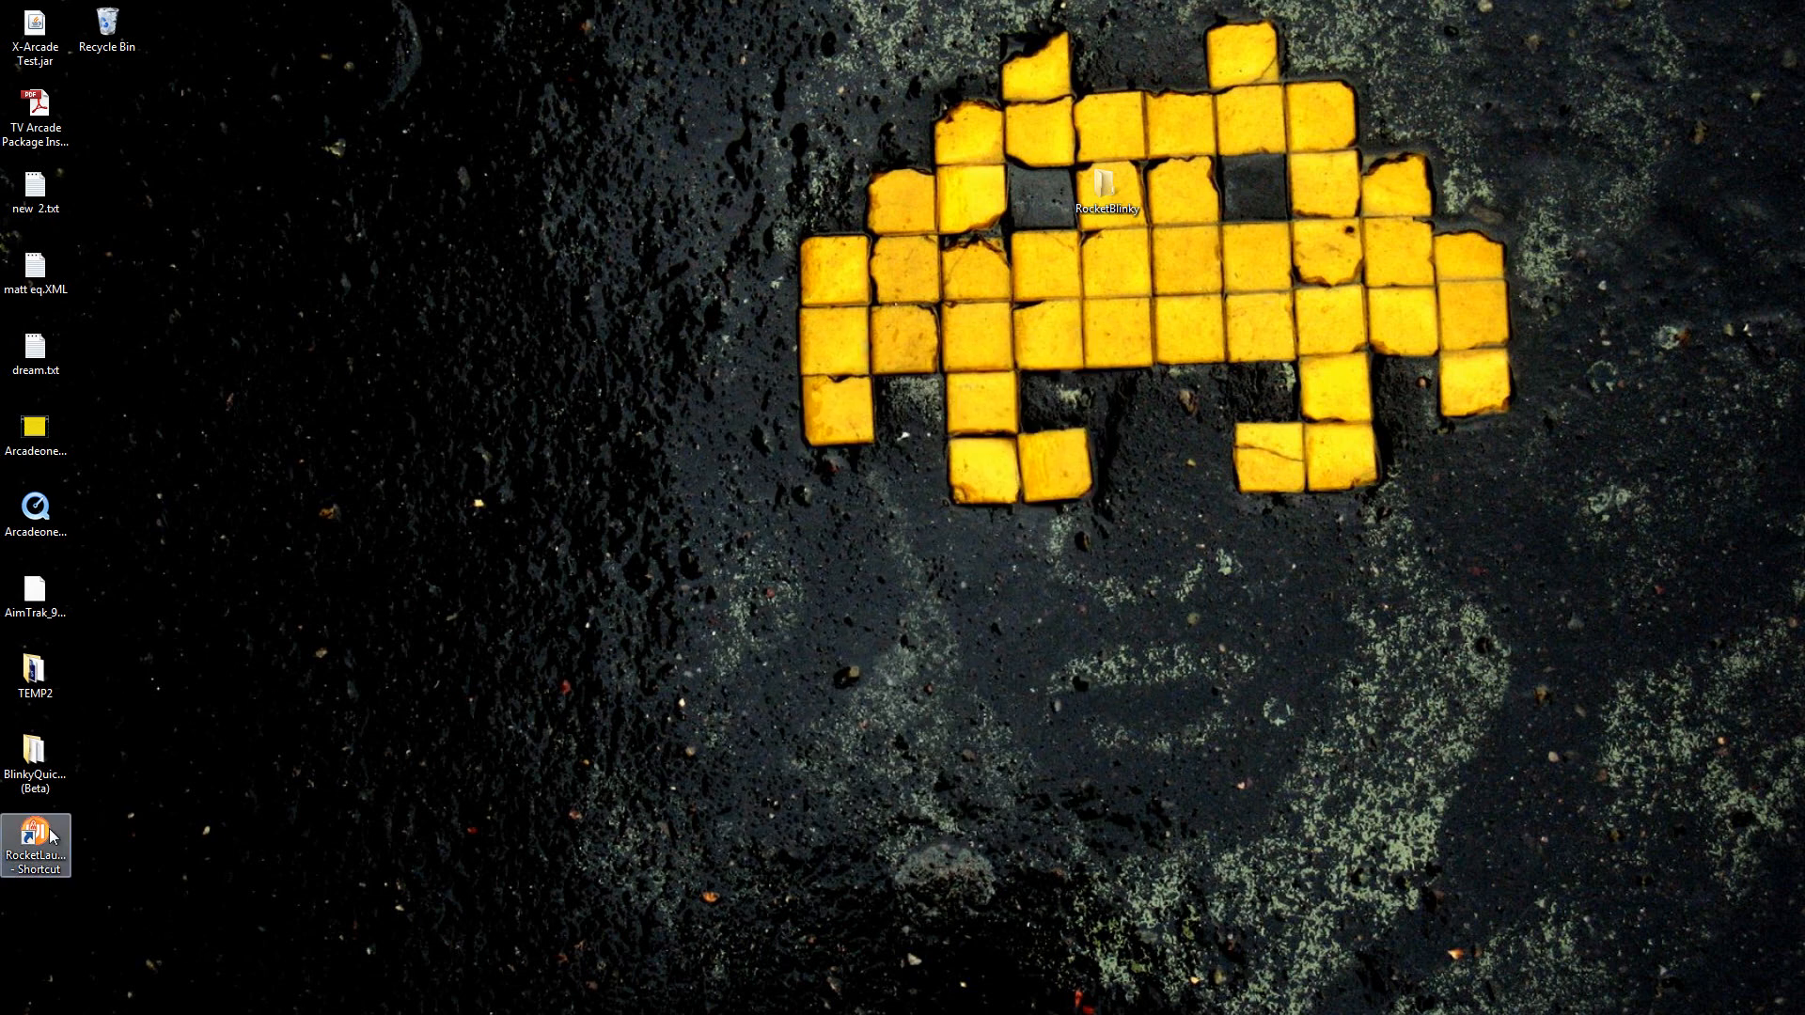
pyautogui.doubleClick(34, 844)
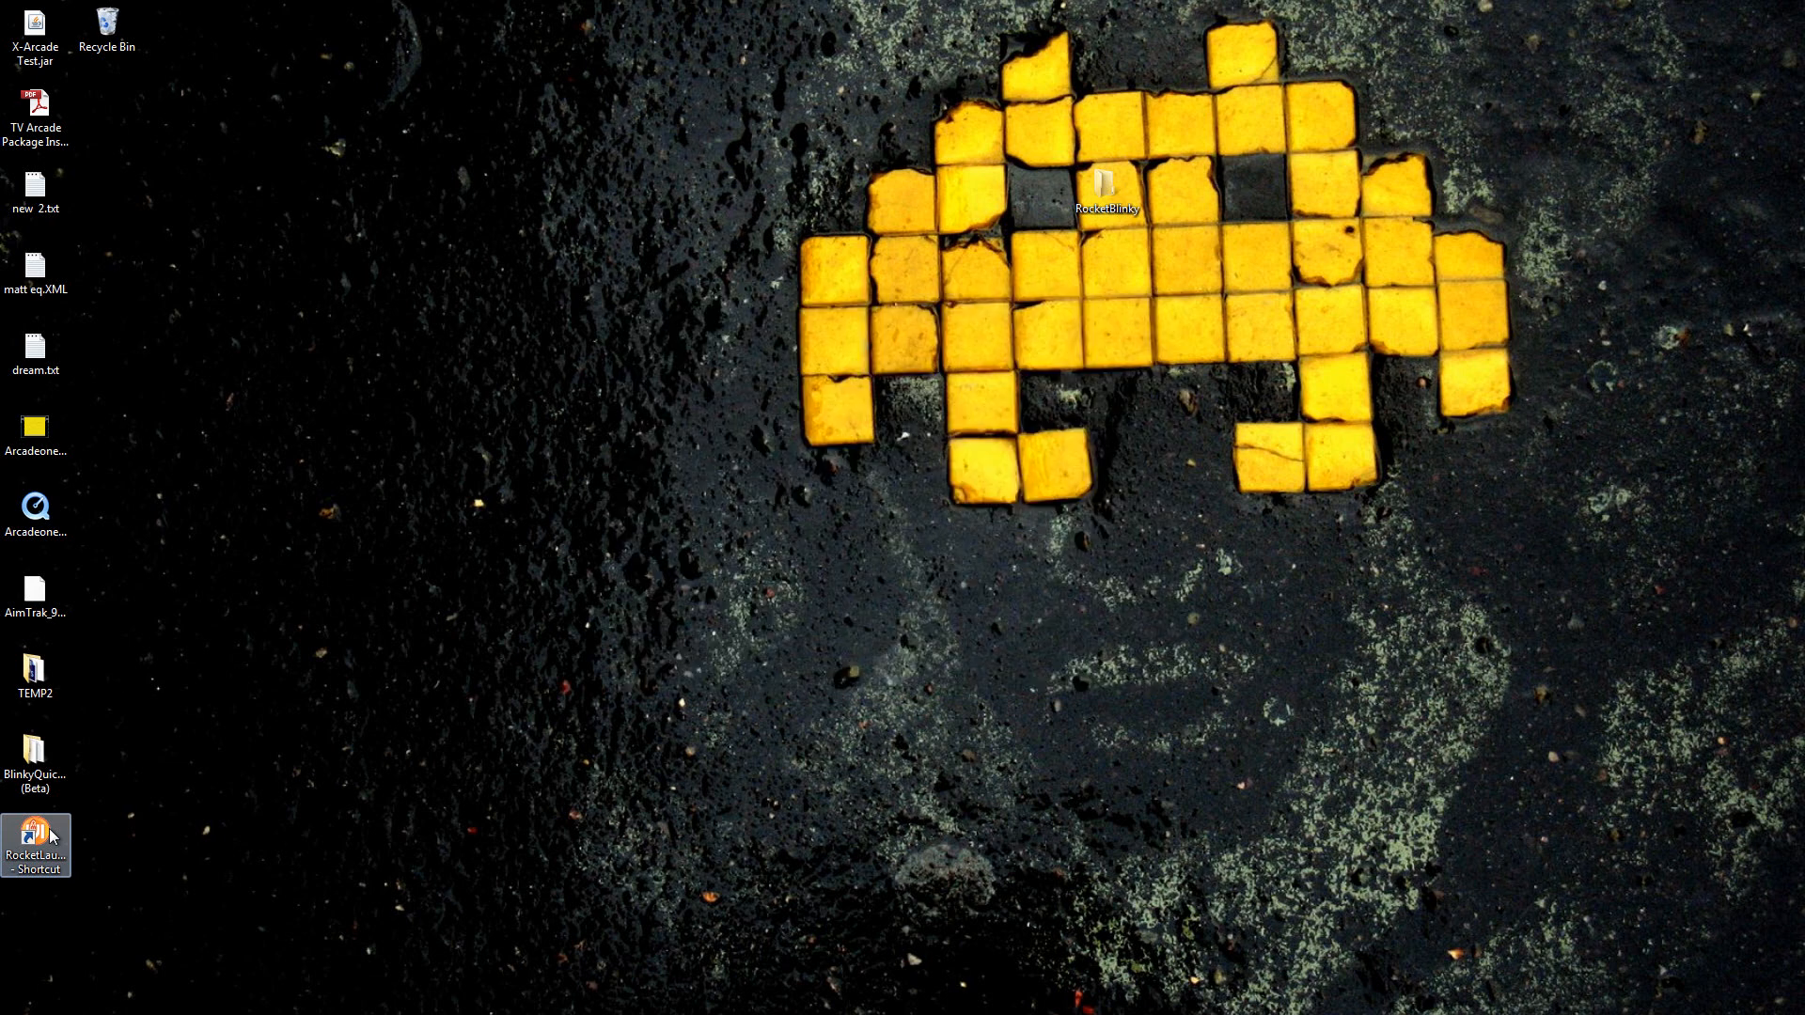
pyautogui.doubleClick(36, 842)
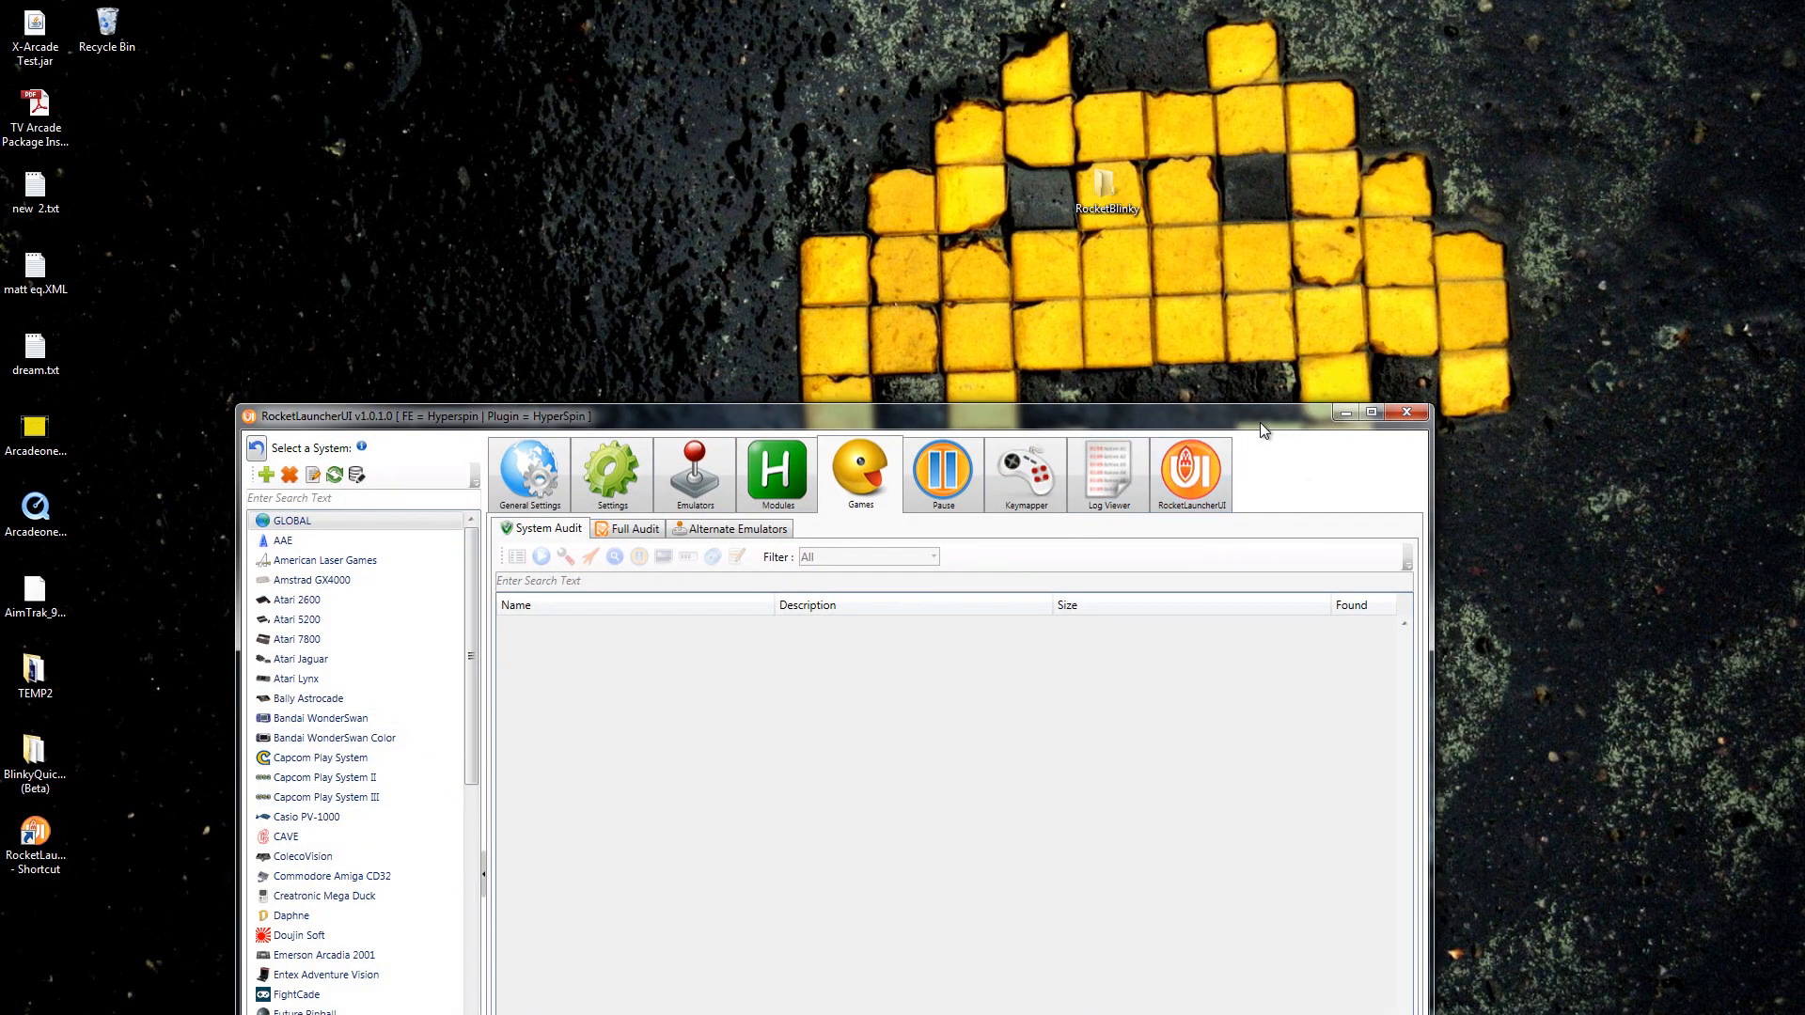
# Maximize the window, filter systems by 'nintendo' and select Nintendo Entertainment System.
pyautogui.click(1371, 412)
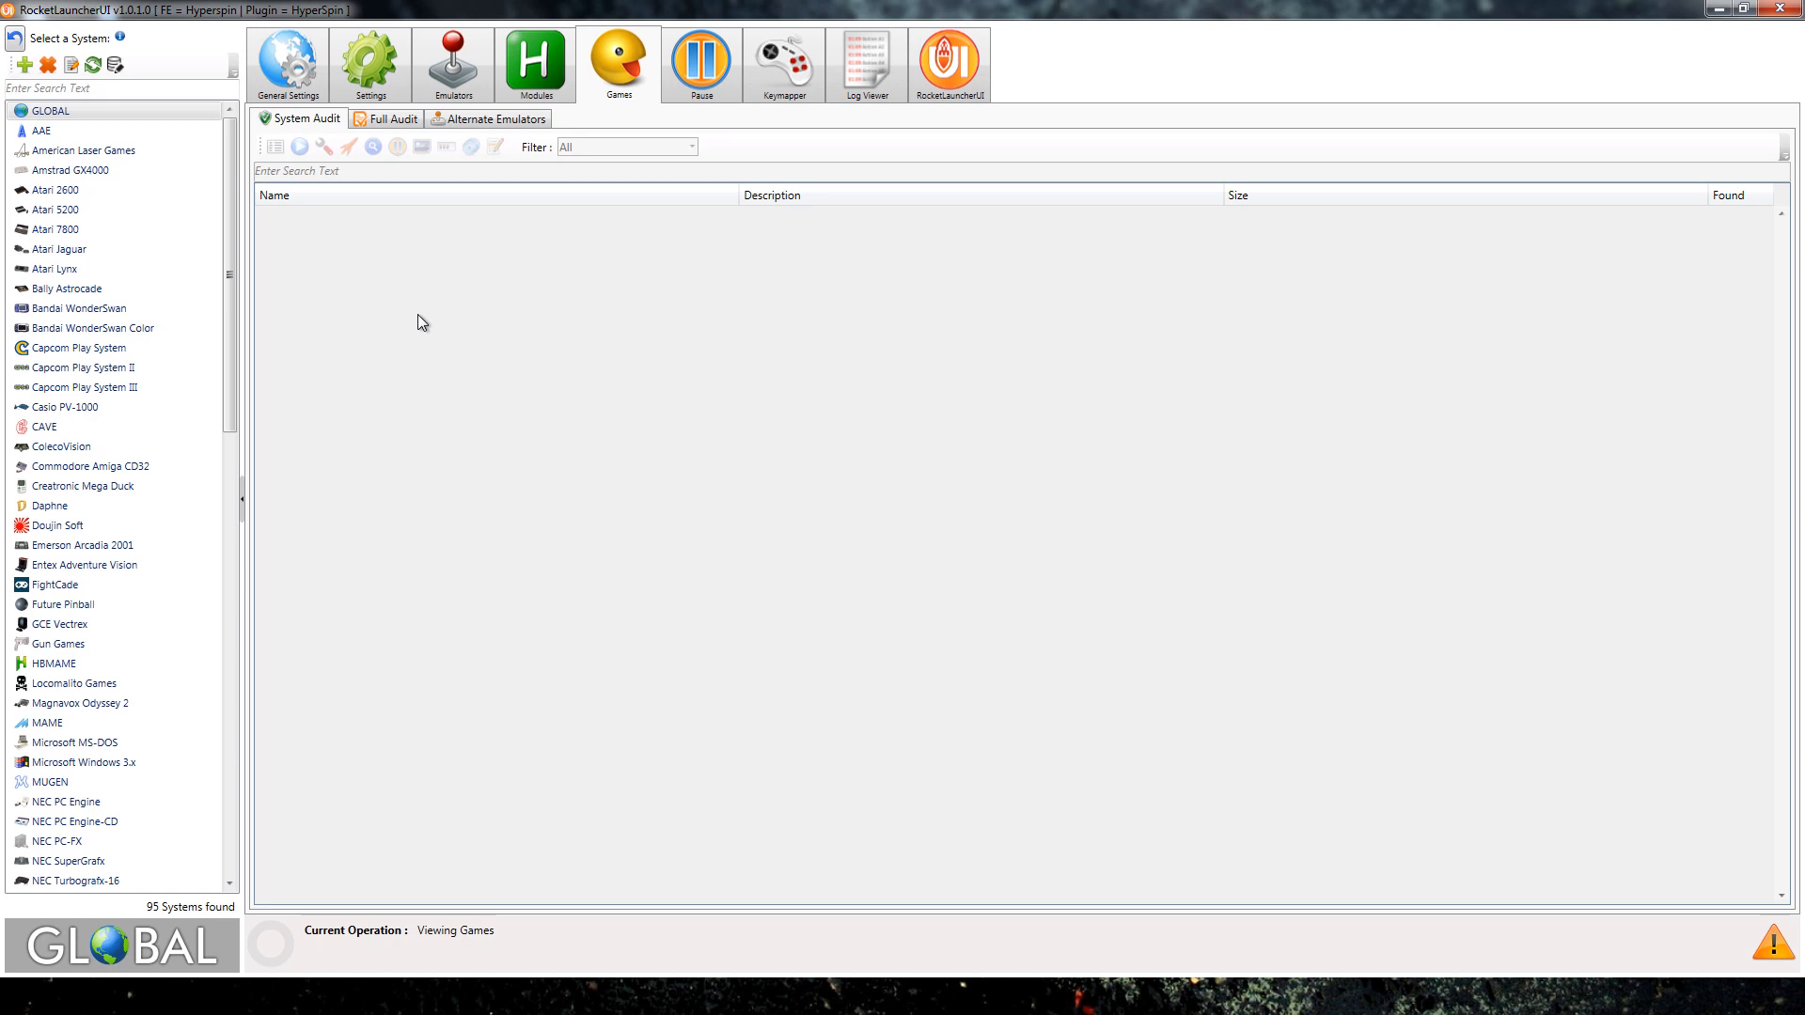
pyautogui.moveTo(152, 86)
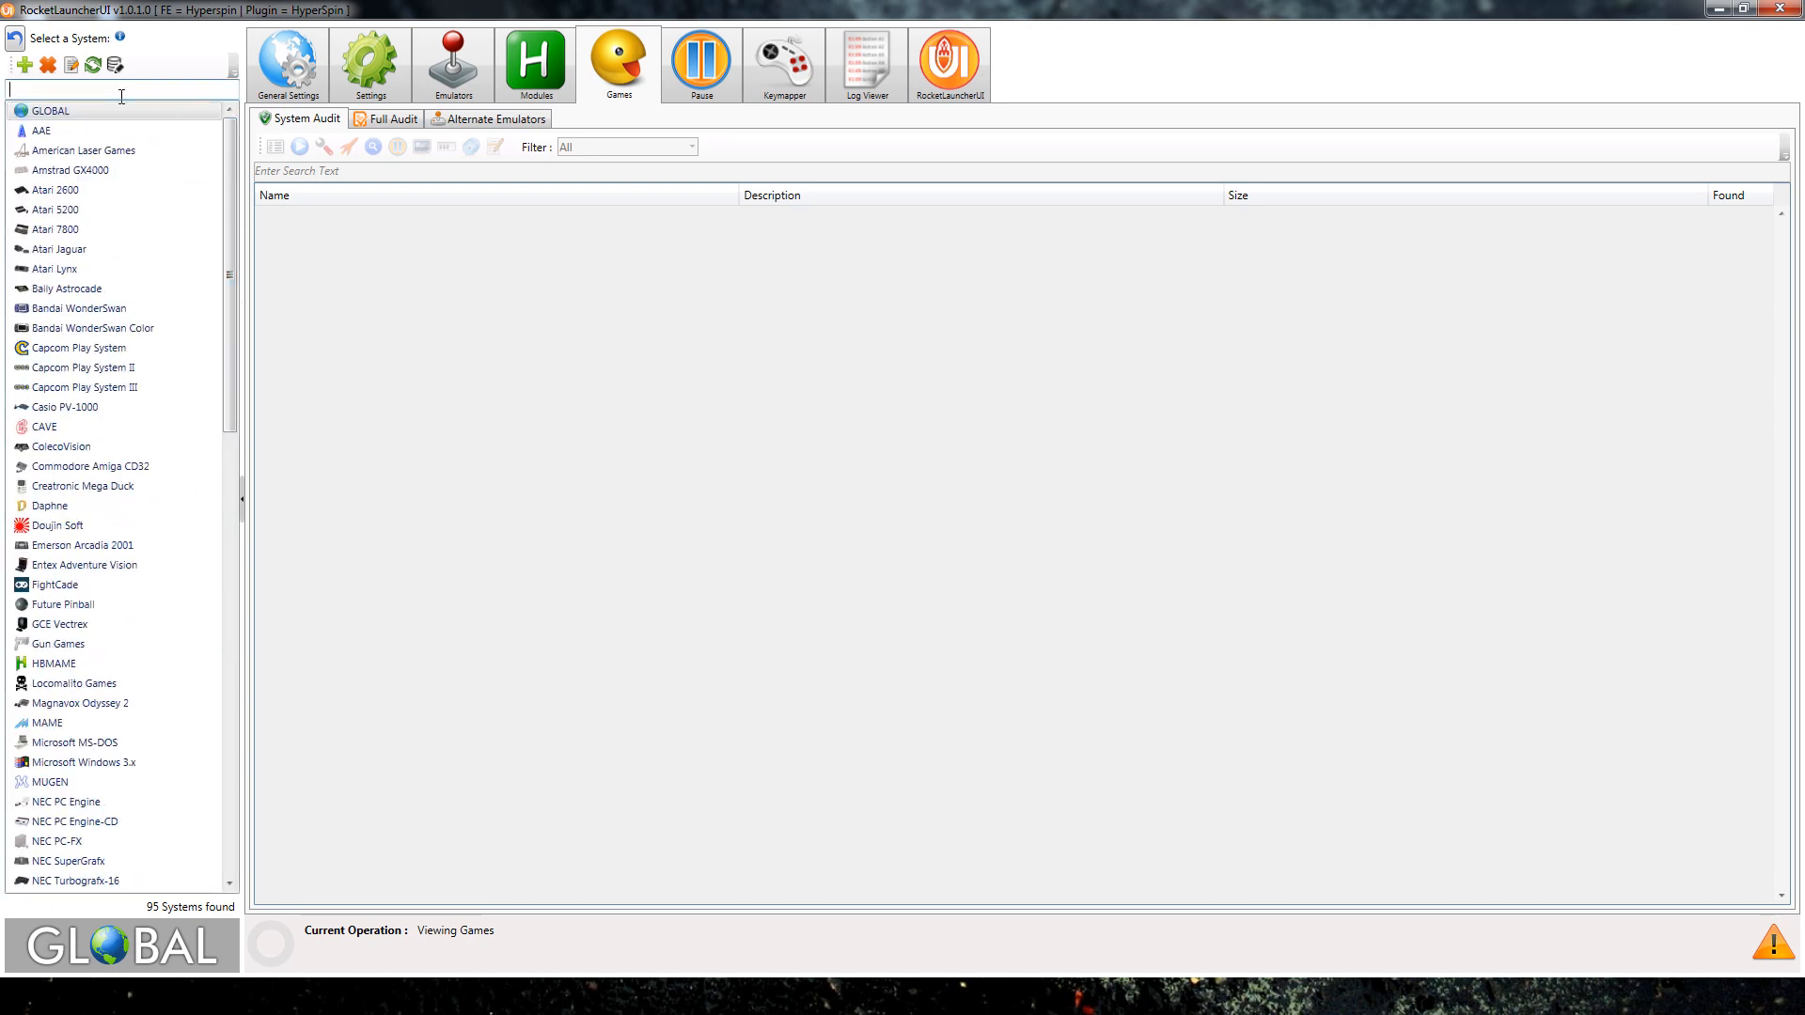
pyautogui.write('ninetendo')
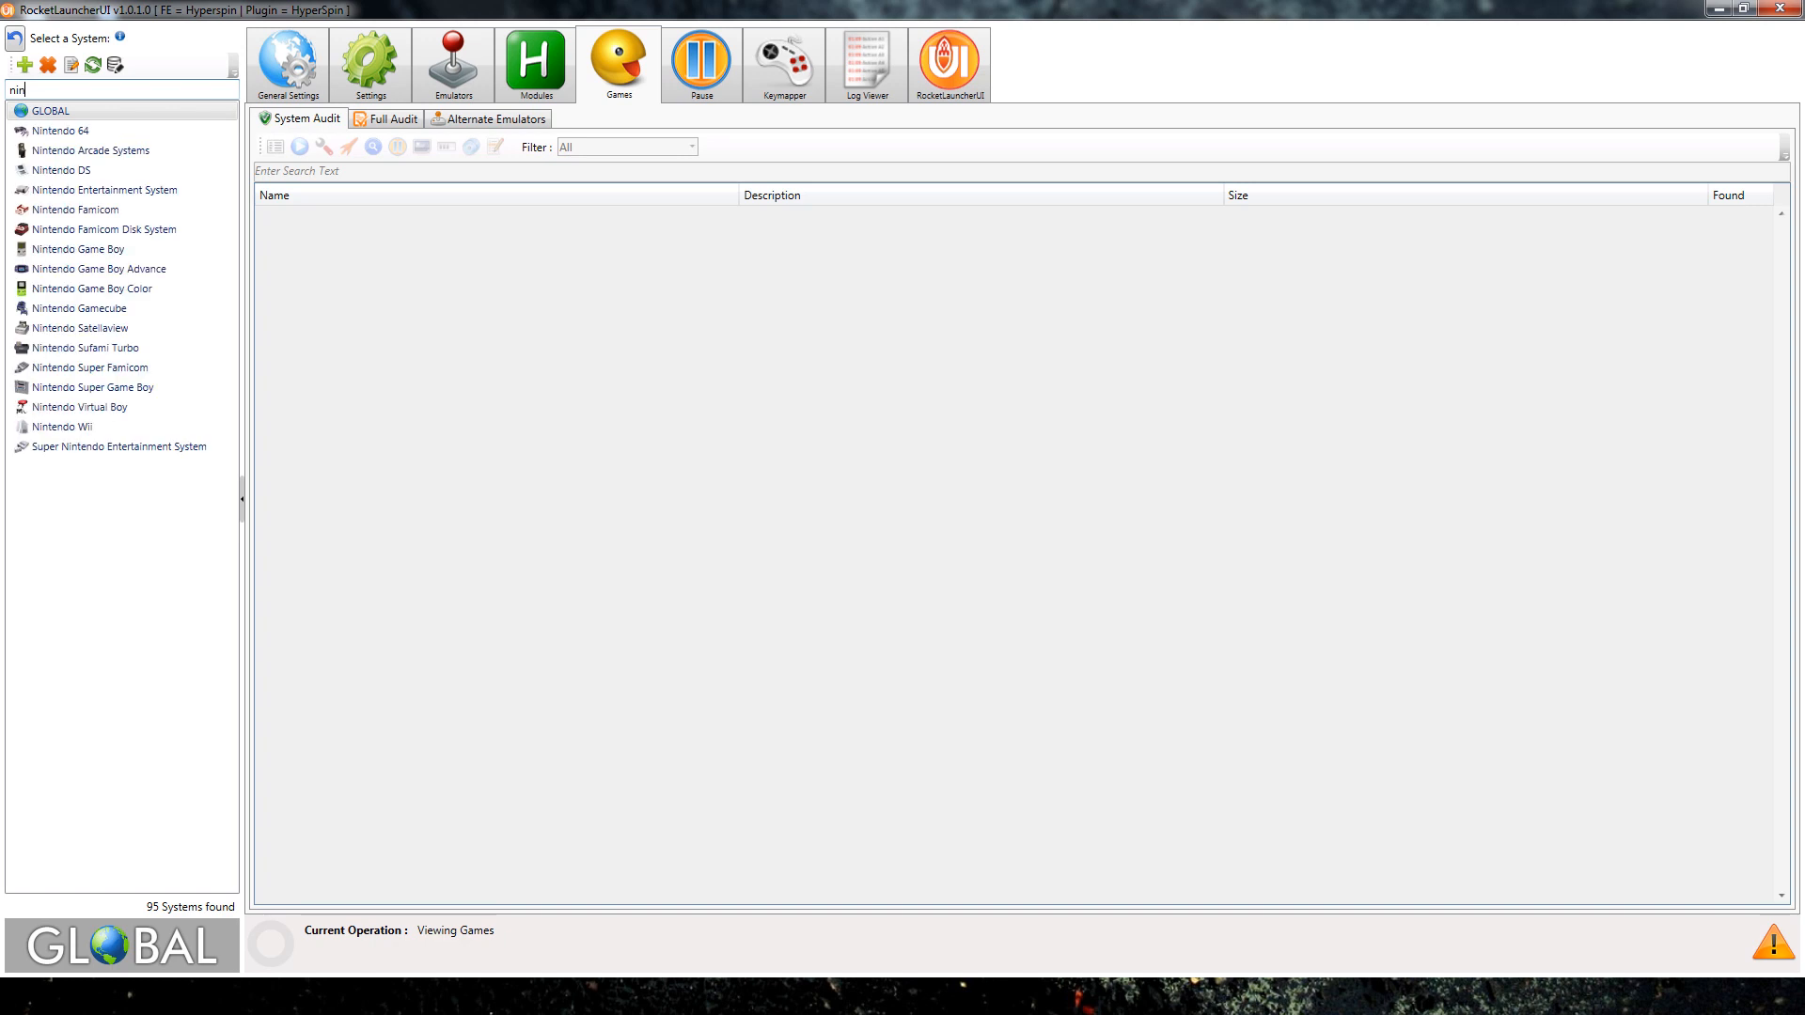
pyautogui.write('tendo')
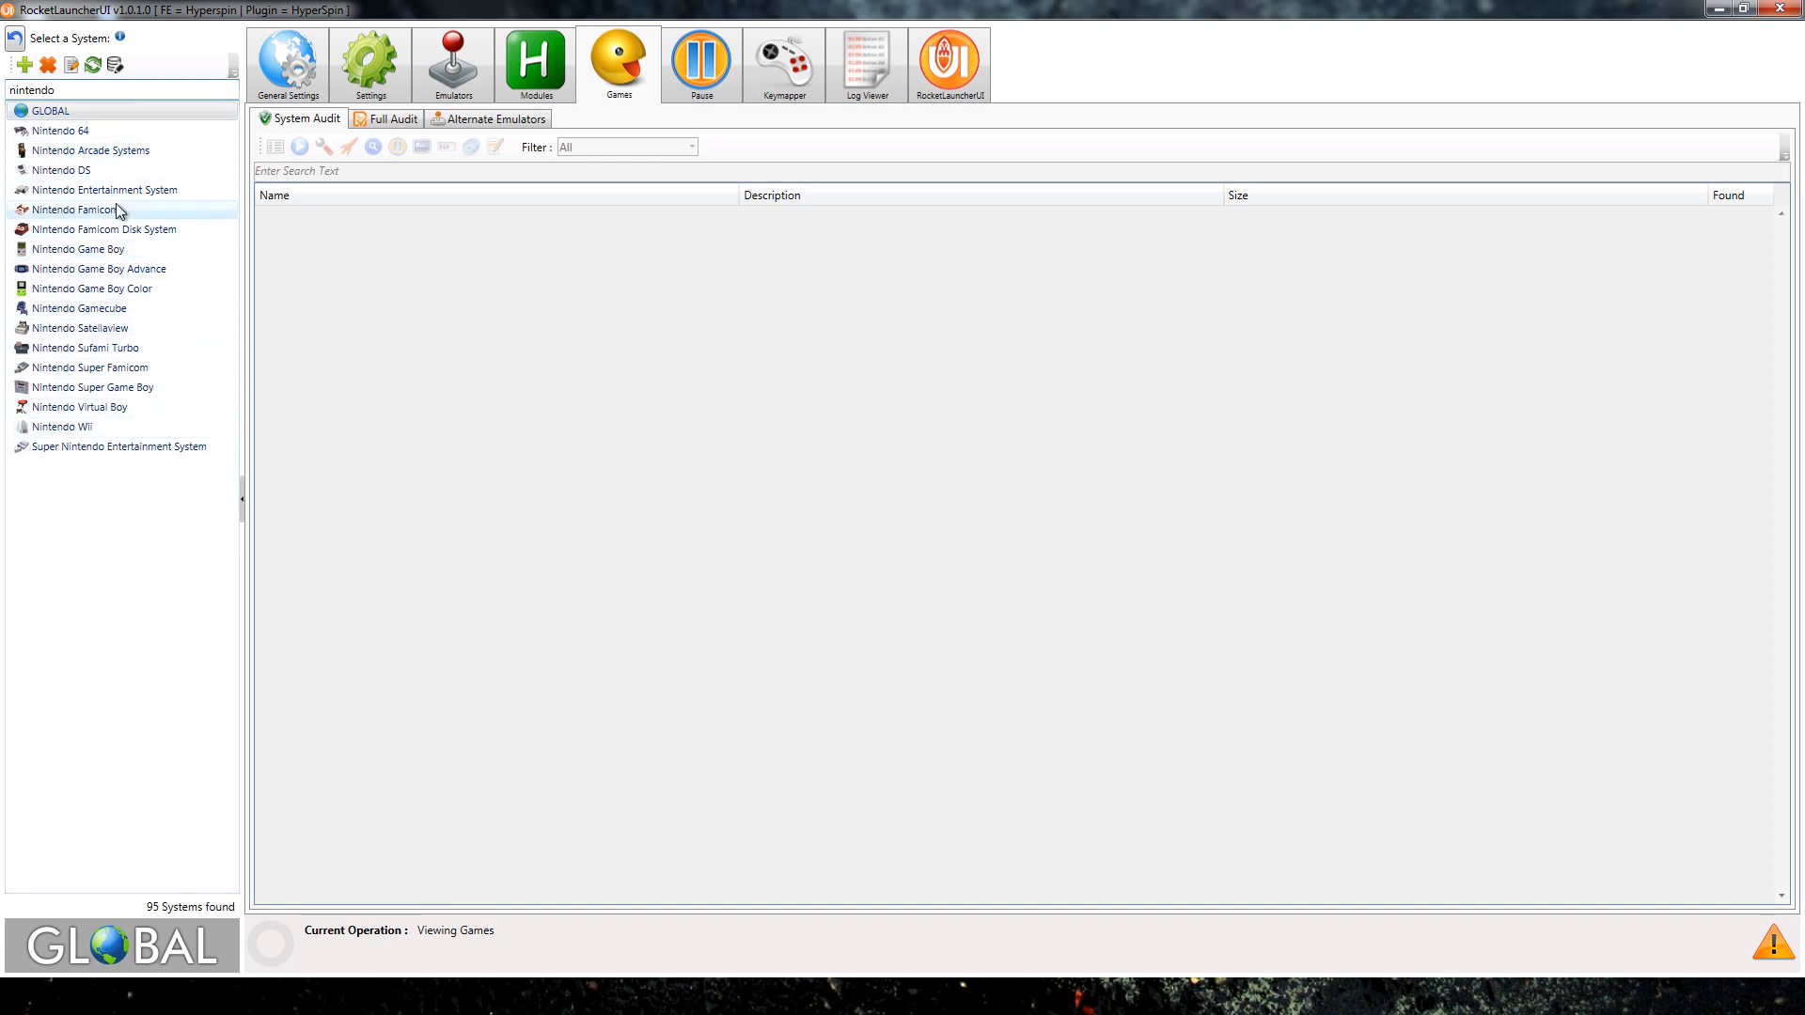
pyautogui.click(105, 190)
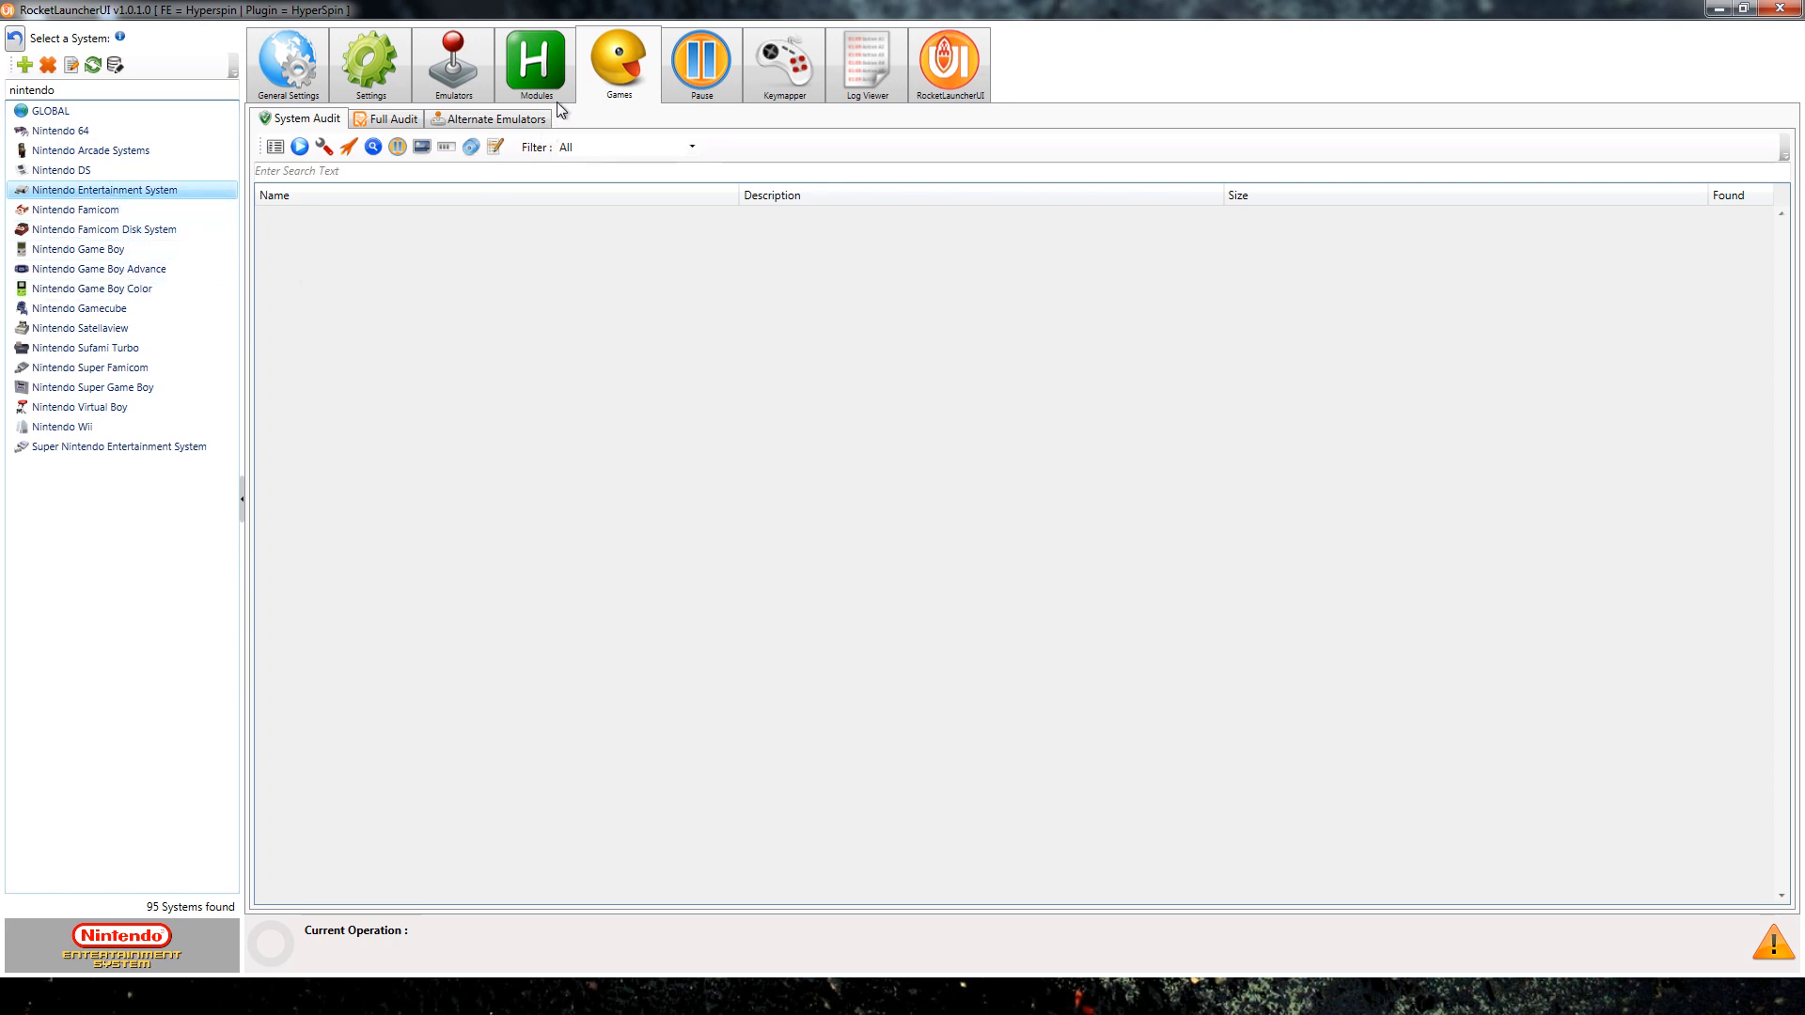
pyautogui.moveTo(453, 60)
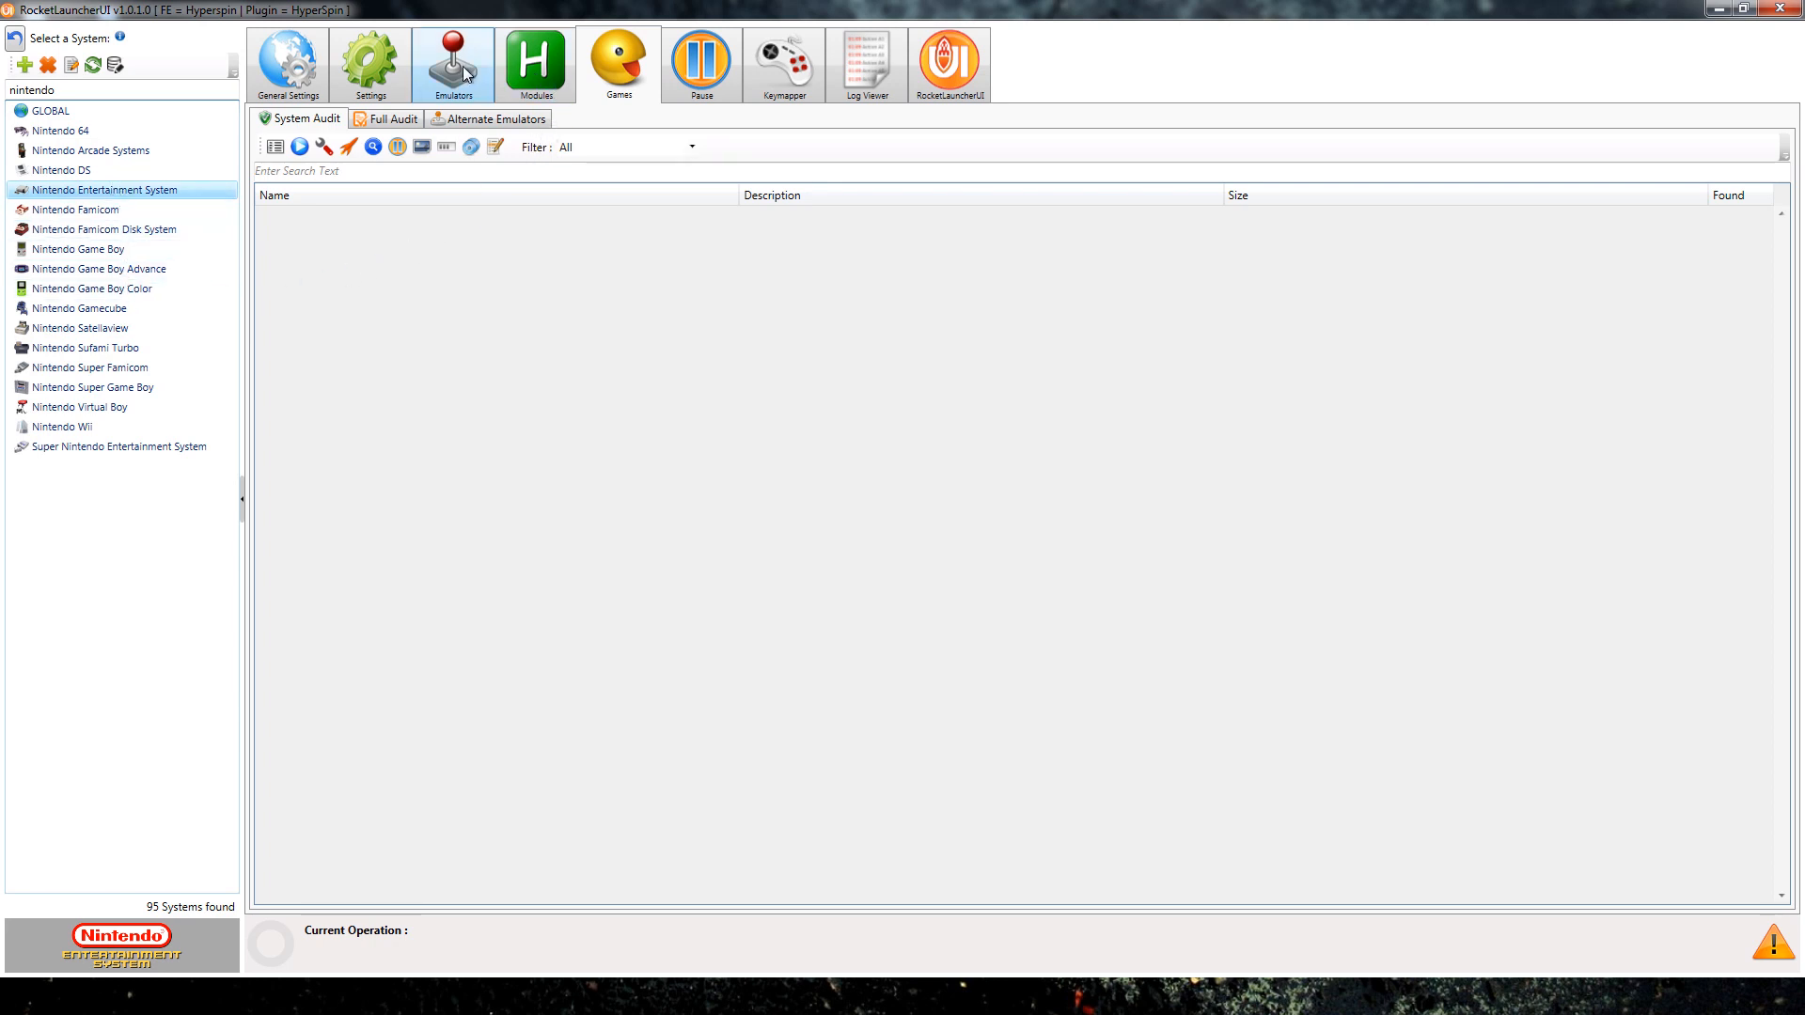
# View the Emulators settings for Game Boy Color, then Nintendo Gamecube showing Dolphin Ishiiruka GC as default.
pyautogui.click(453, 60)
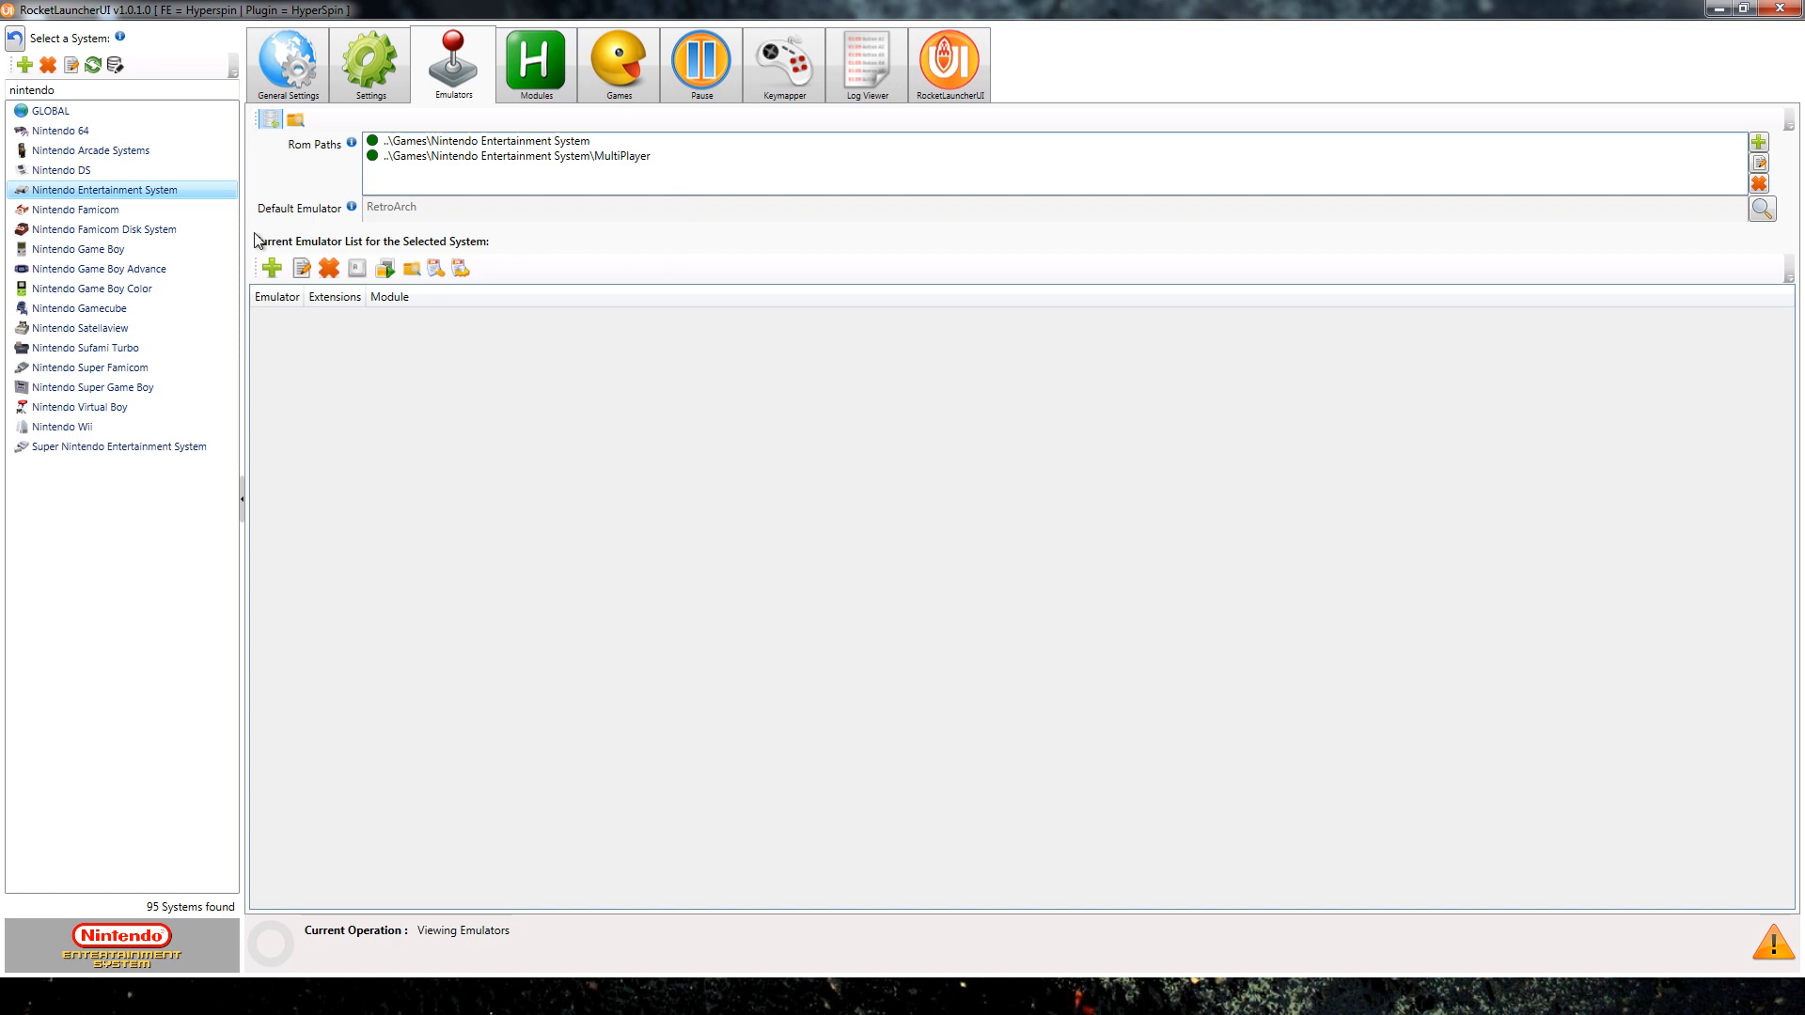
pyautogui.moveTo(372, 221)
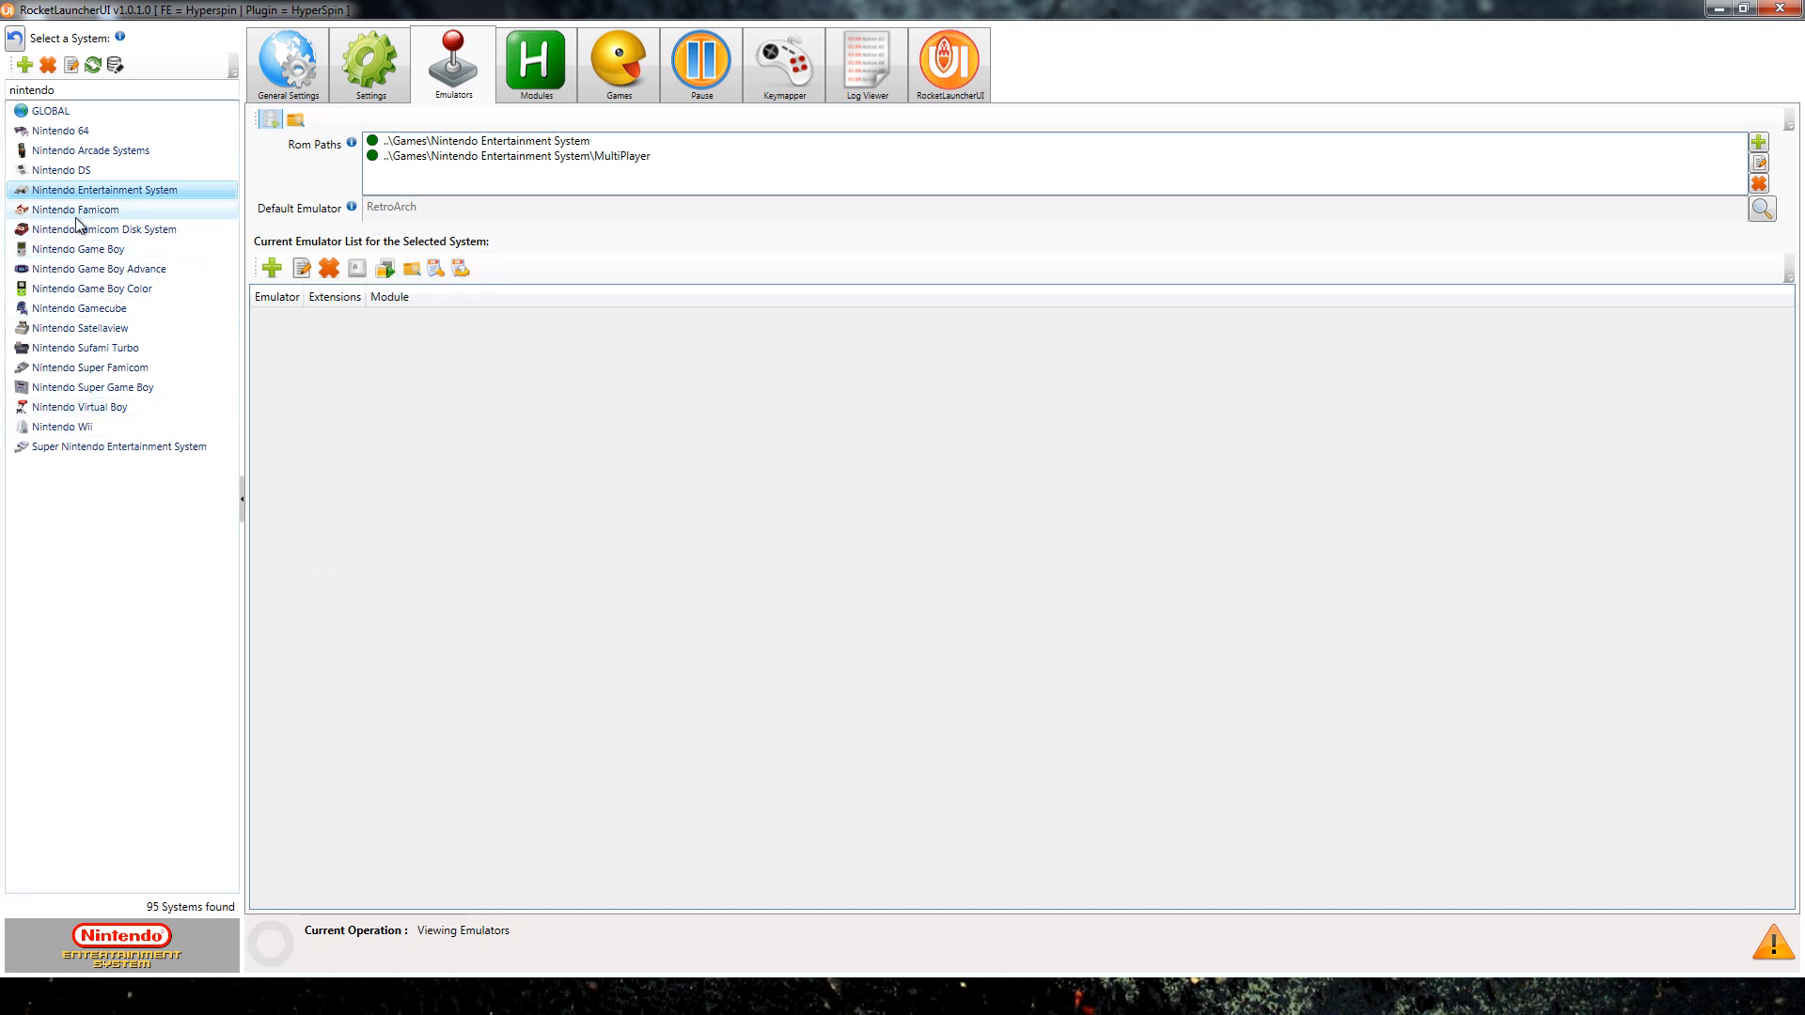
pyautogui.click(92, 287)
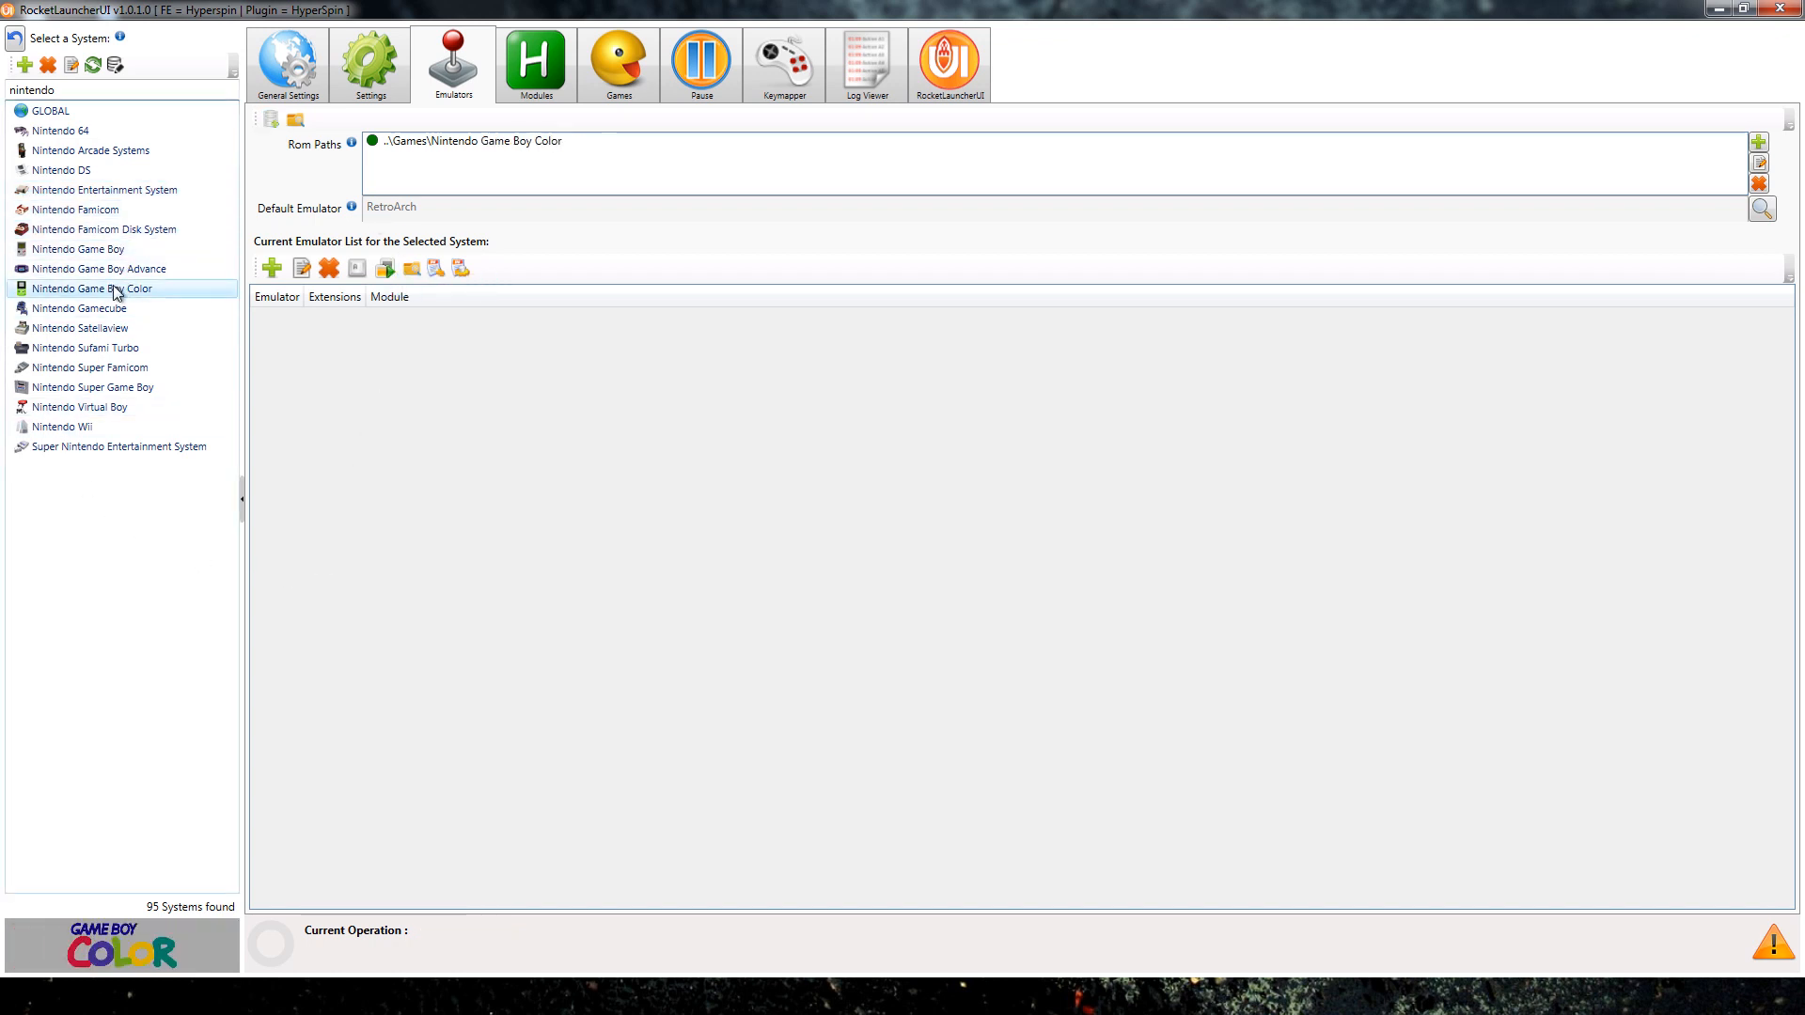
pyautogui.click(81, 306)
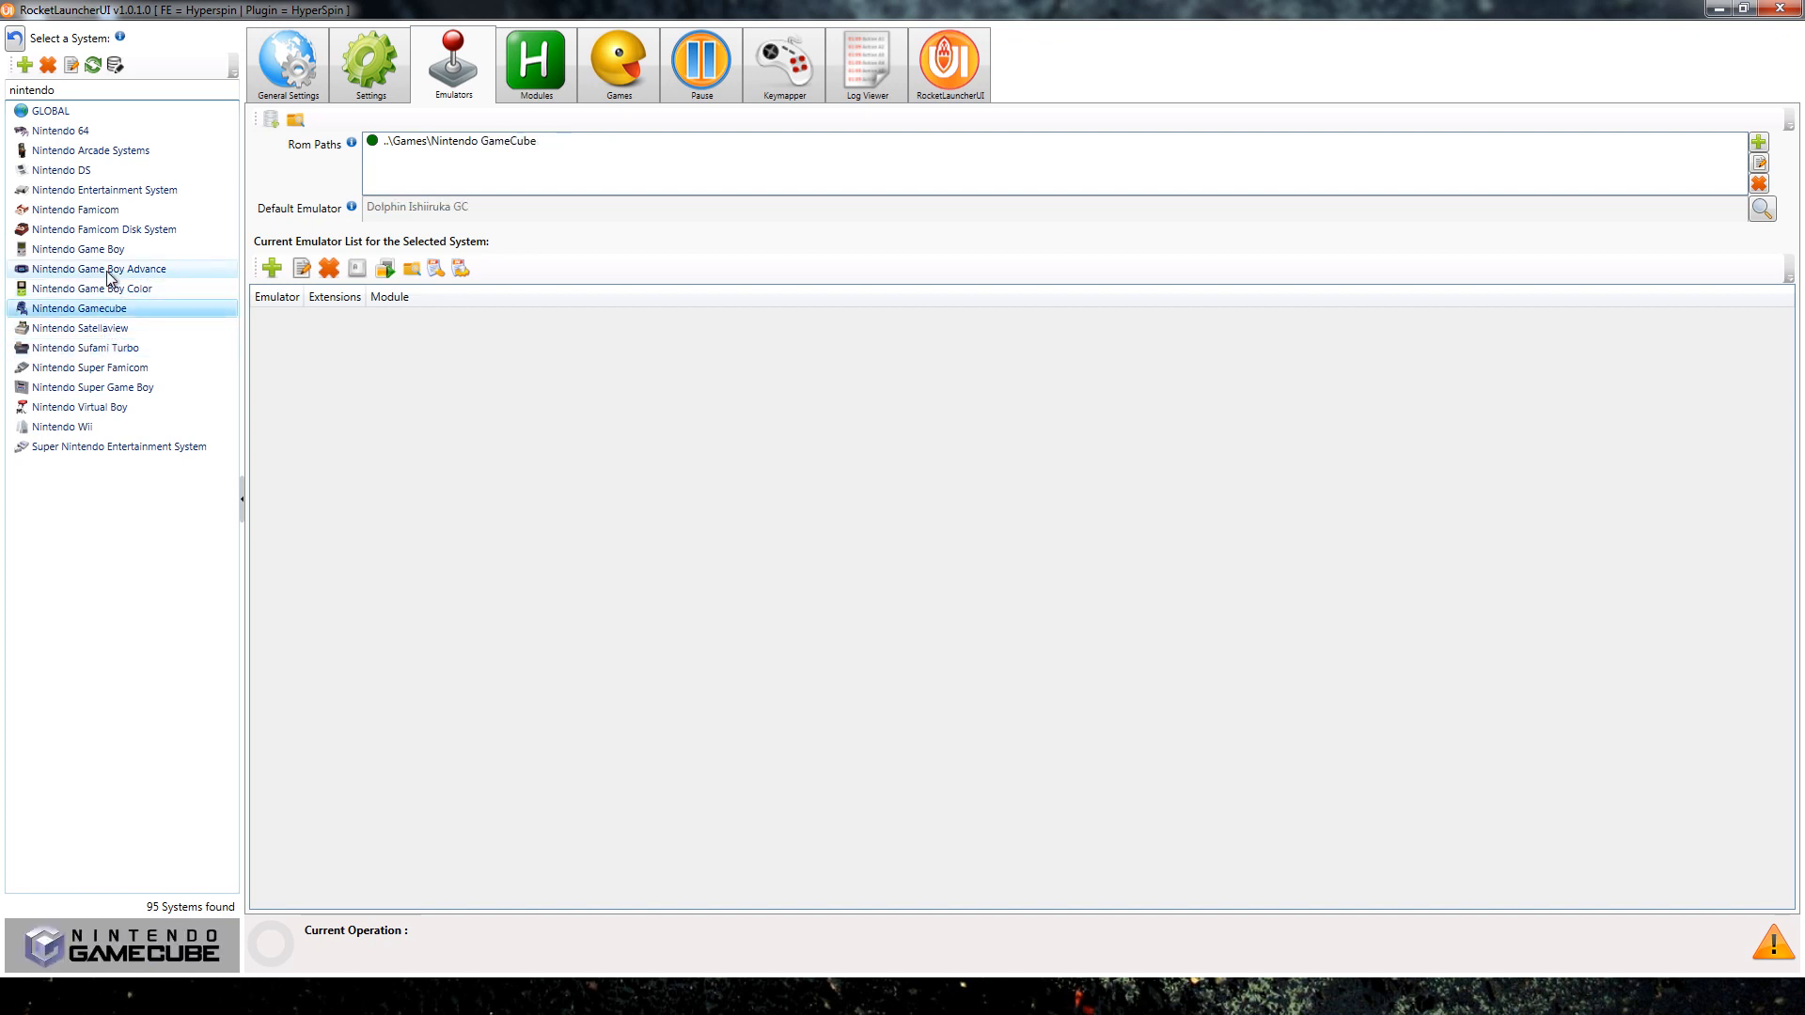
pyautogui.moveTo(102, 314)
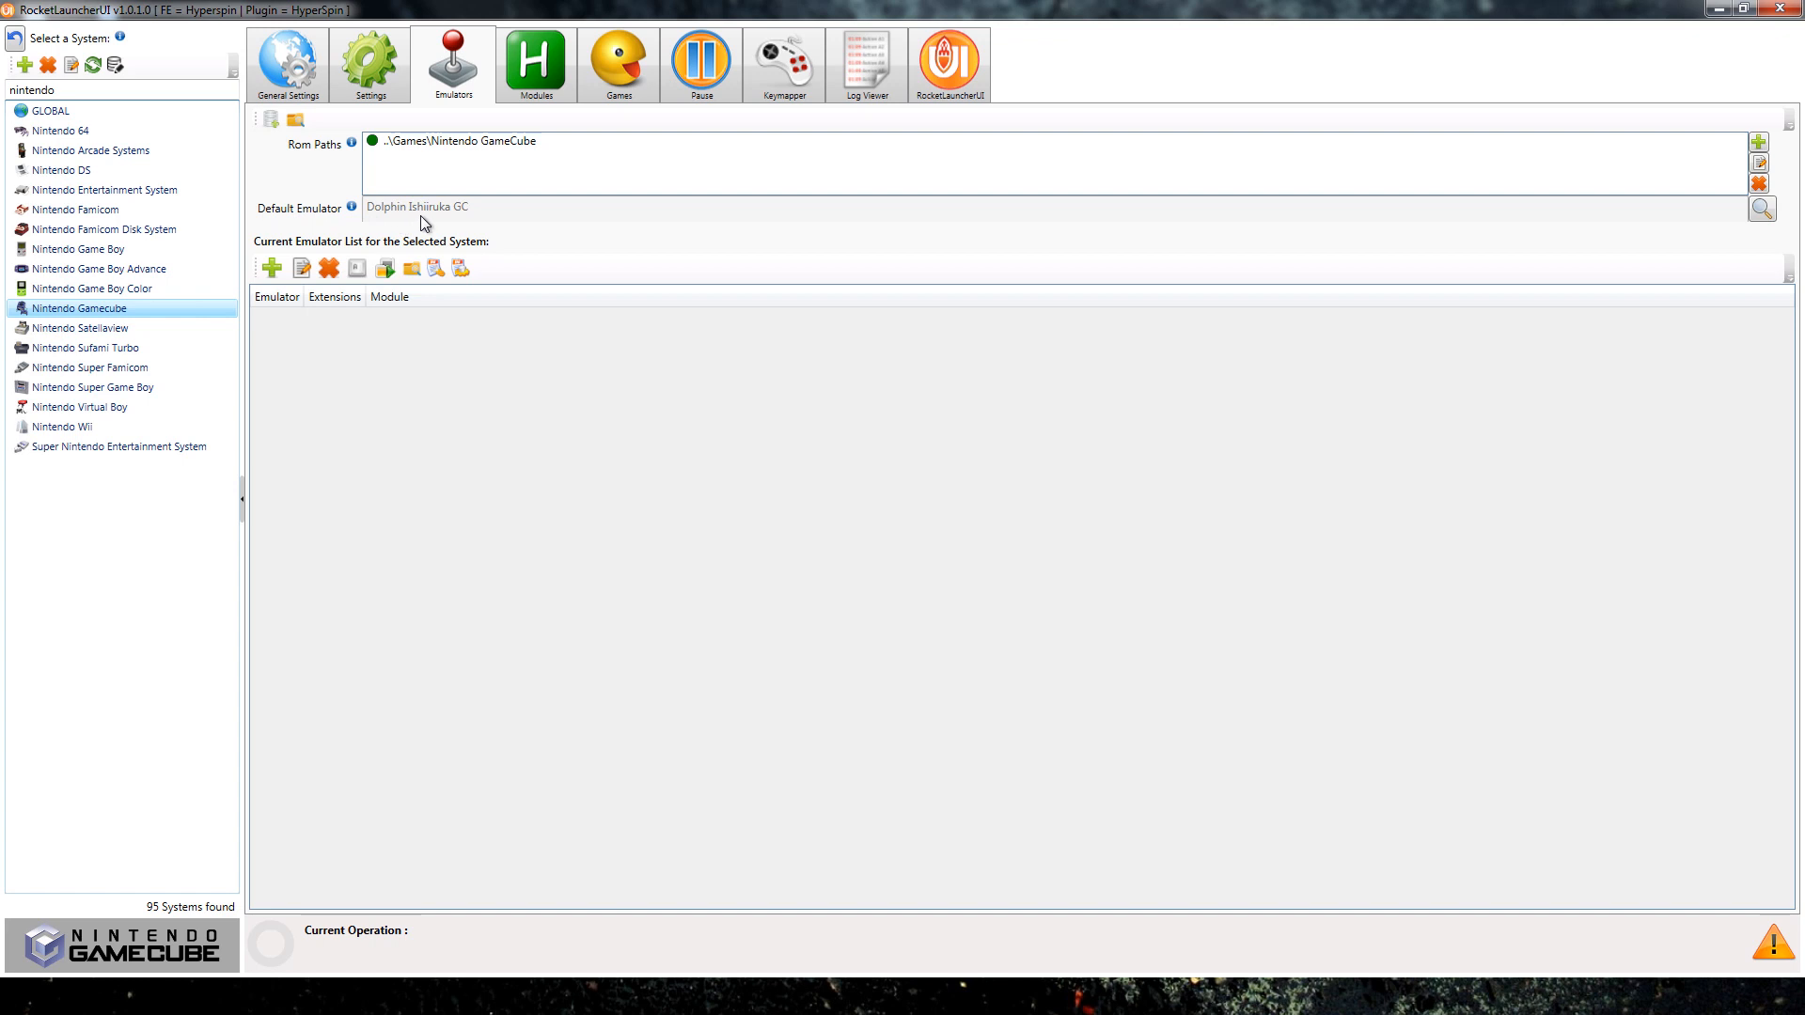
pyautogui.moveTo(413, 229)
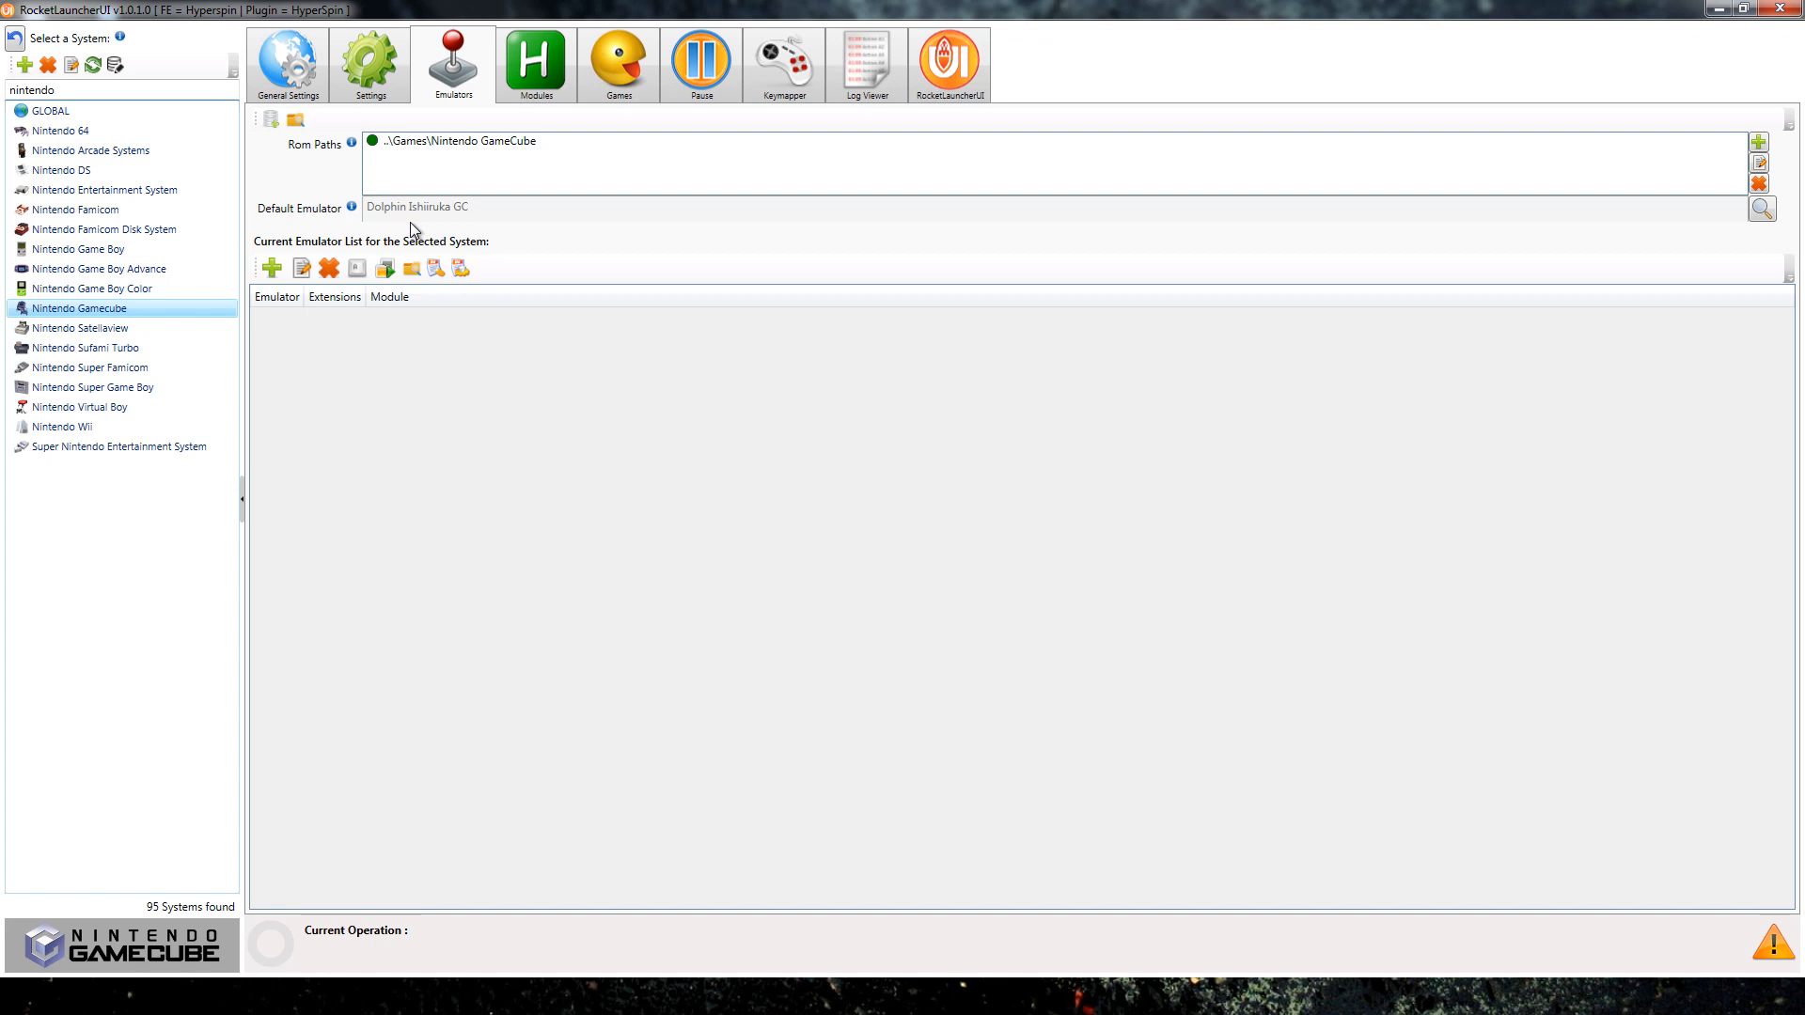
pyautogui.moveTo(94, 388)
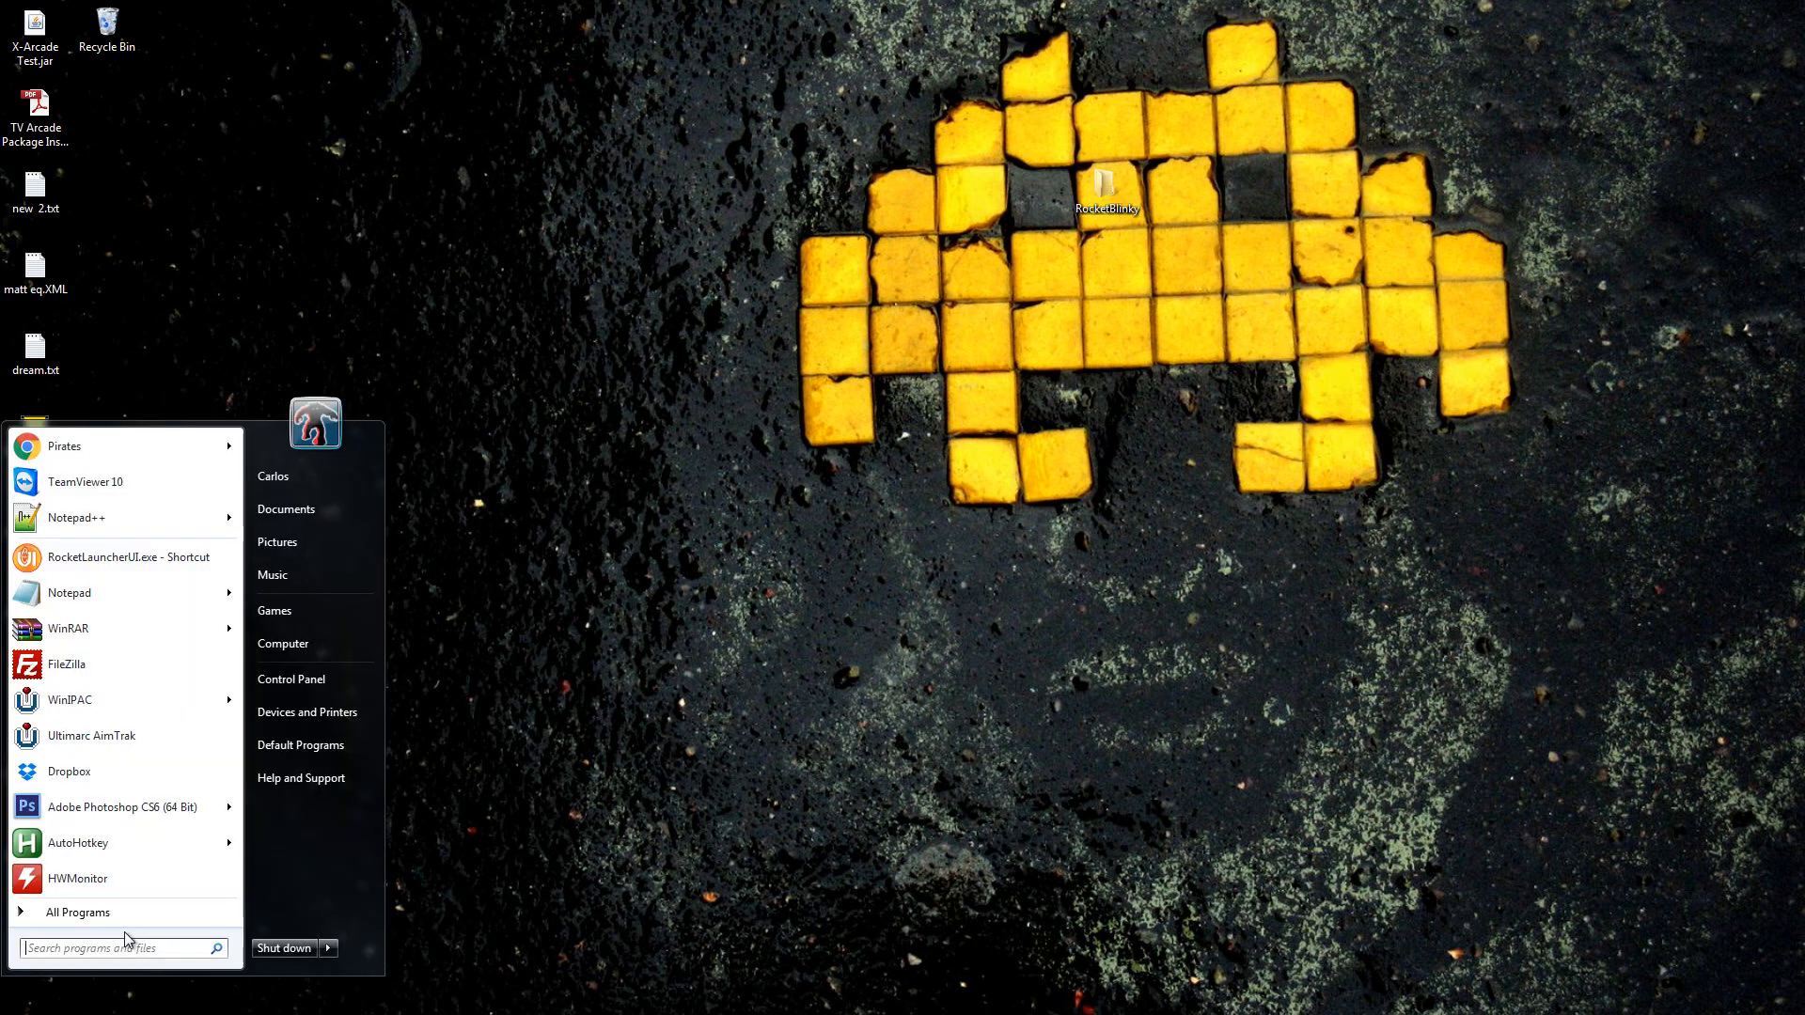
# Close RocketLauncherUI and open the Computer window from the Start menu.
pyautogui.click(807, 690)
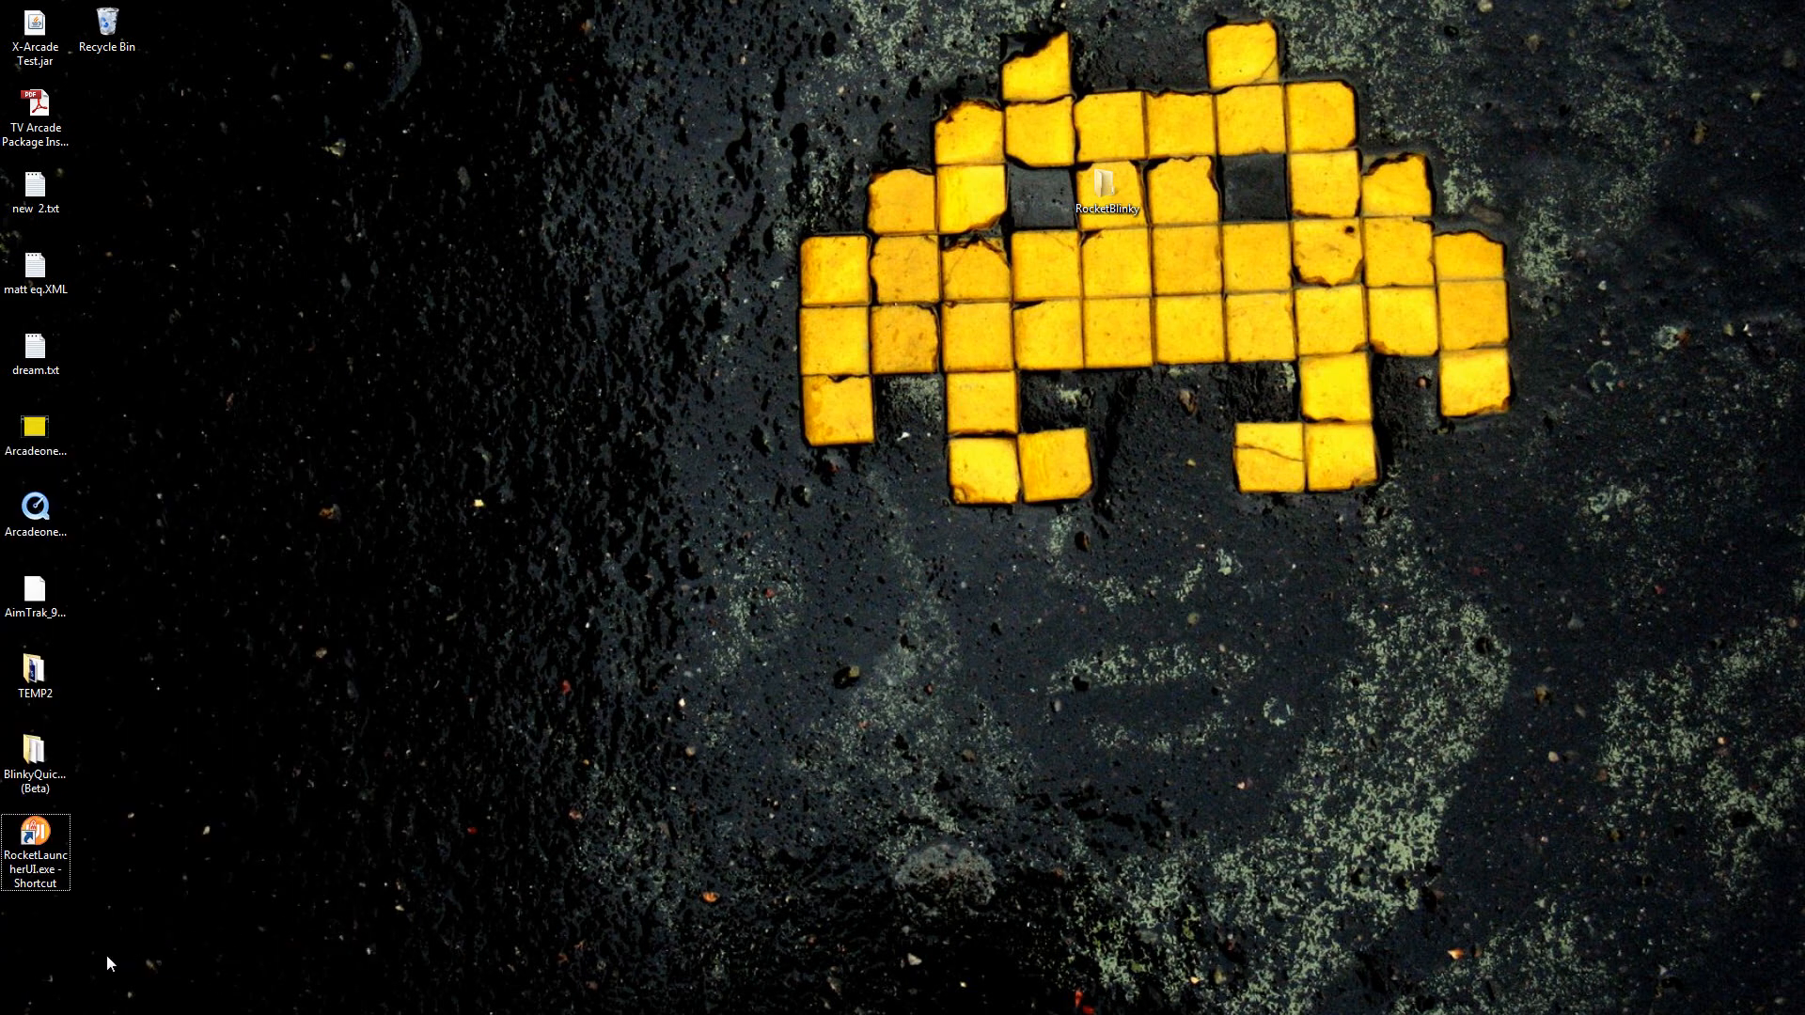
pyautogui.moveTo(11, 1008)
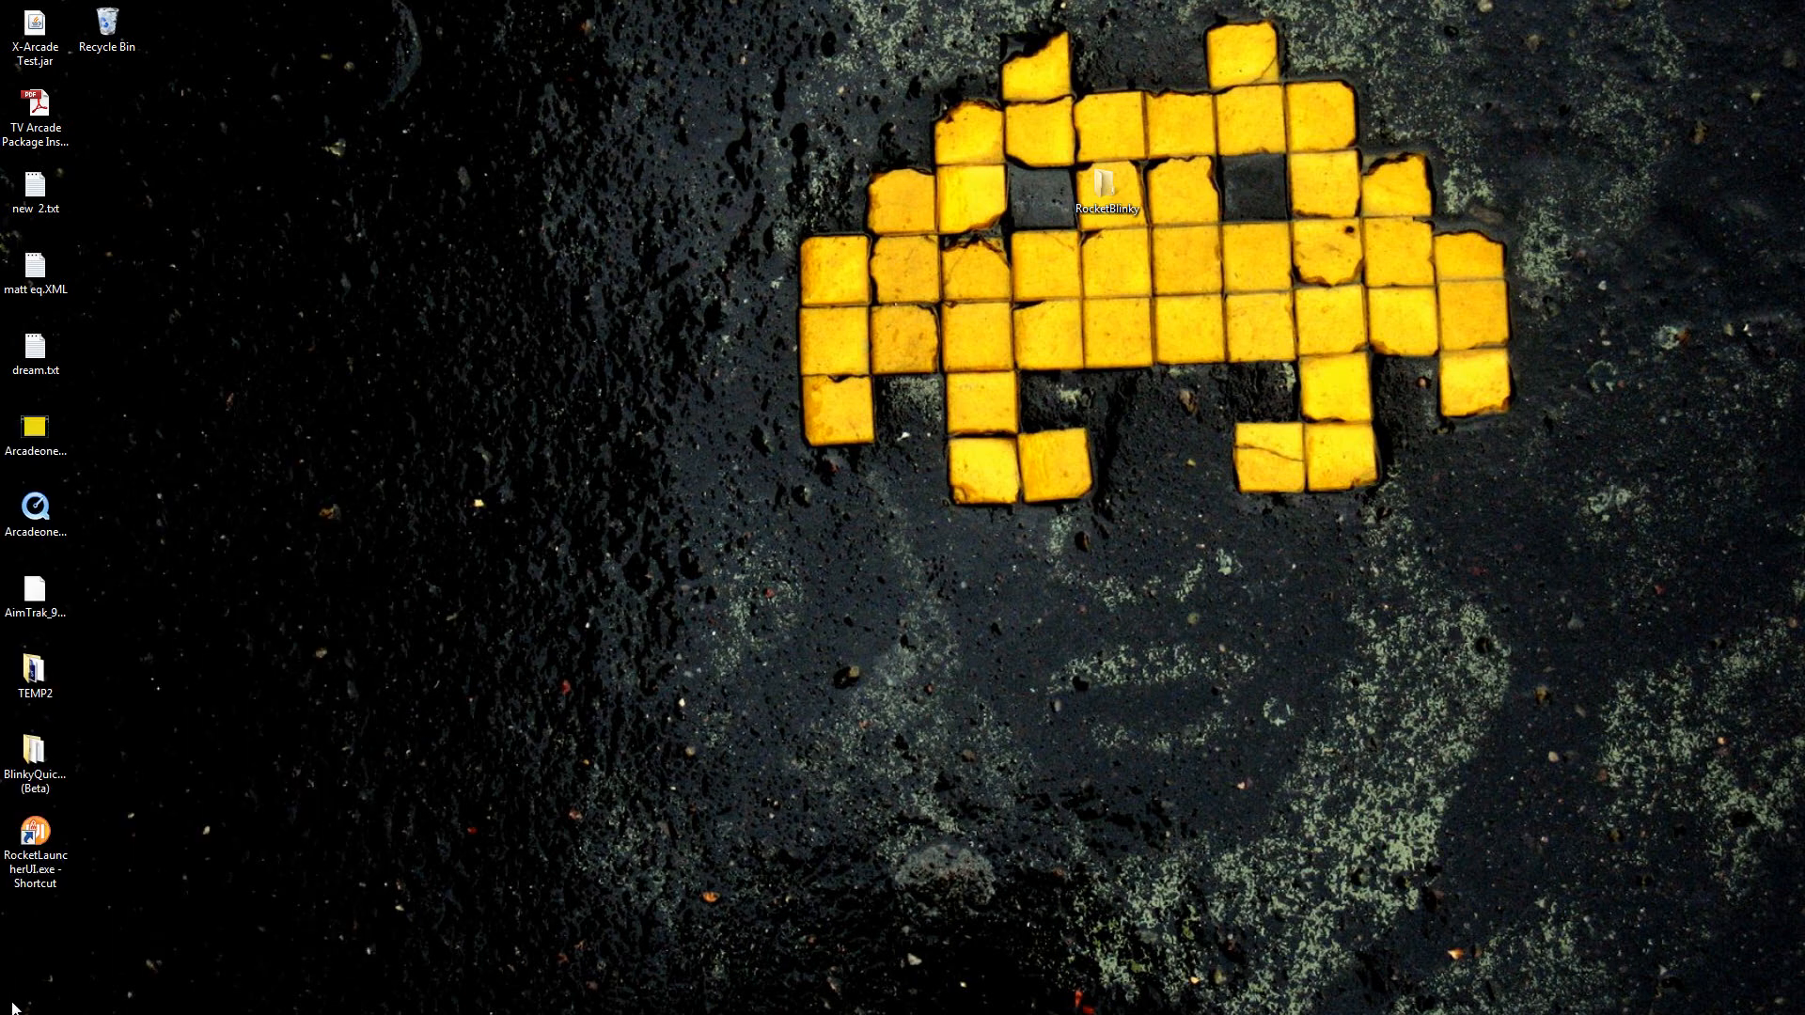
pyautogui.click(9, 1008)
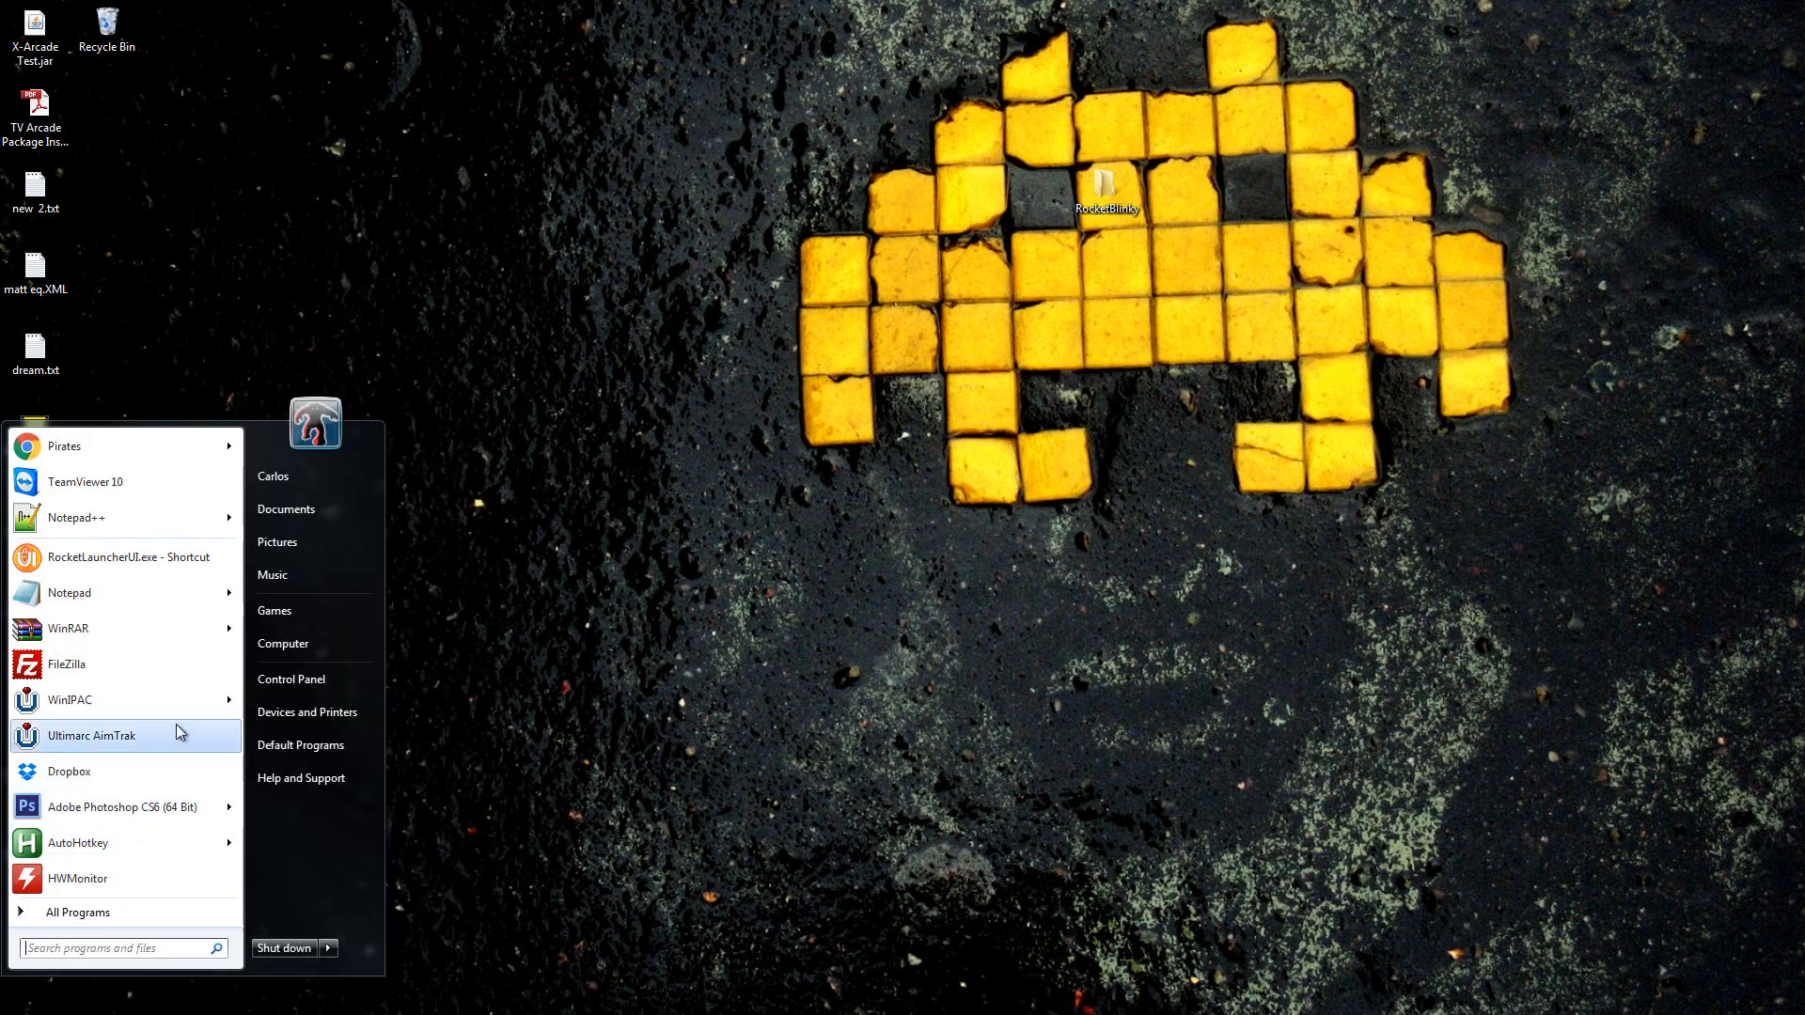
pyautogui.click(282, 643)
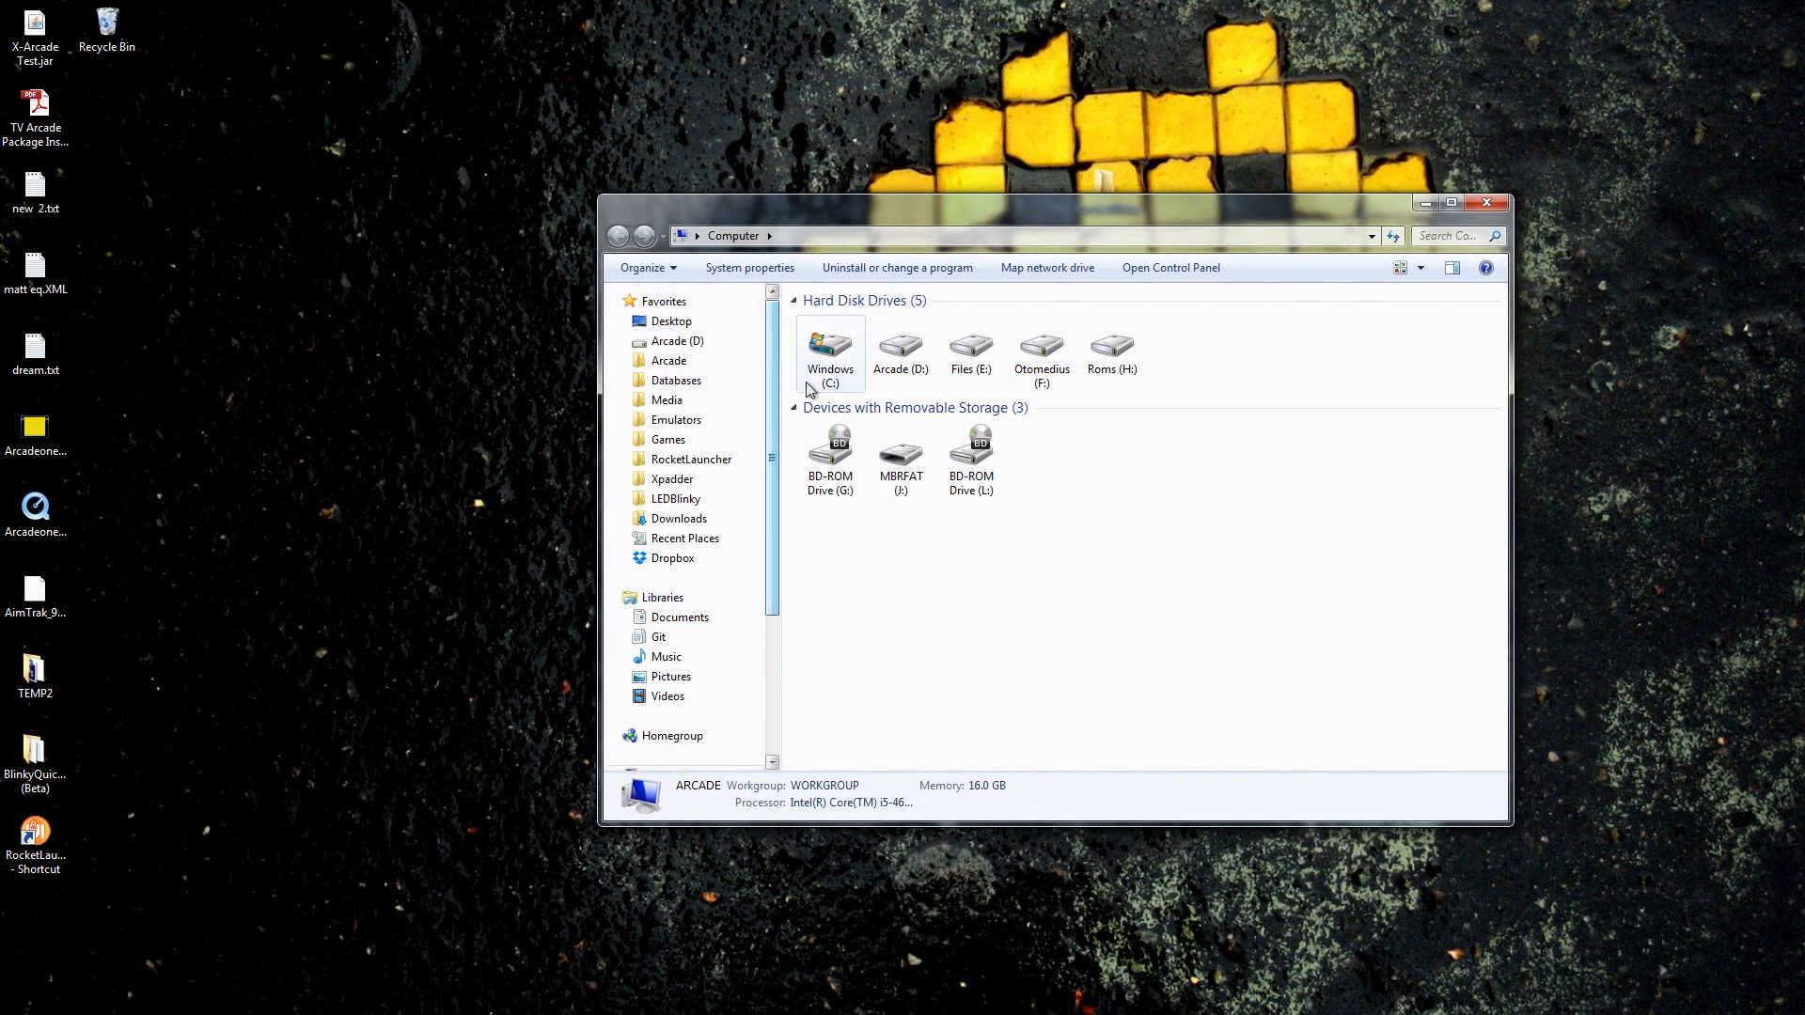
# Open Arcade (D:), go to Emulators and open the plain RetroArch folder.
pyautogui.click(899, 351)
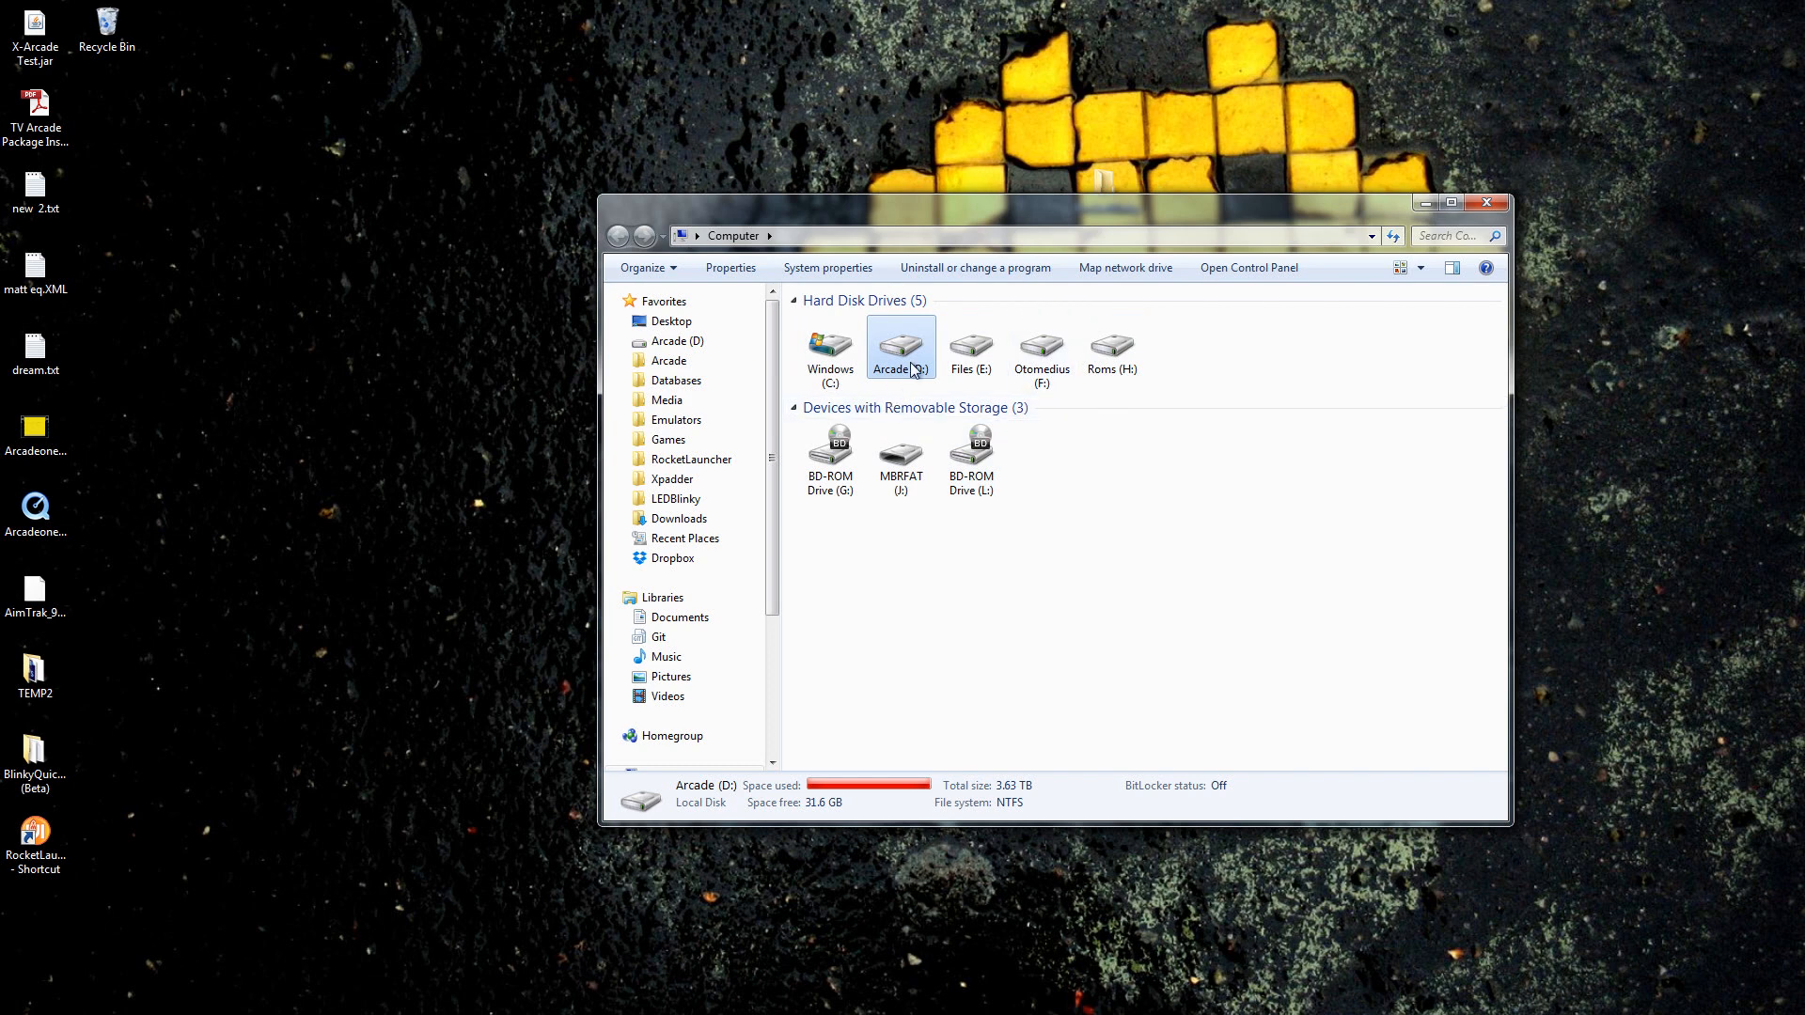
pyautogui.moveTo(901, 348)
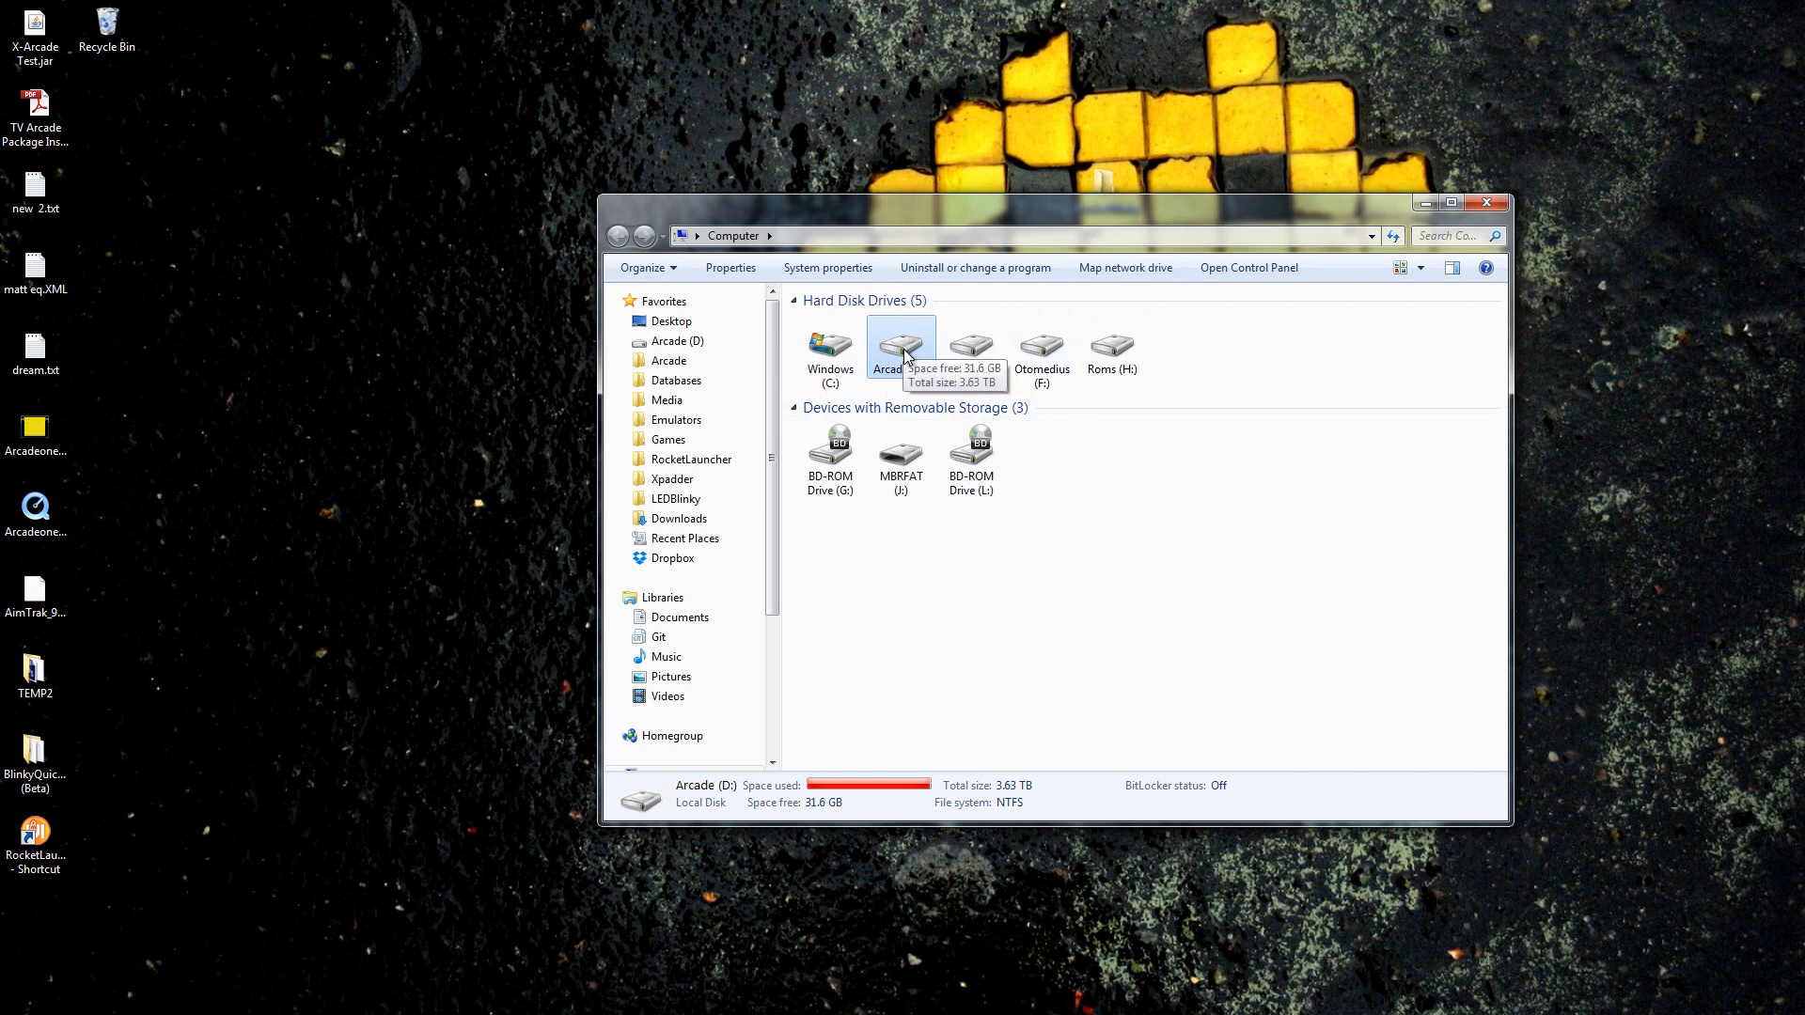
pyautogui.doubleClick(901, 348)
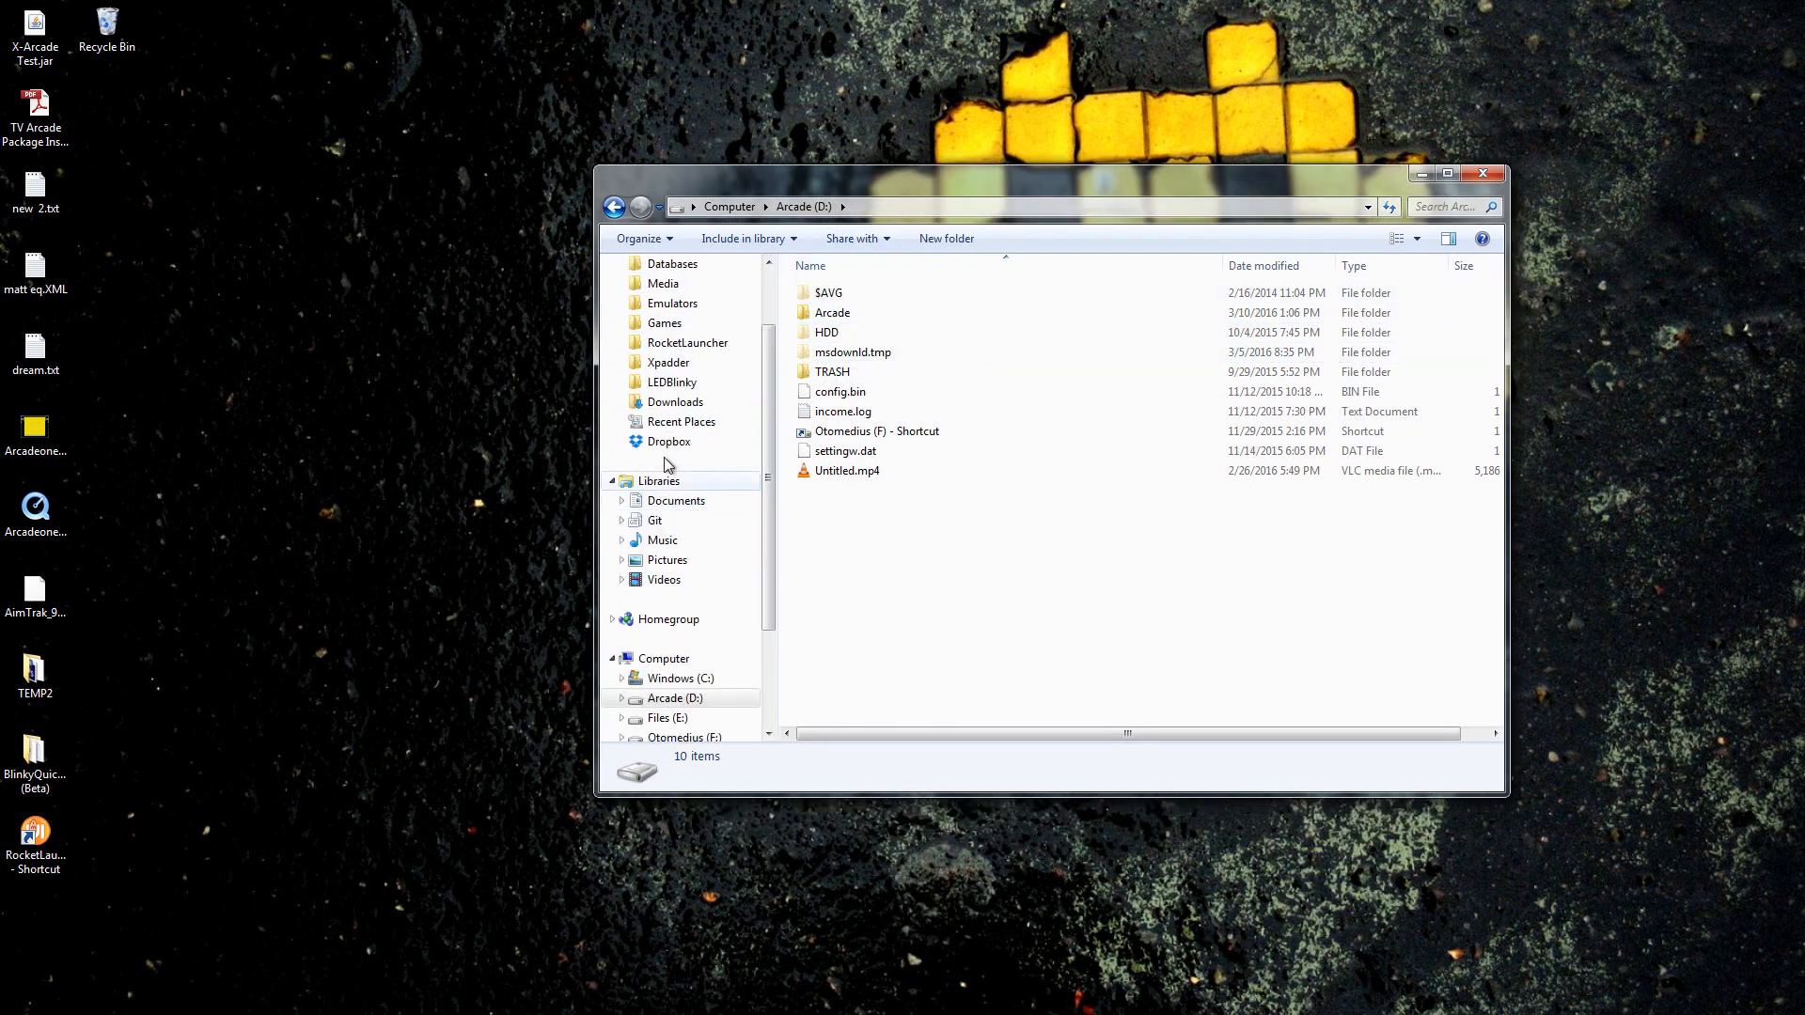
pyautogui.scroll(3)
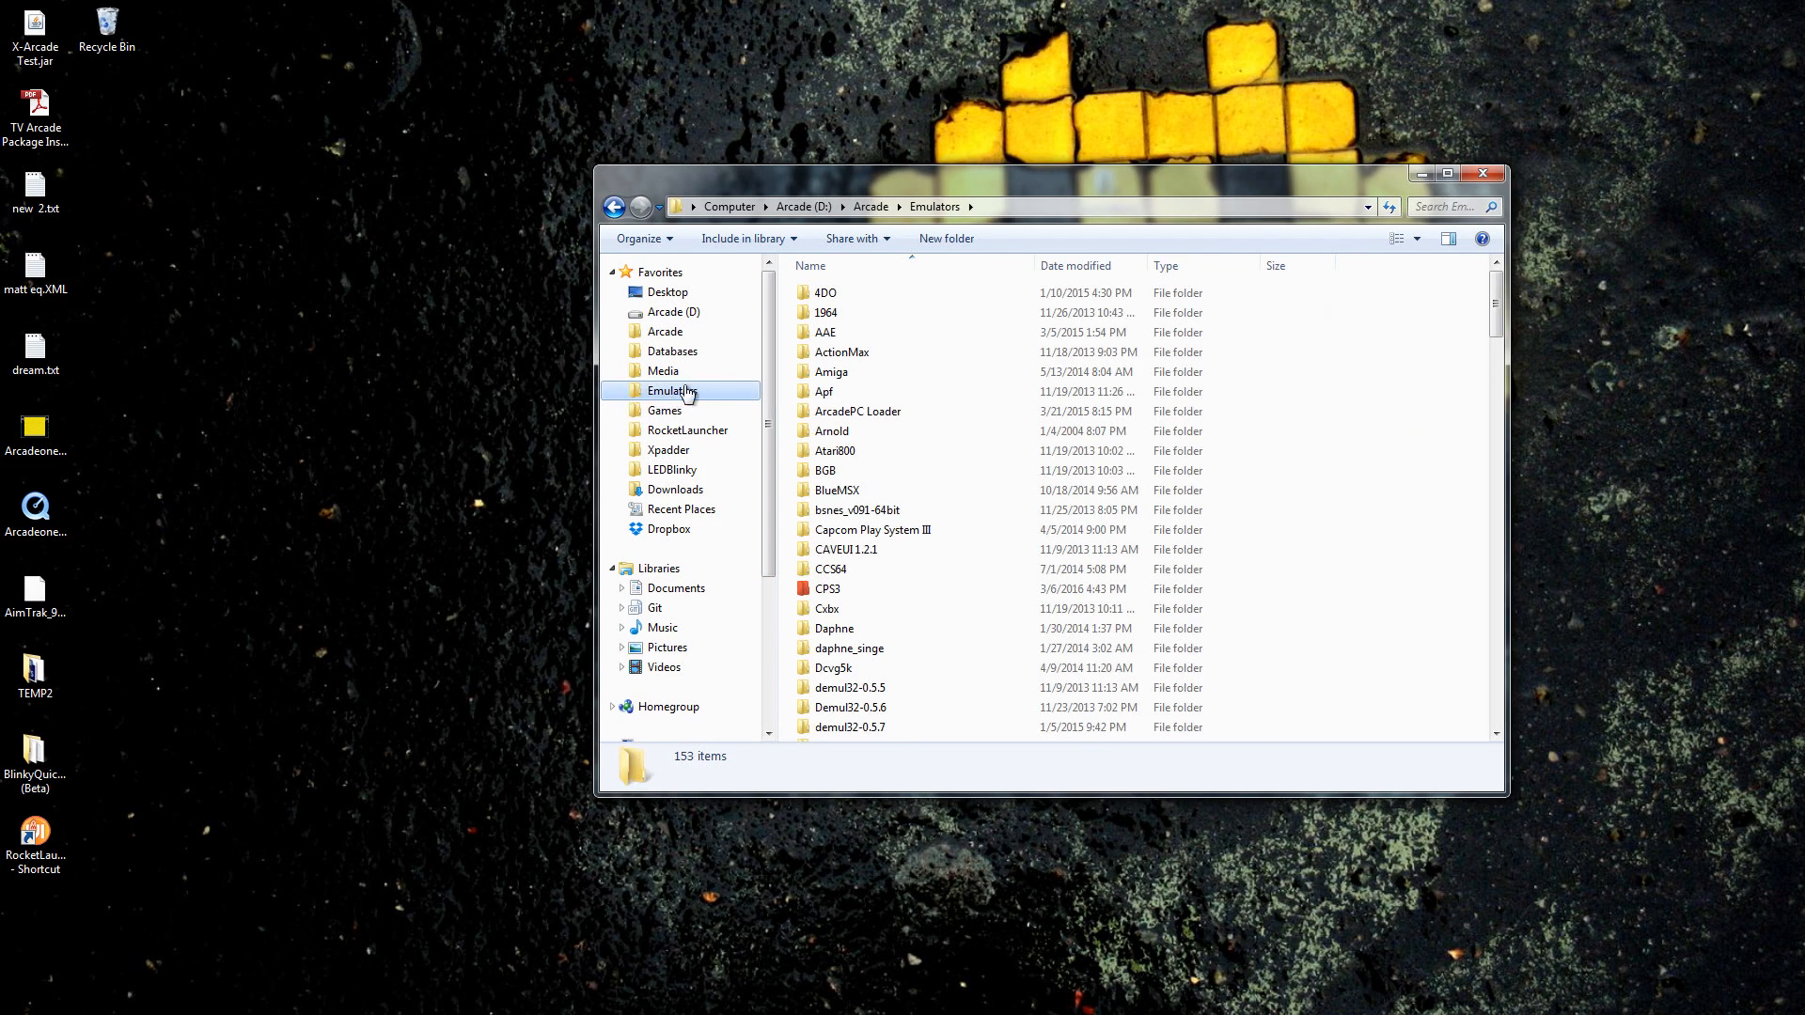
pyautogui.moveTo(871, 531)
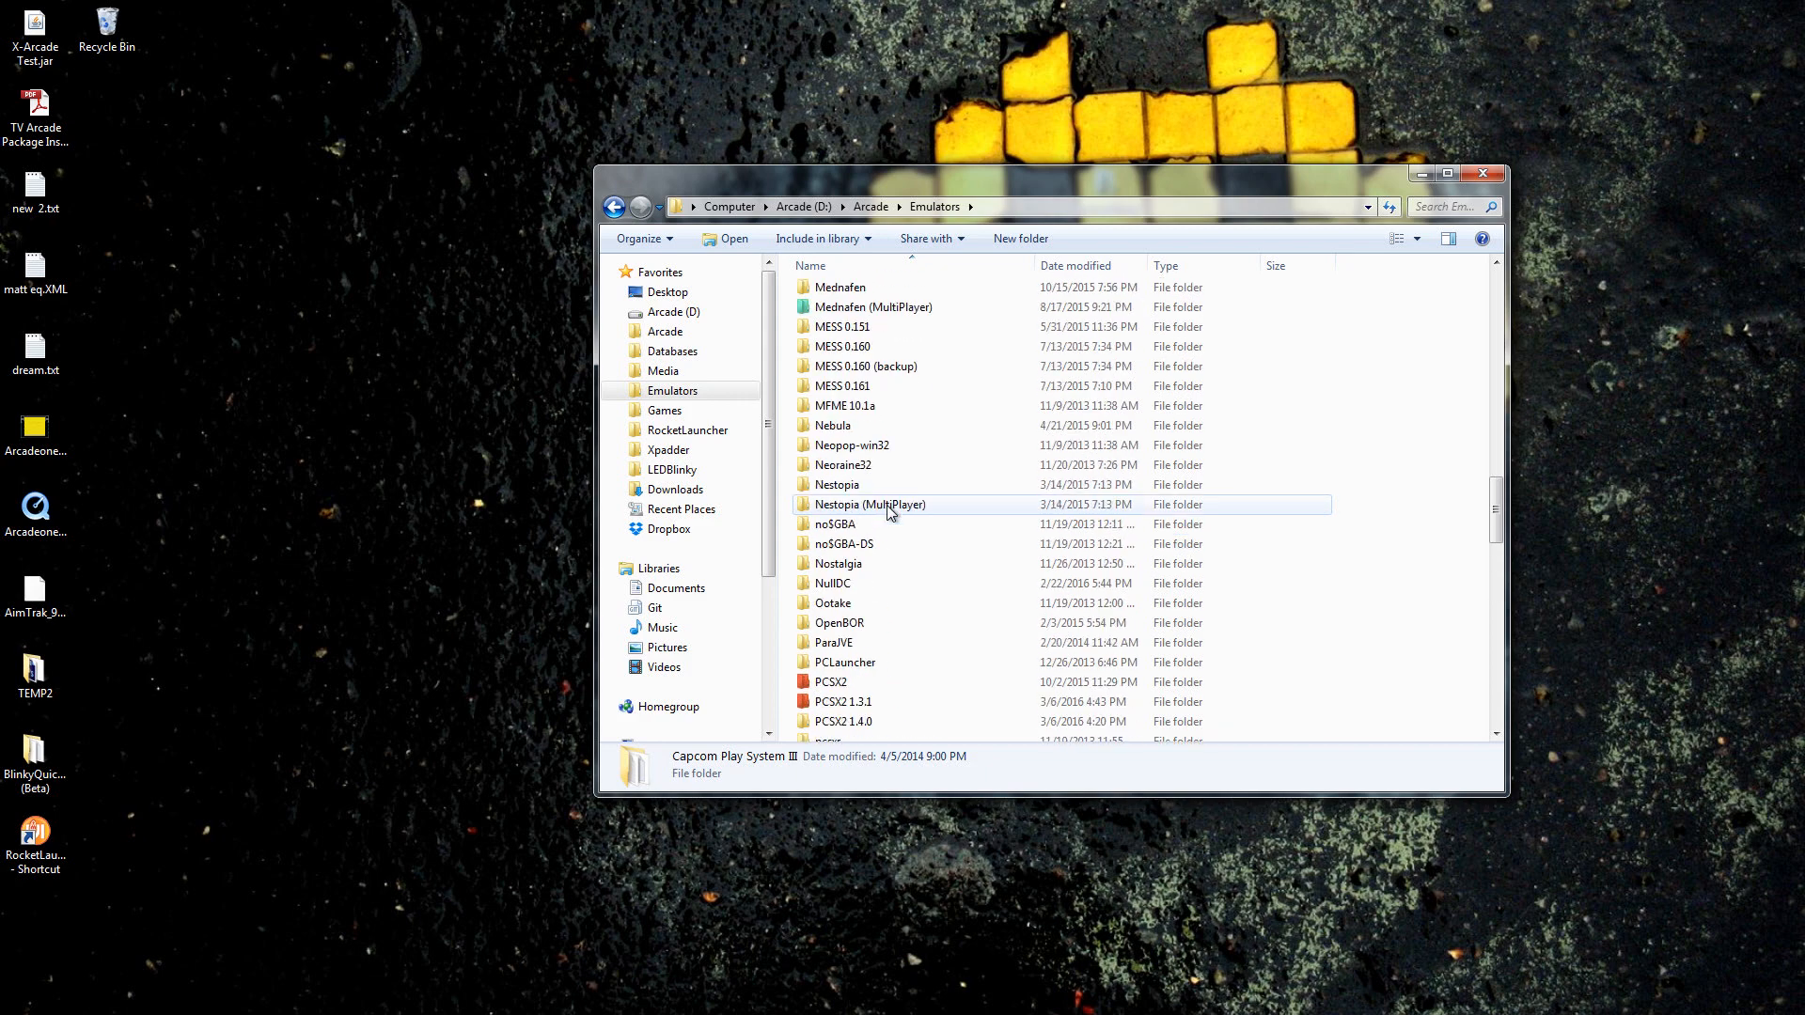
pyautogui.scroll(3)
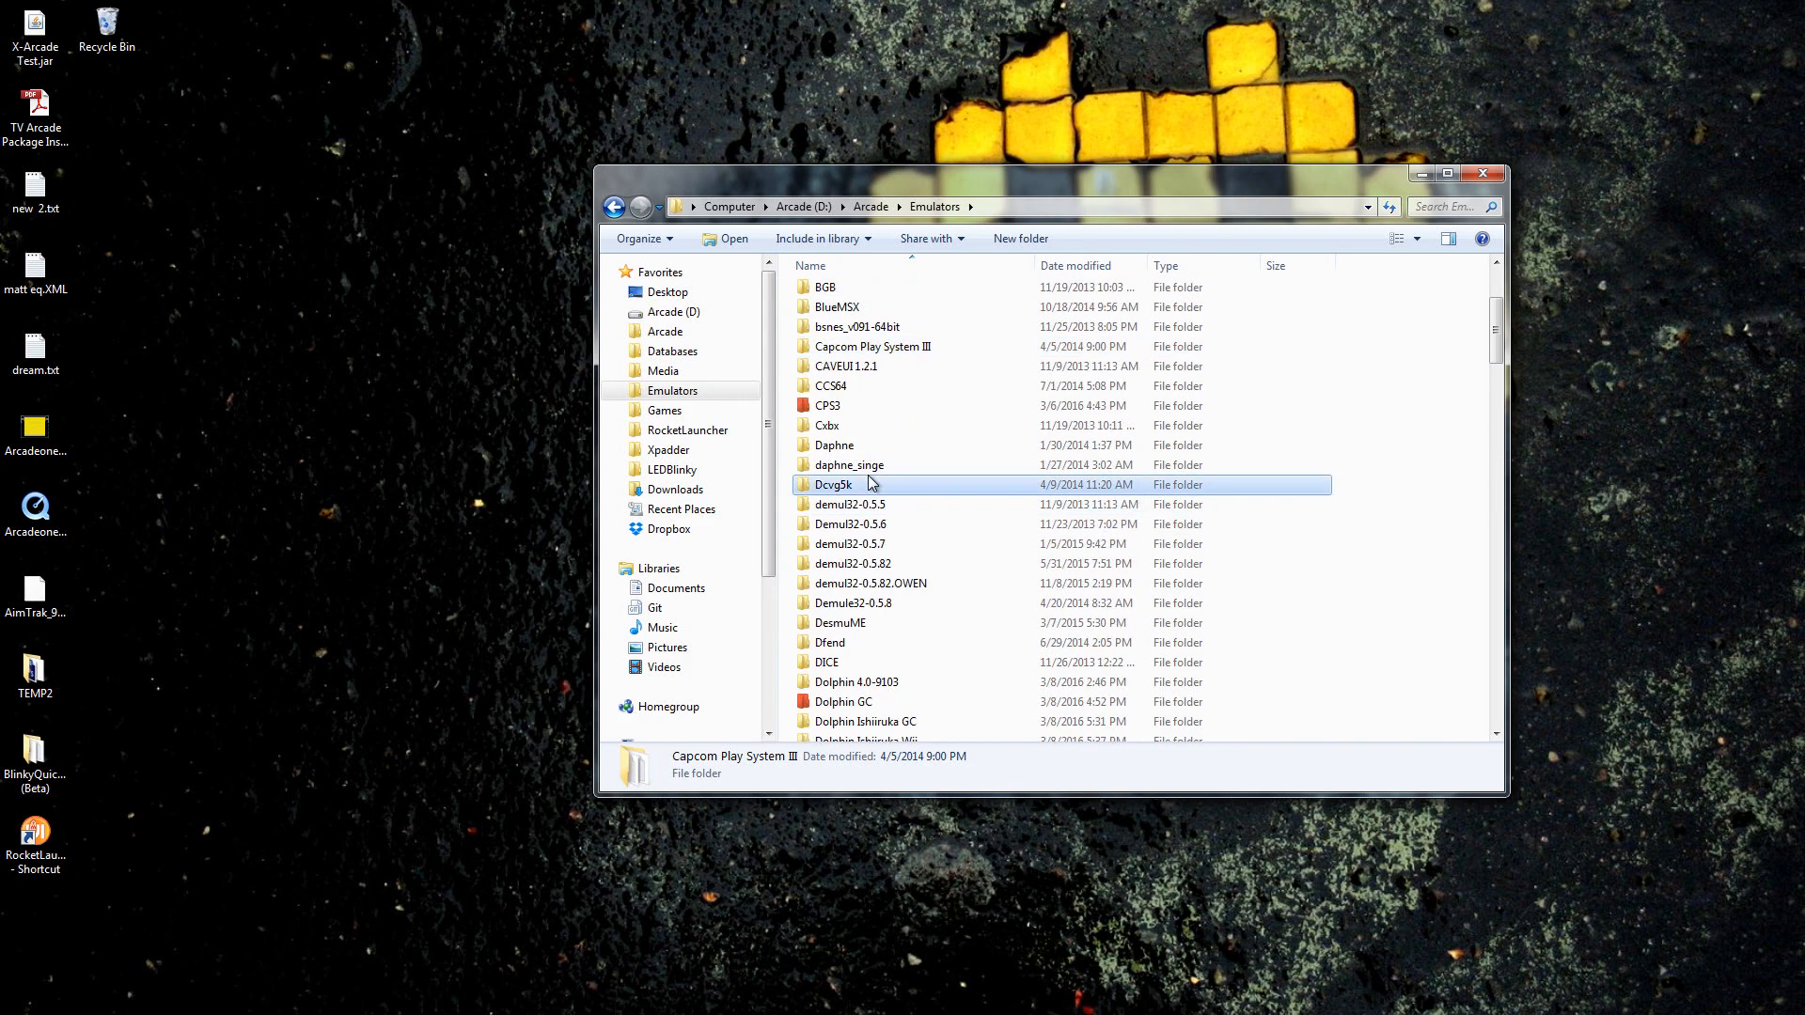
pyautogui.scroll(-3)
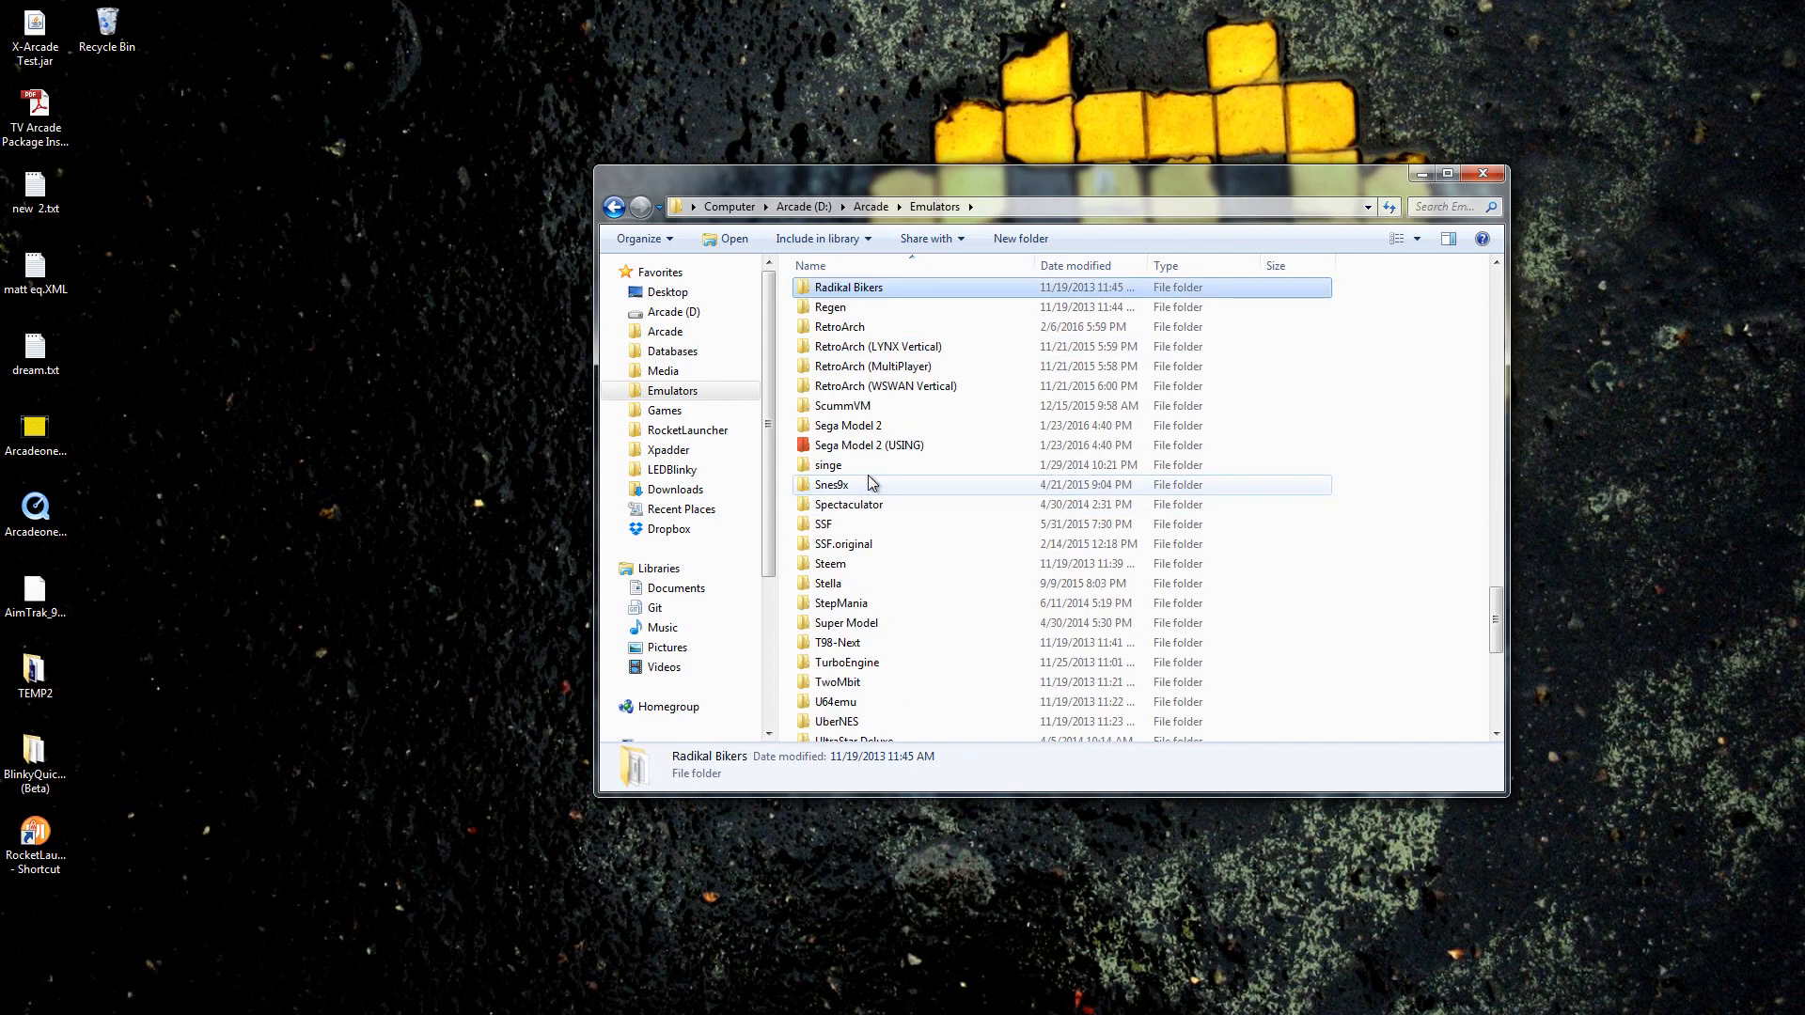
pyautogui.click(838, 327)
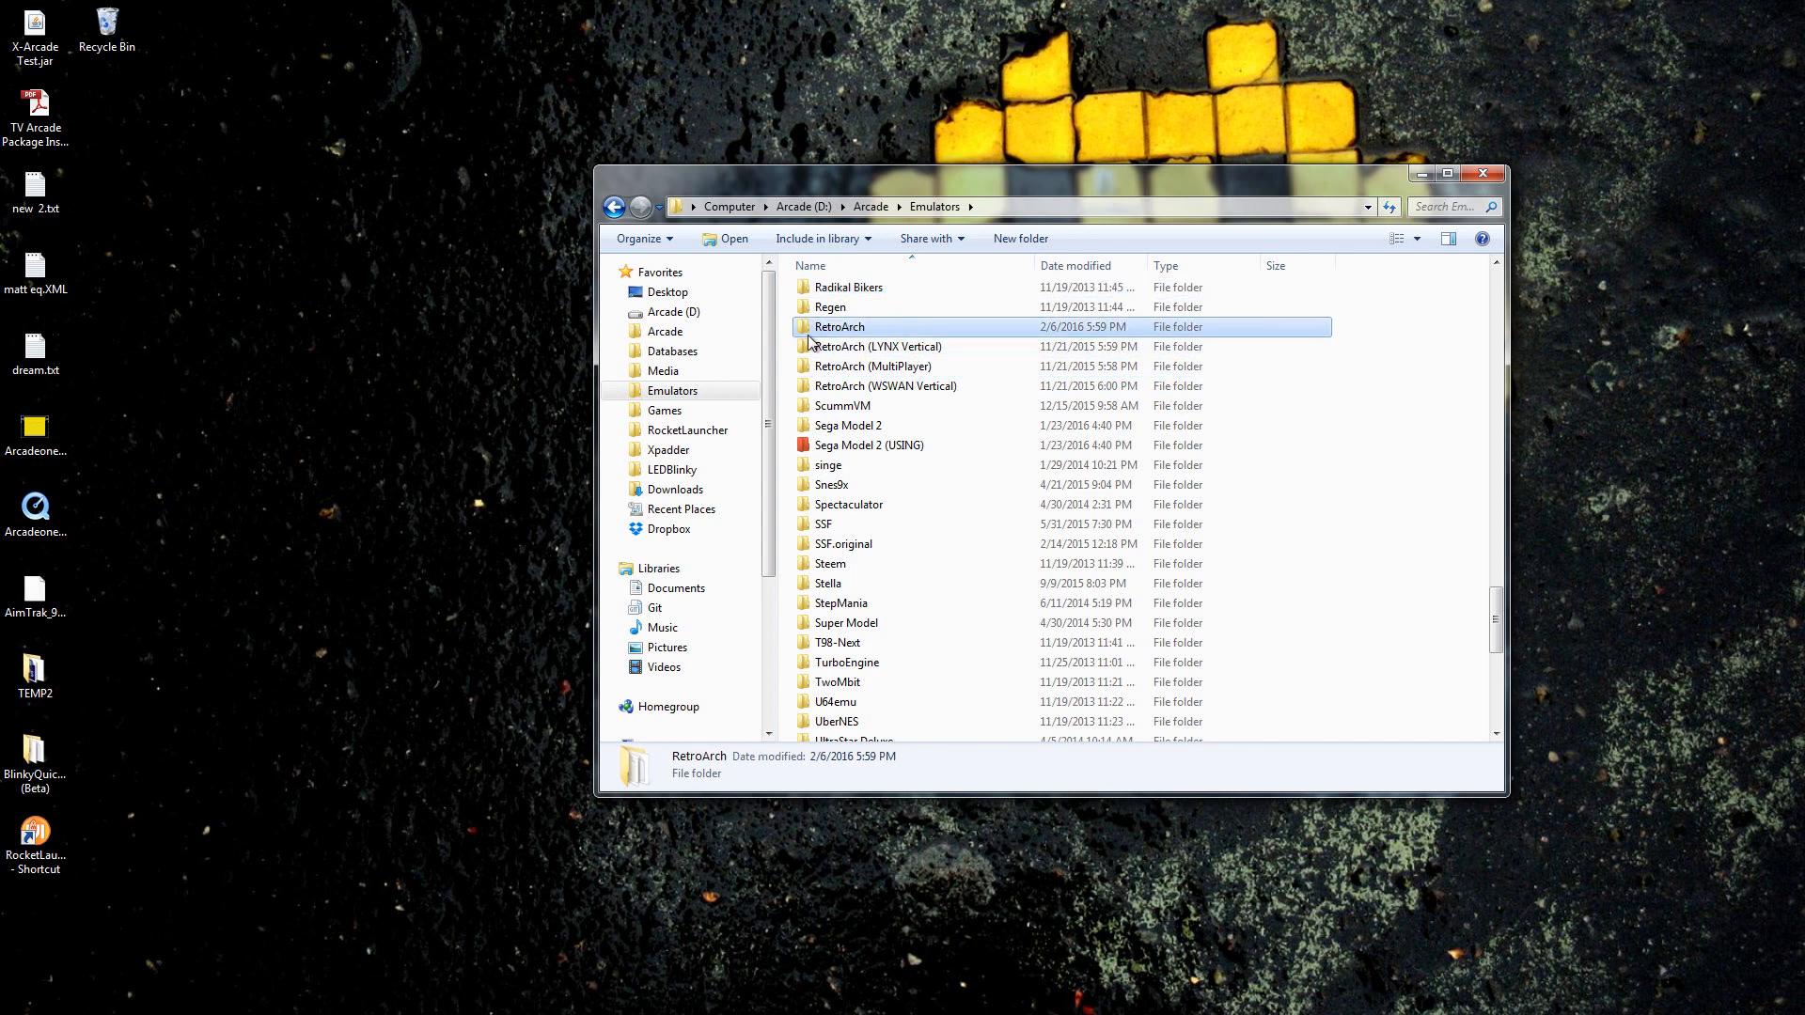
pyautogui.click(876, 346)
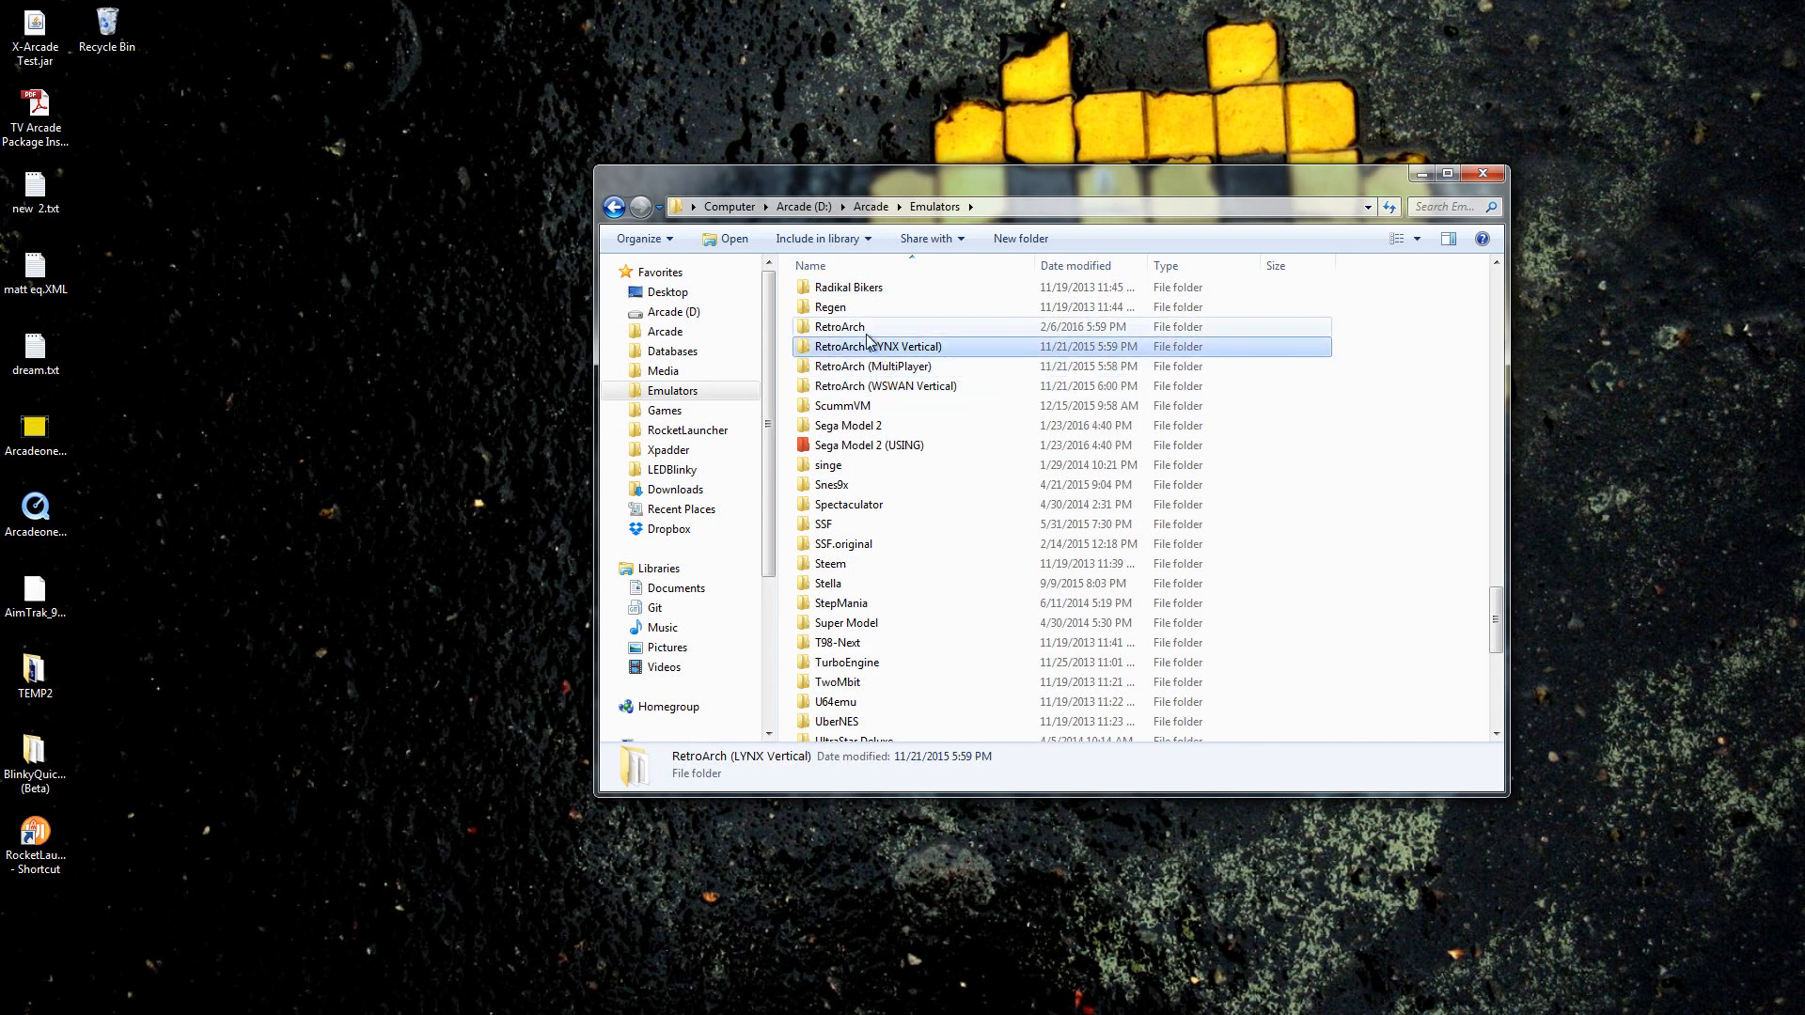
pyautogui.click(838, 325)
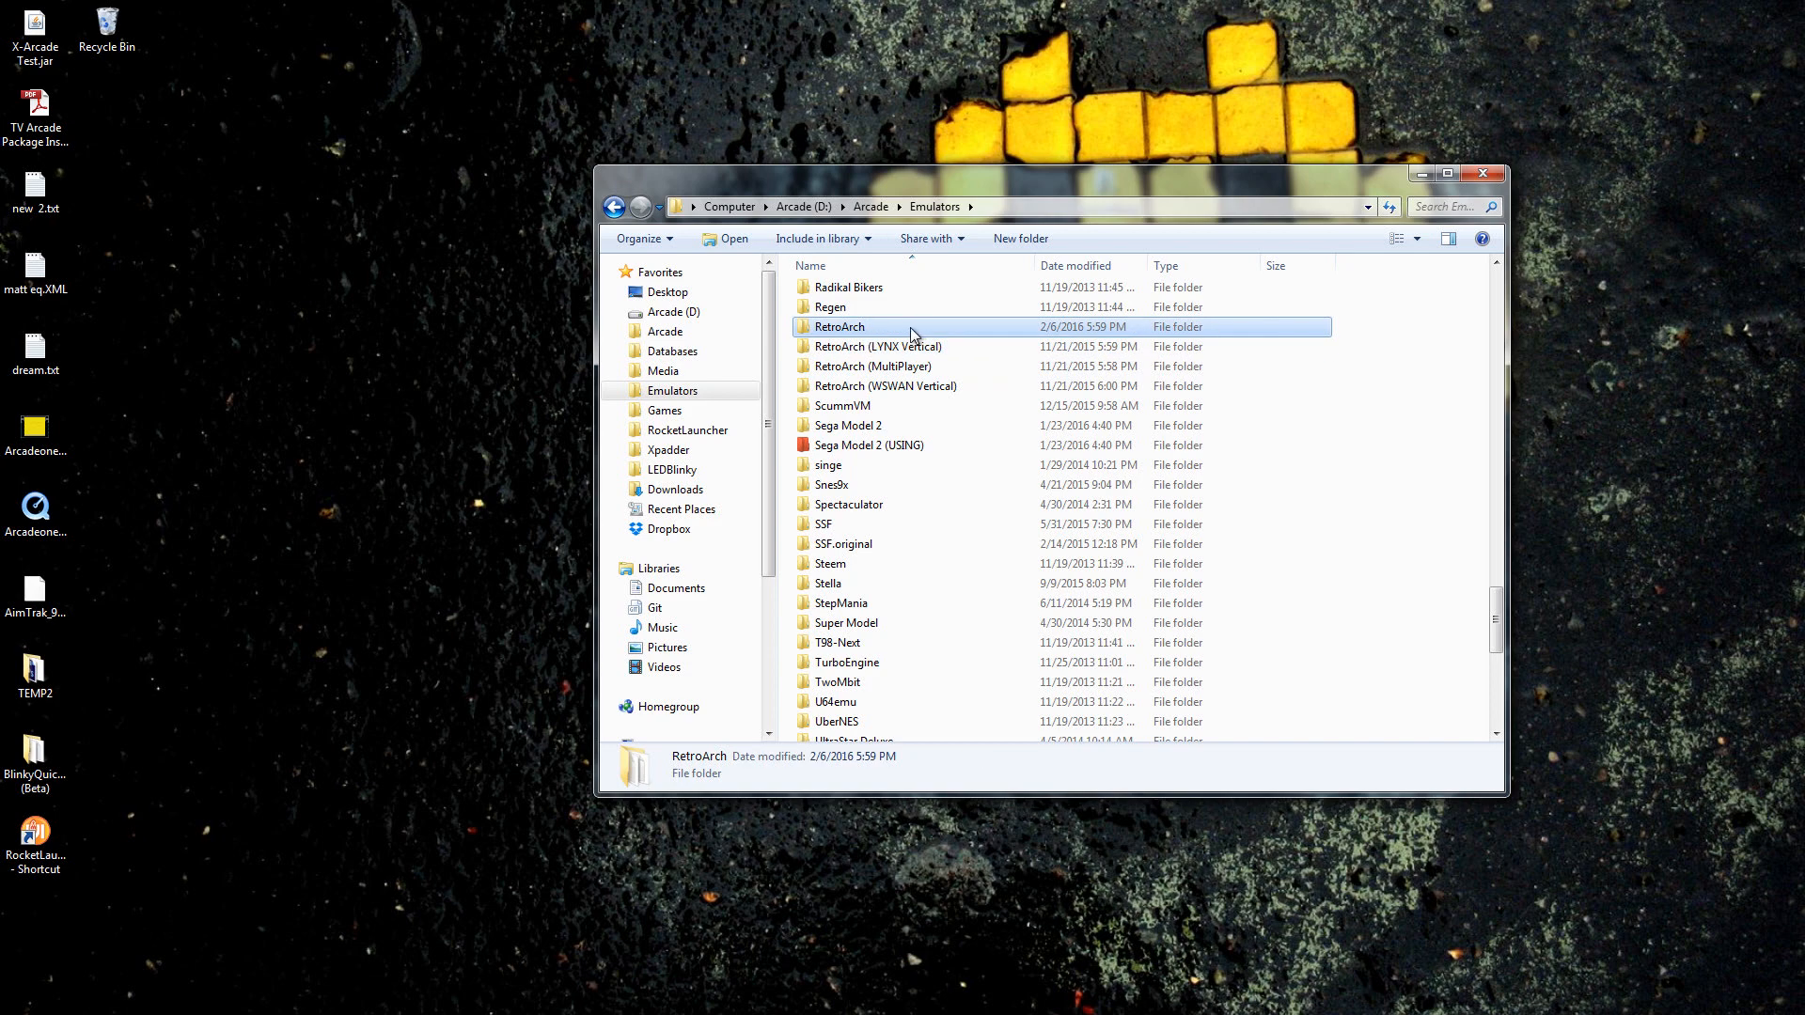
pyautogui.doubleClick(839, 326)
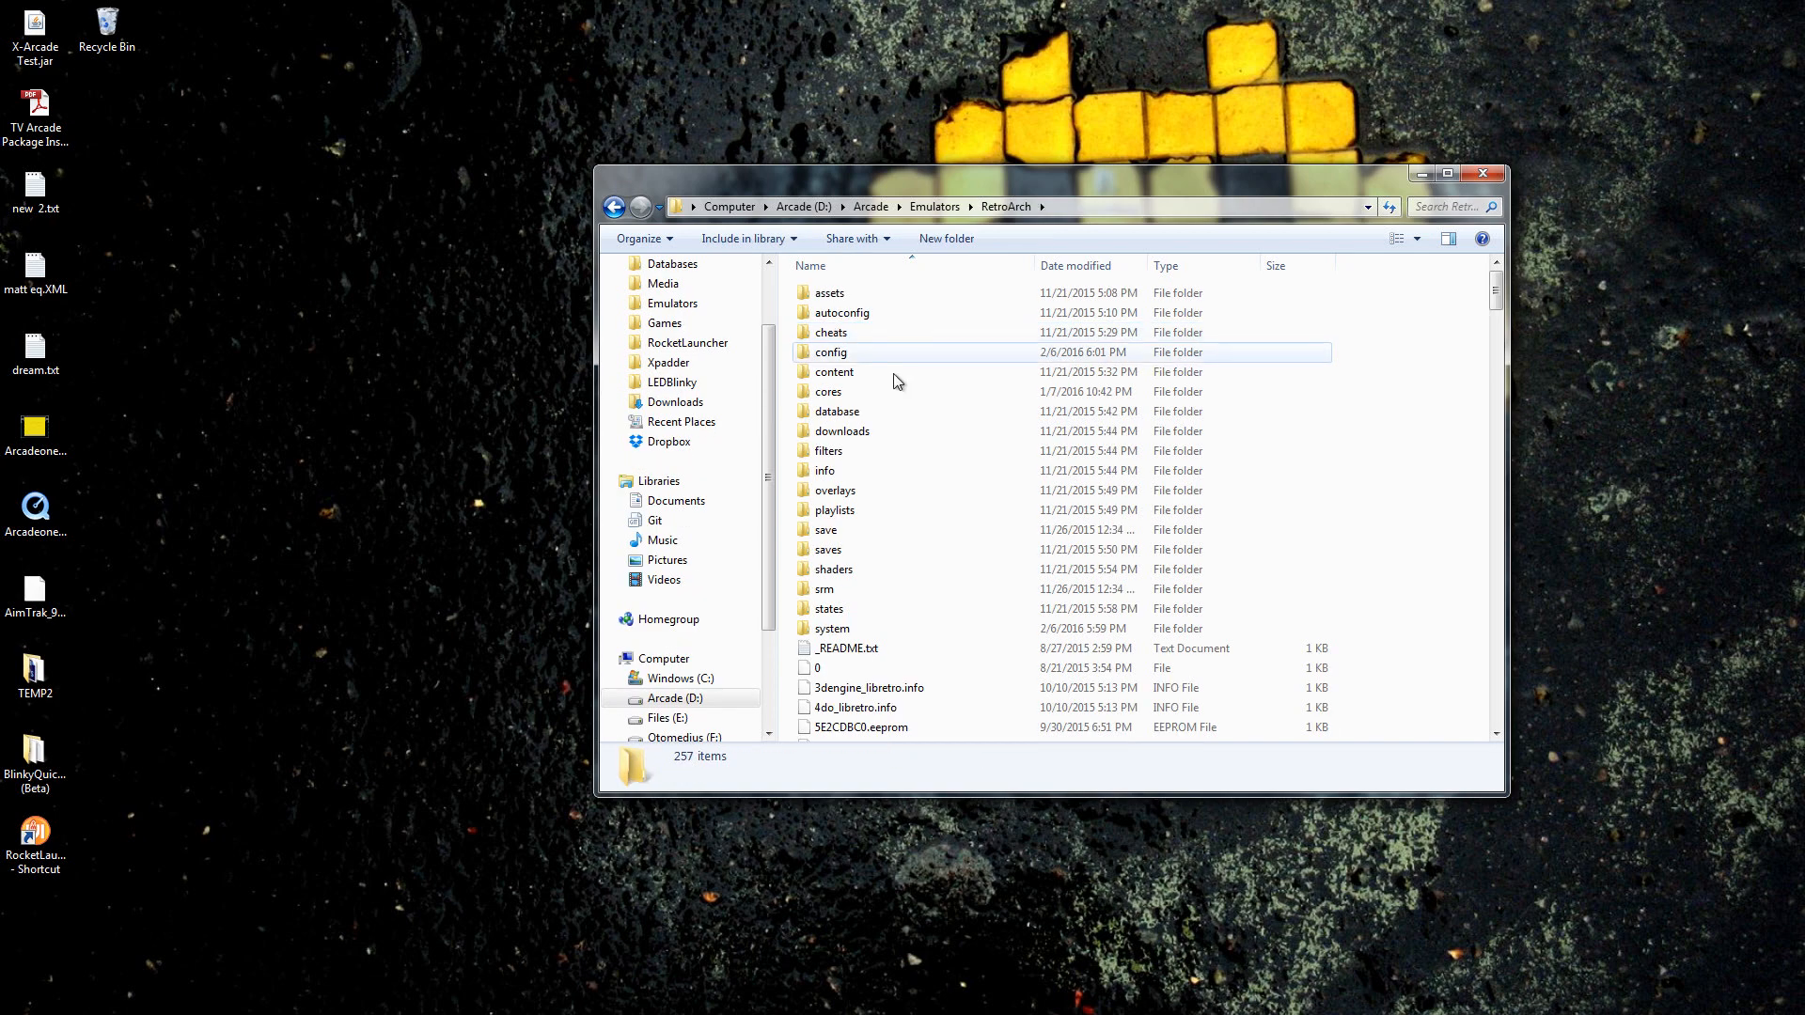
# Scroll down the RetroArch folder and select retroarch.exe.
pyautogui.scroll(-3)
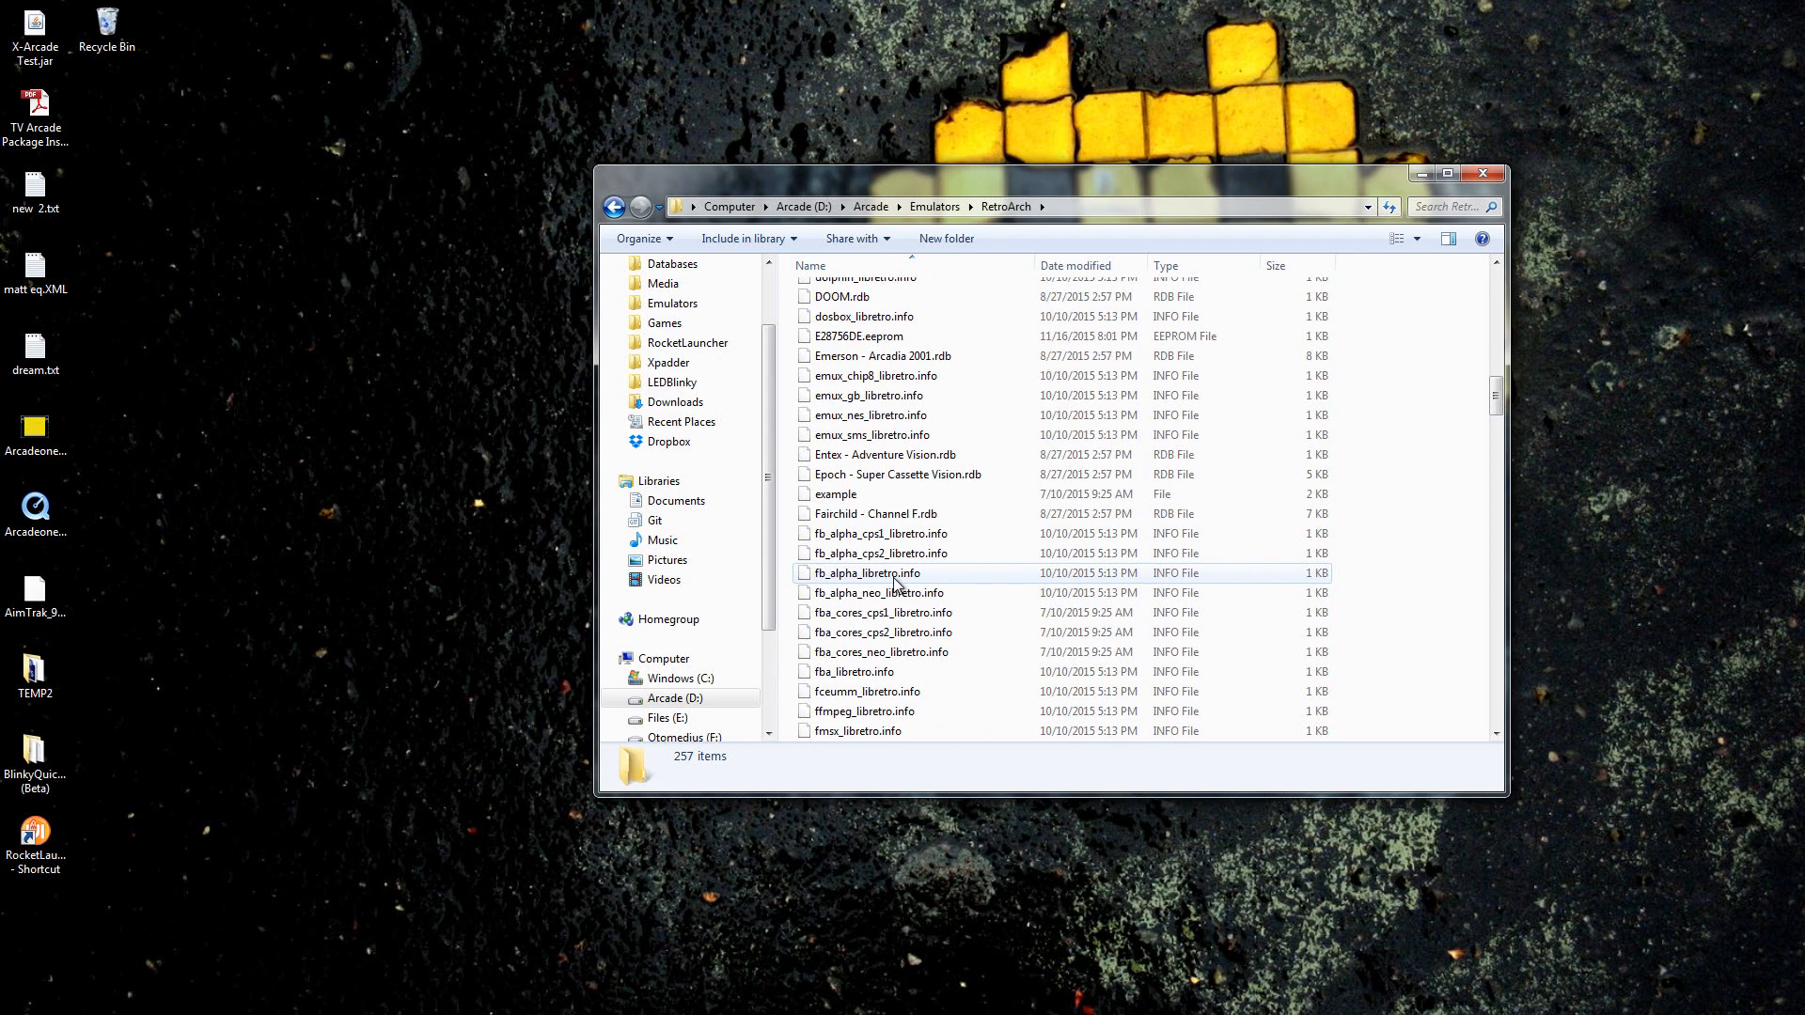
pyautogui.scroll(-3)
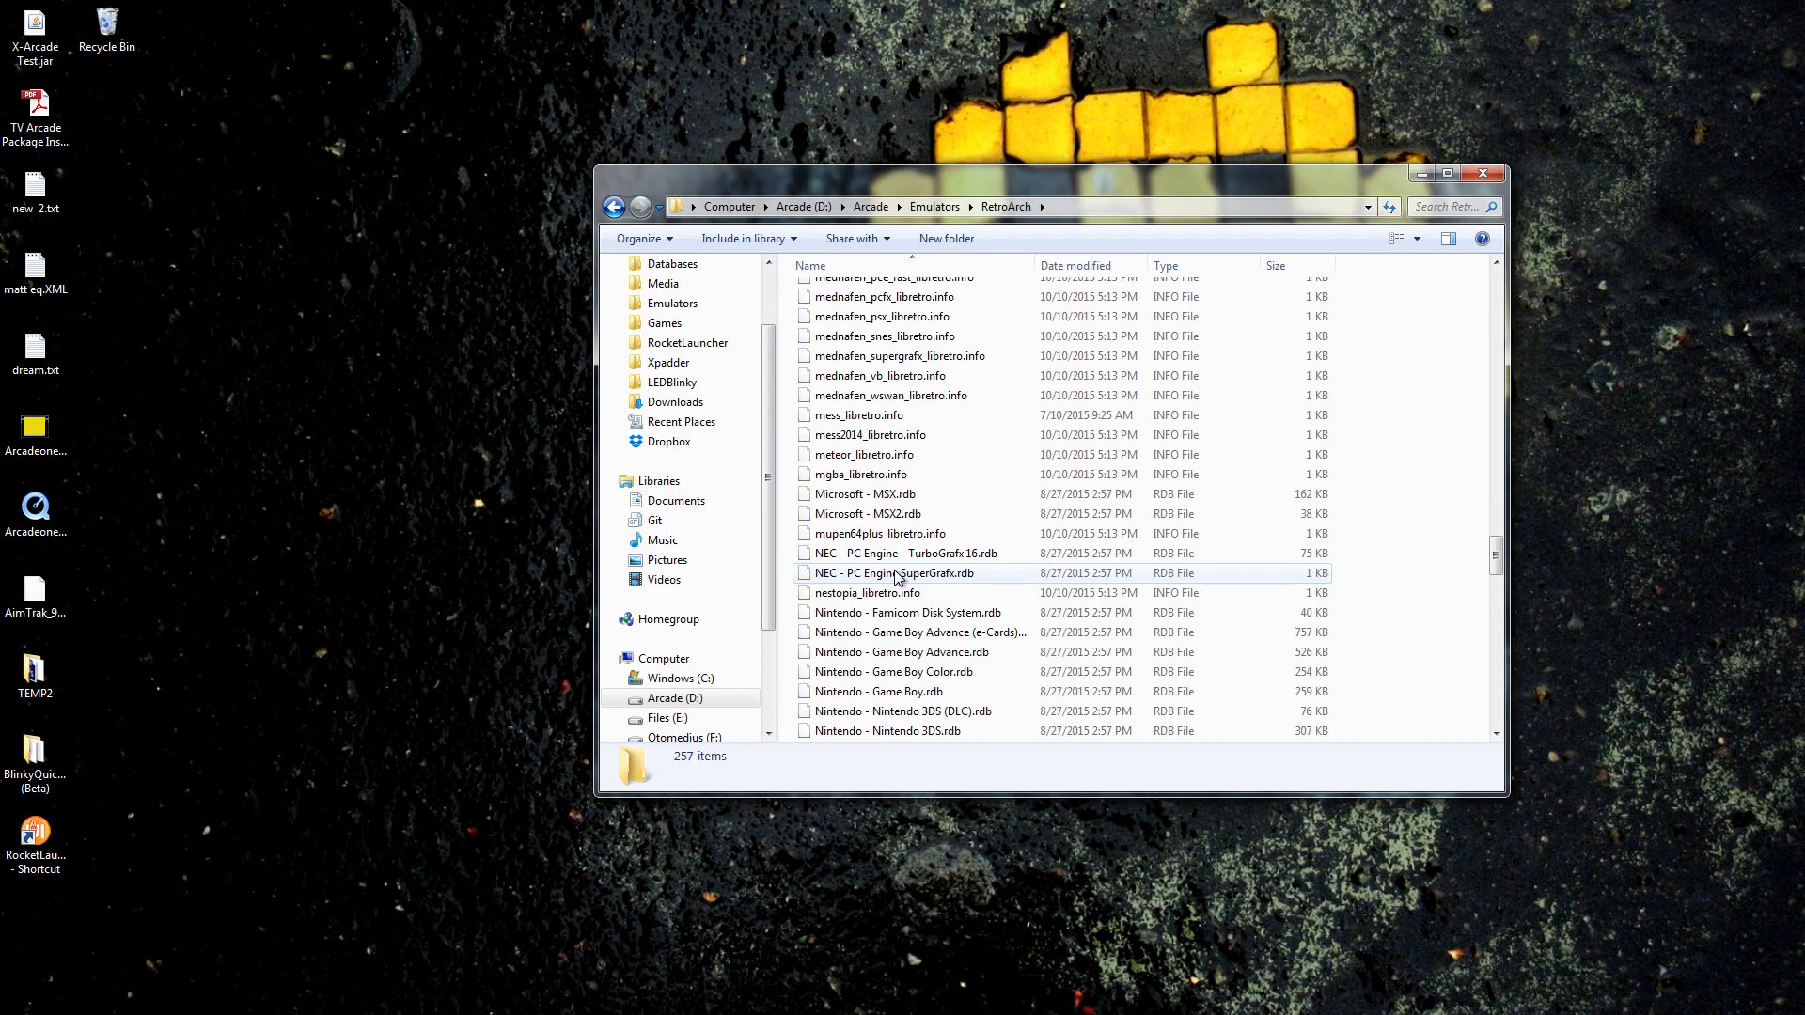
pyautogui.scroll(-3)
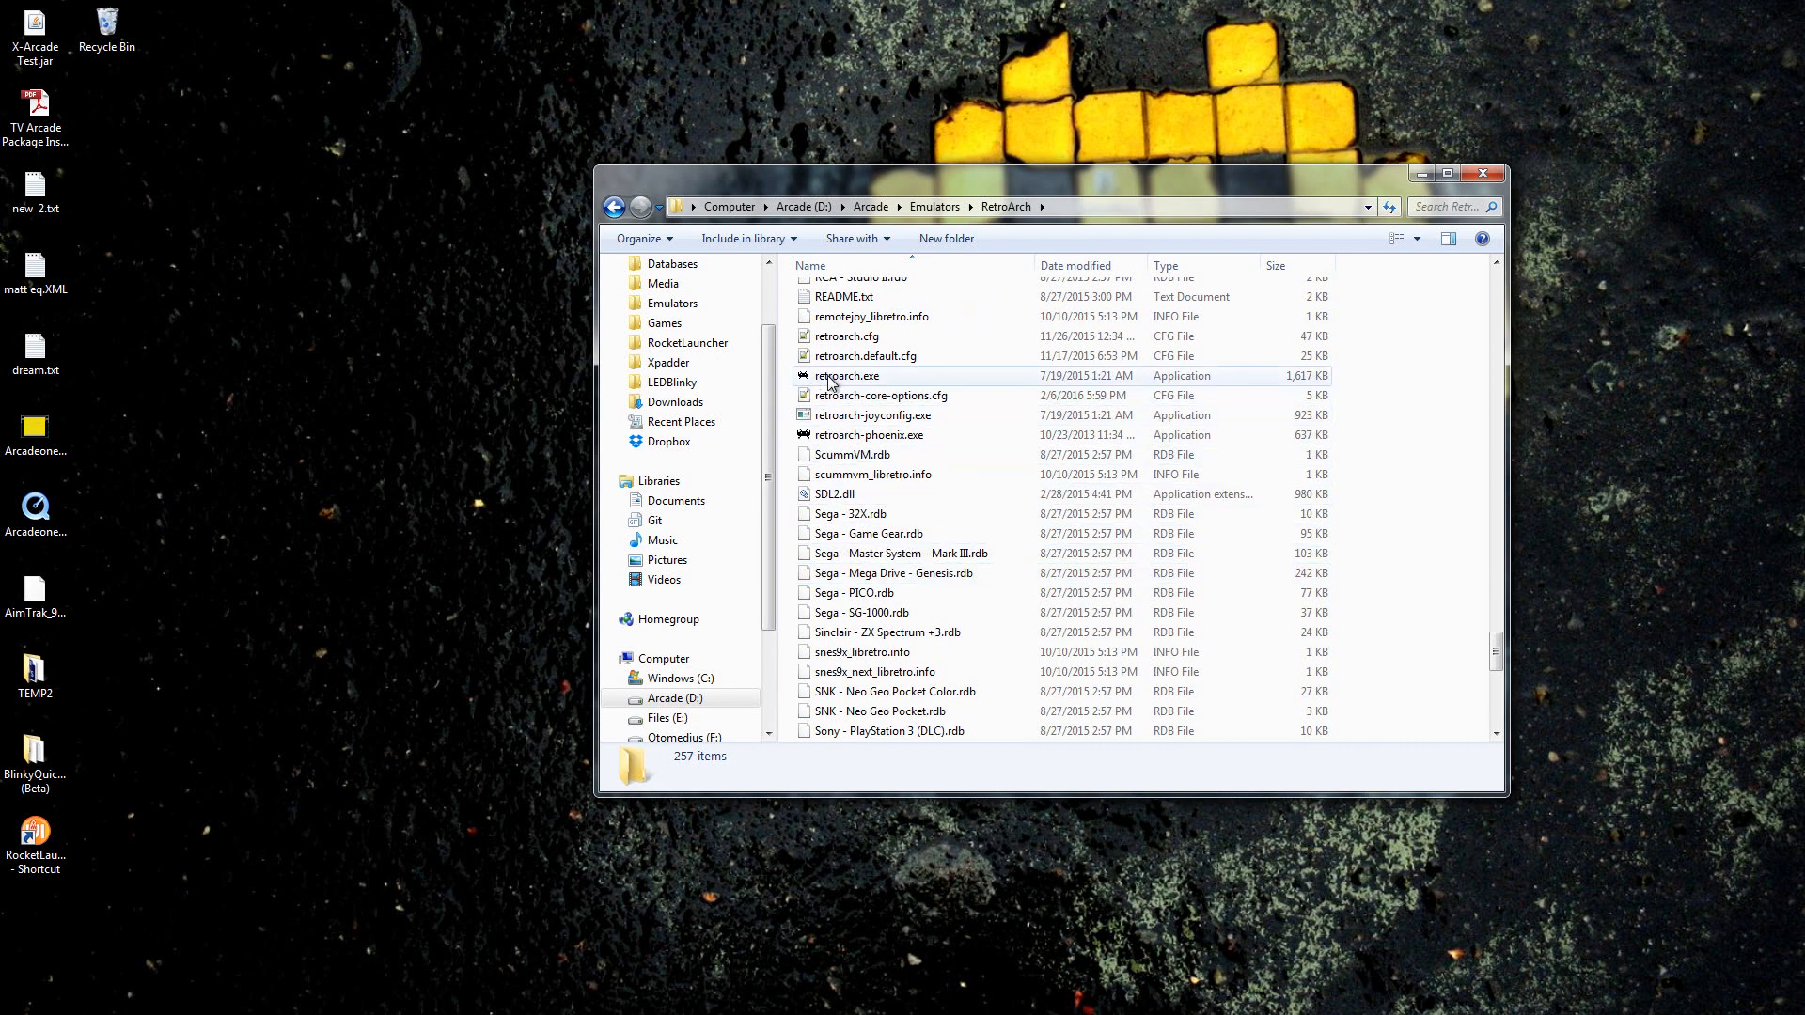
pyautogui.click(848, 376)
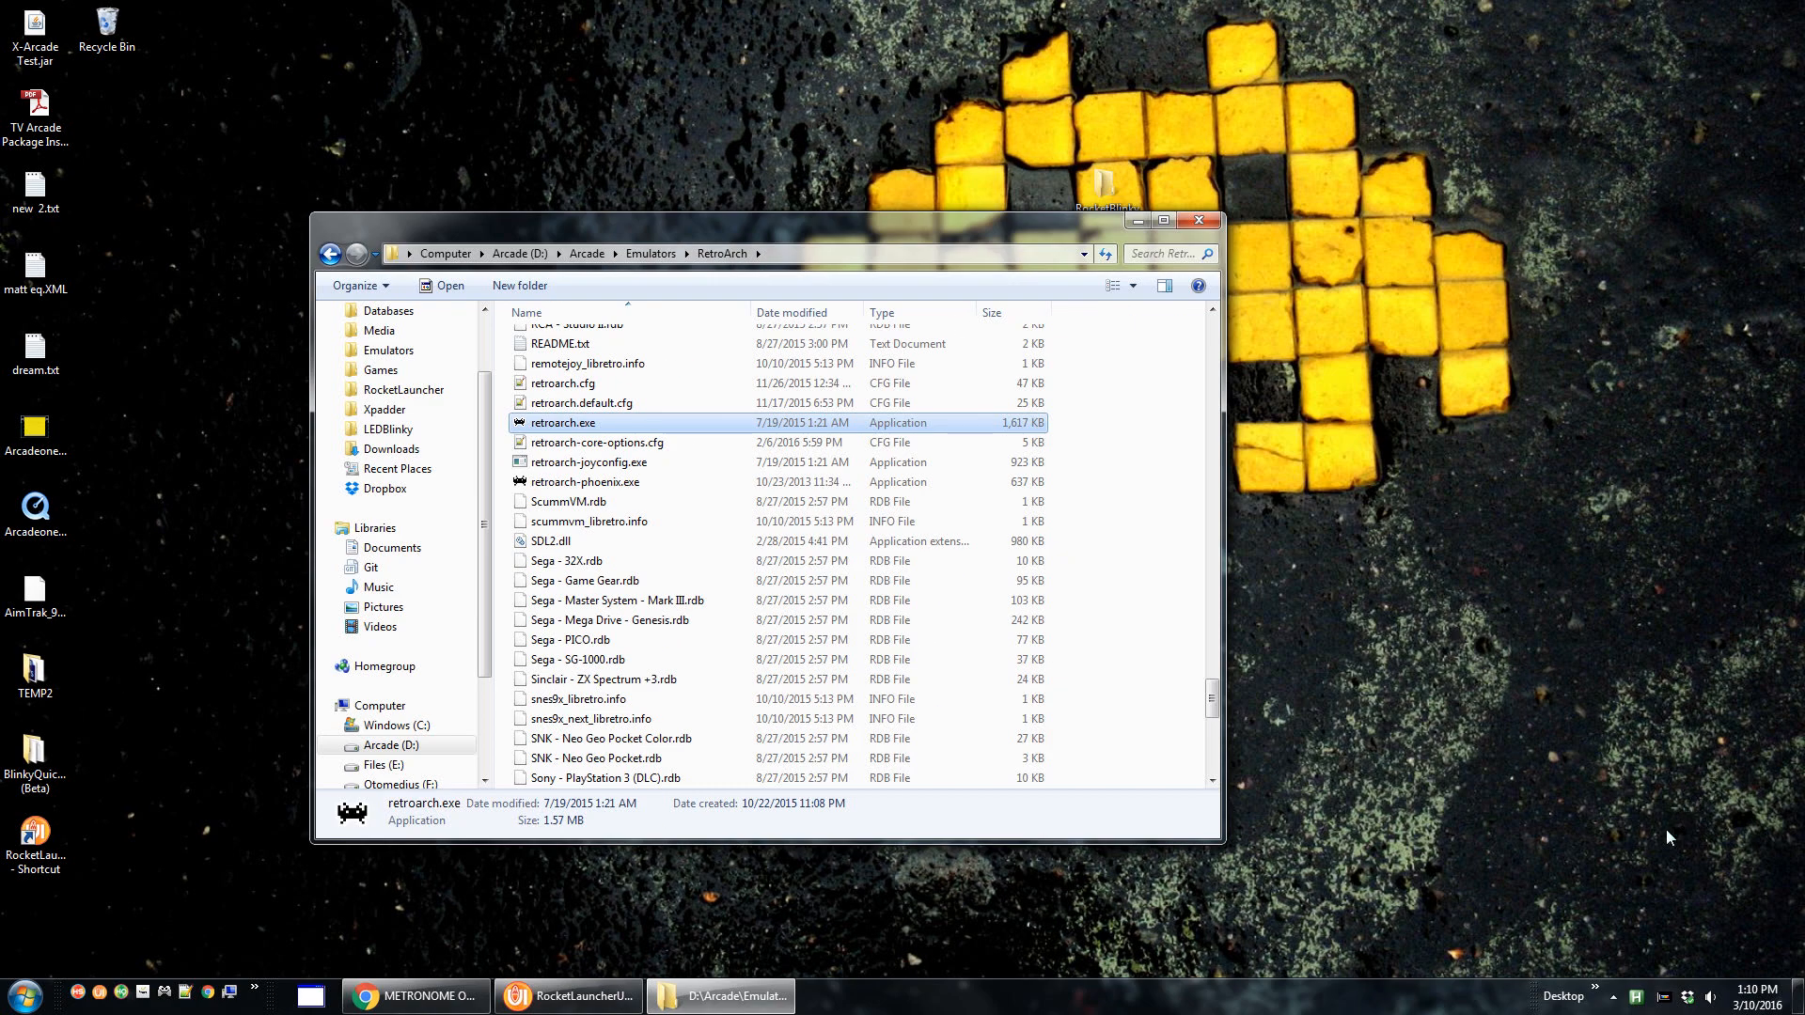
pyautogui.moveTo(1715, 996)
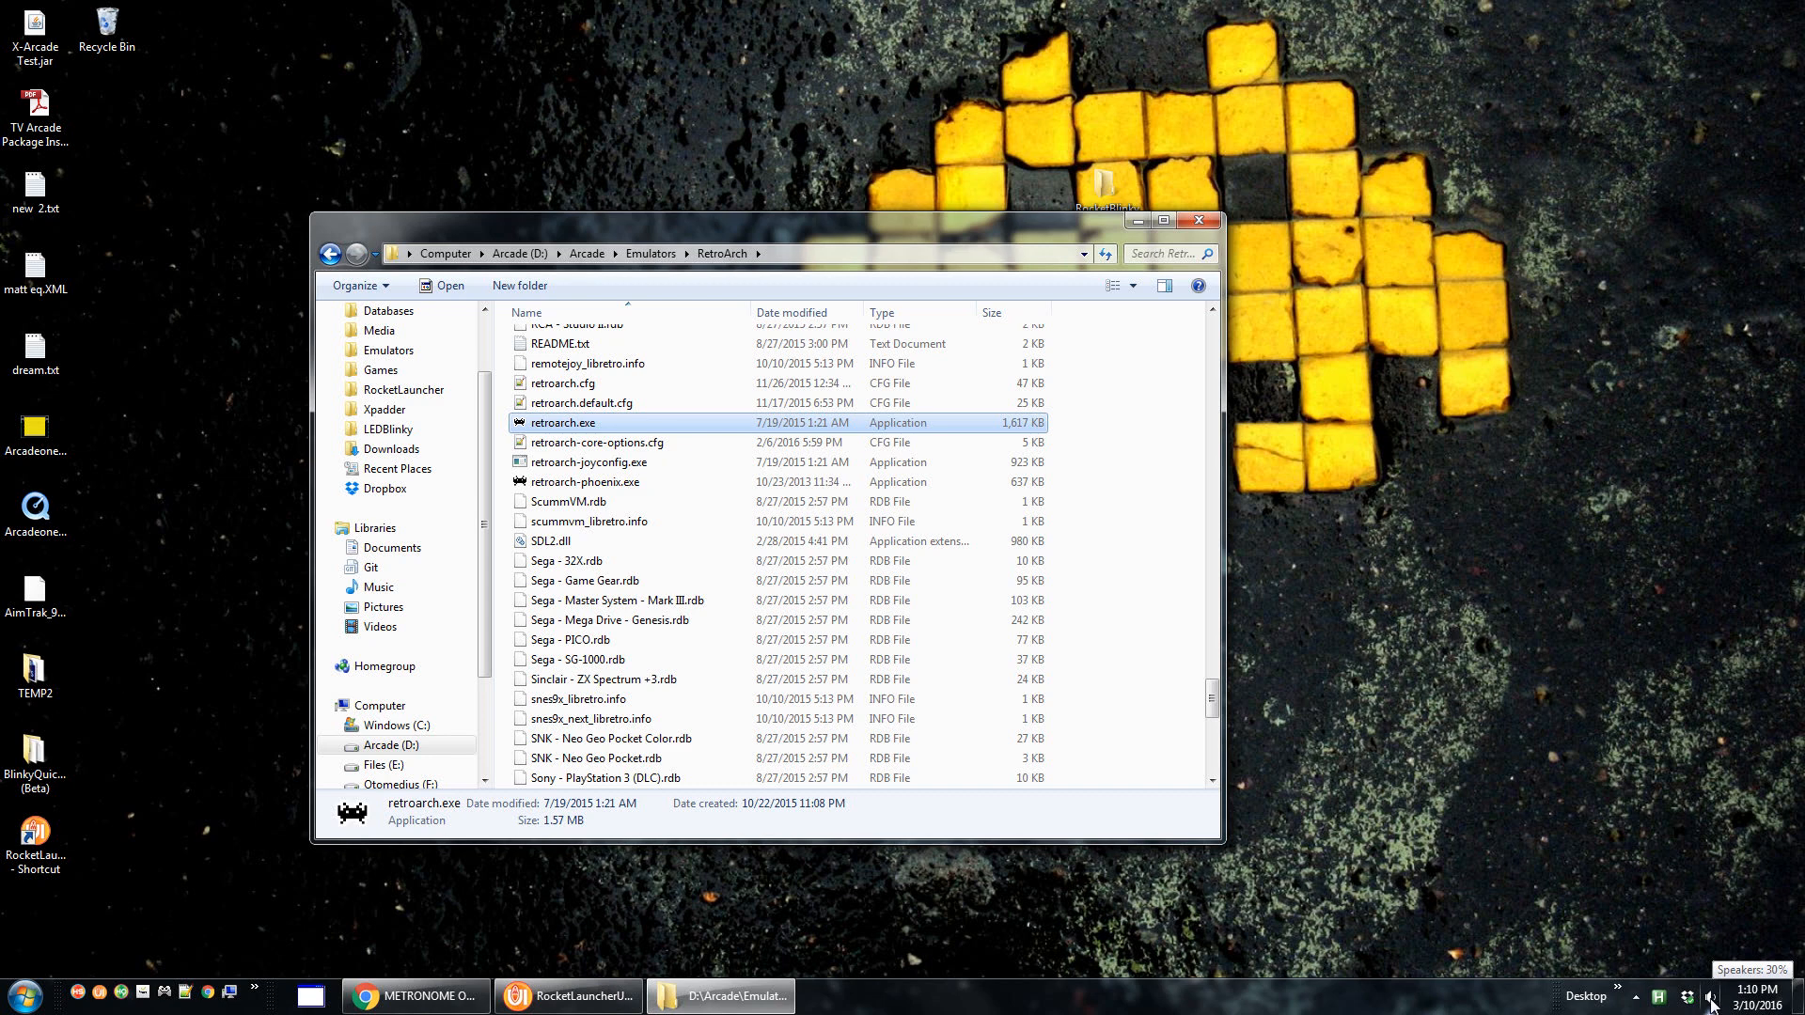
# Open the Volume Mixer from the tray speaker icon and select retroarch.exe.
pyautogui.rightClick(1715, 996)
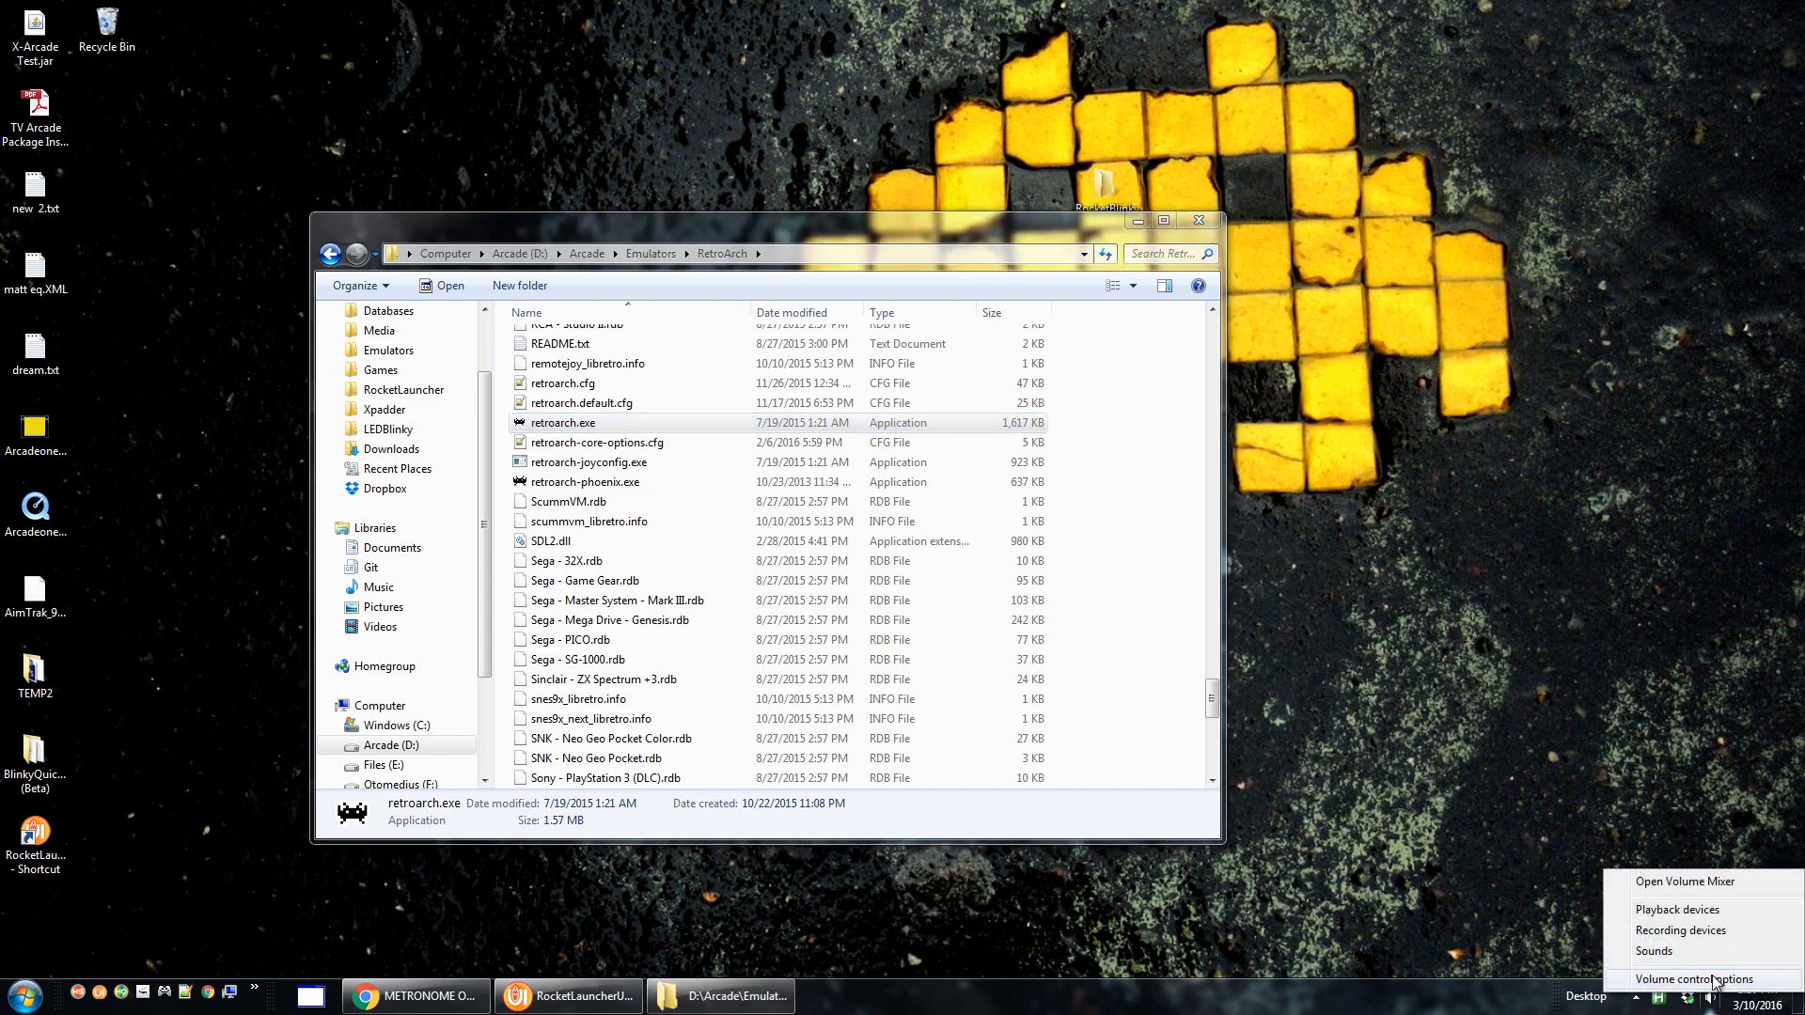
pyautogui.moveTo(1684, 893)
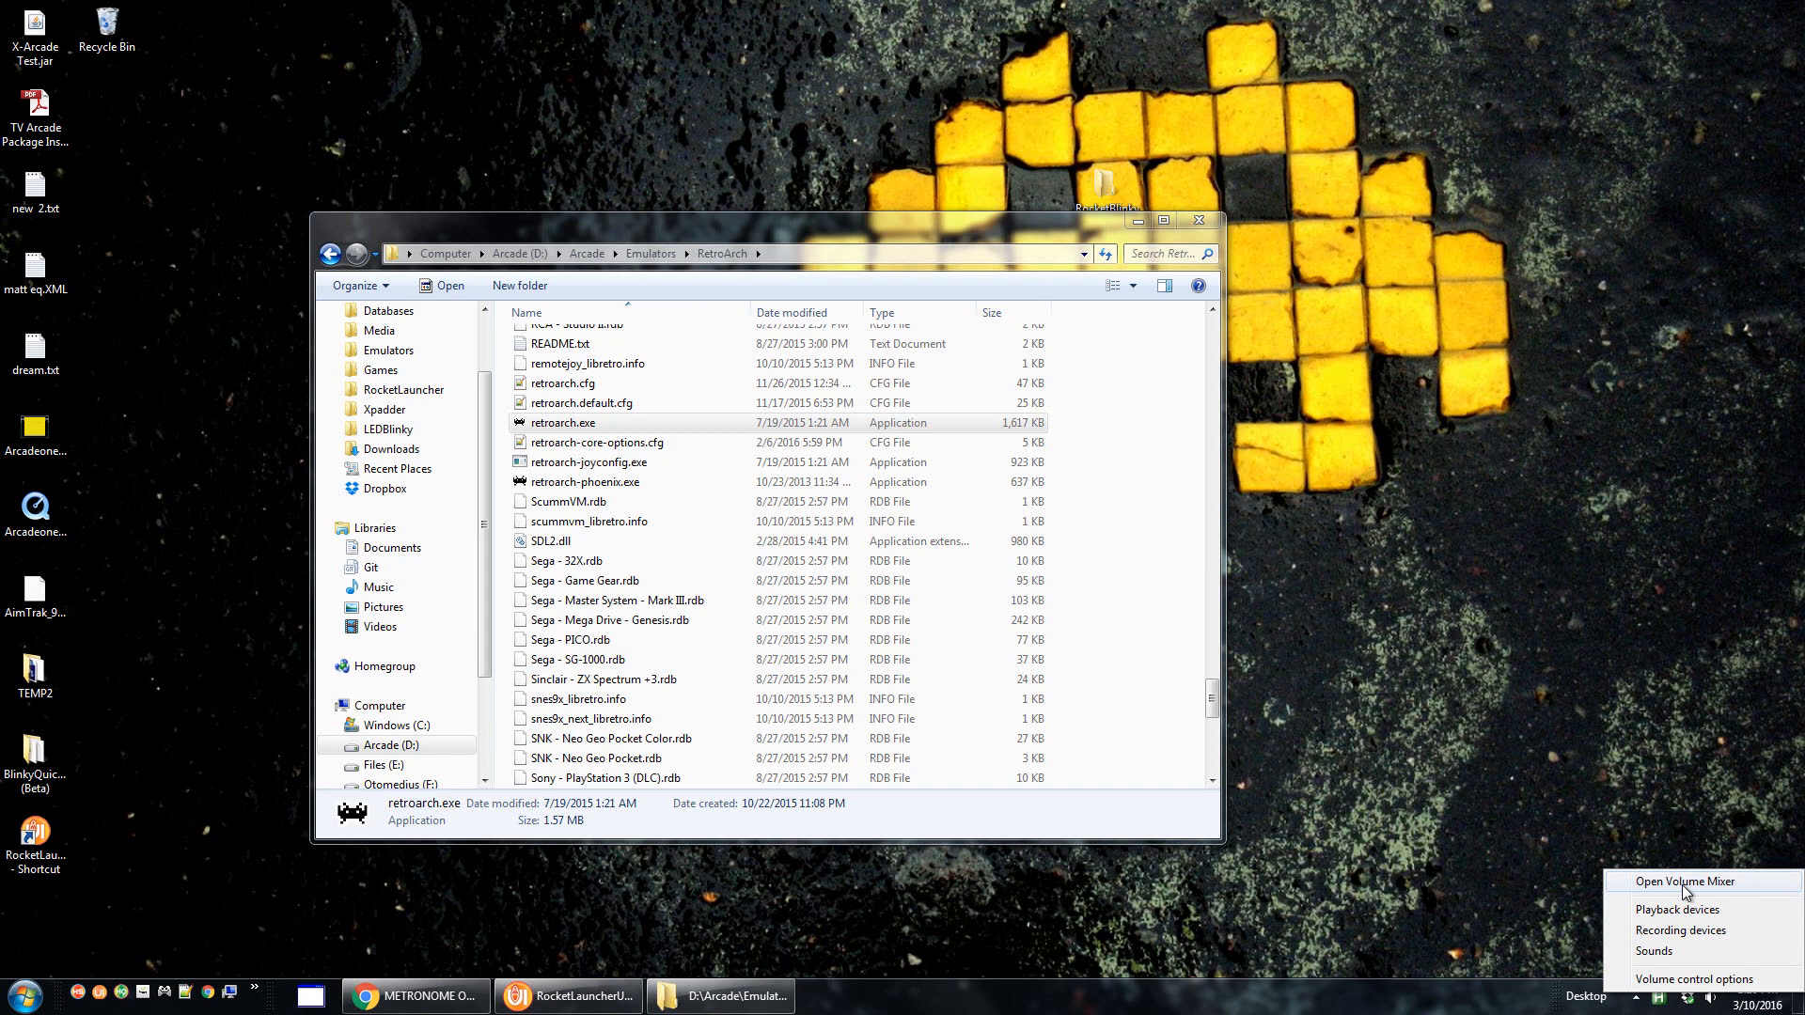
pyautogui.click(1682, 880)
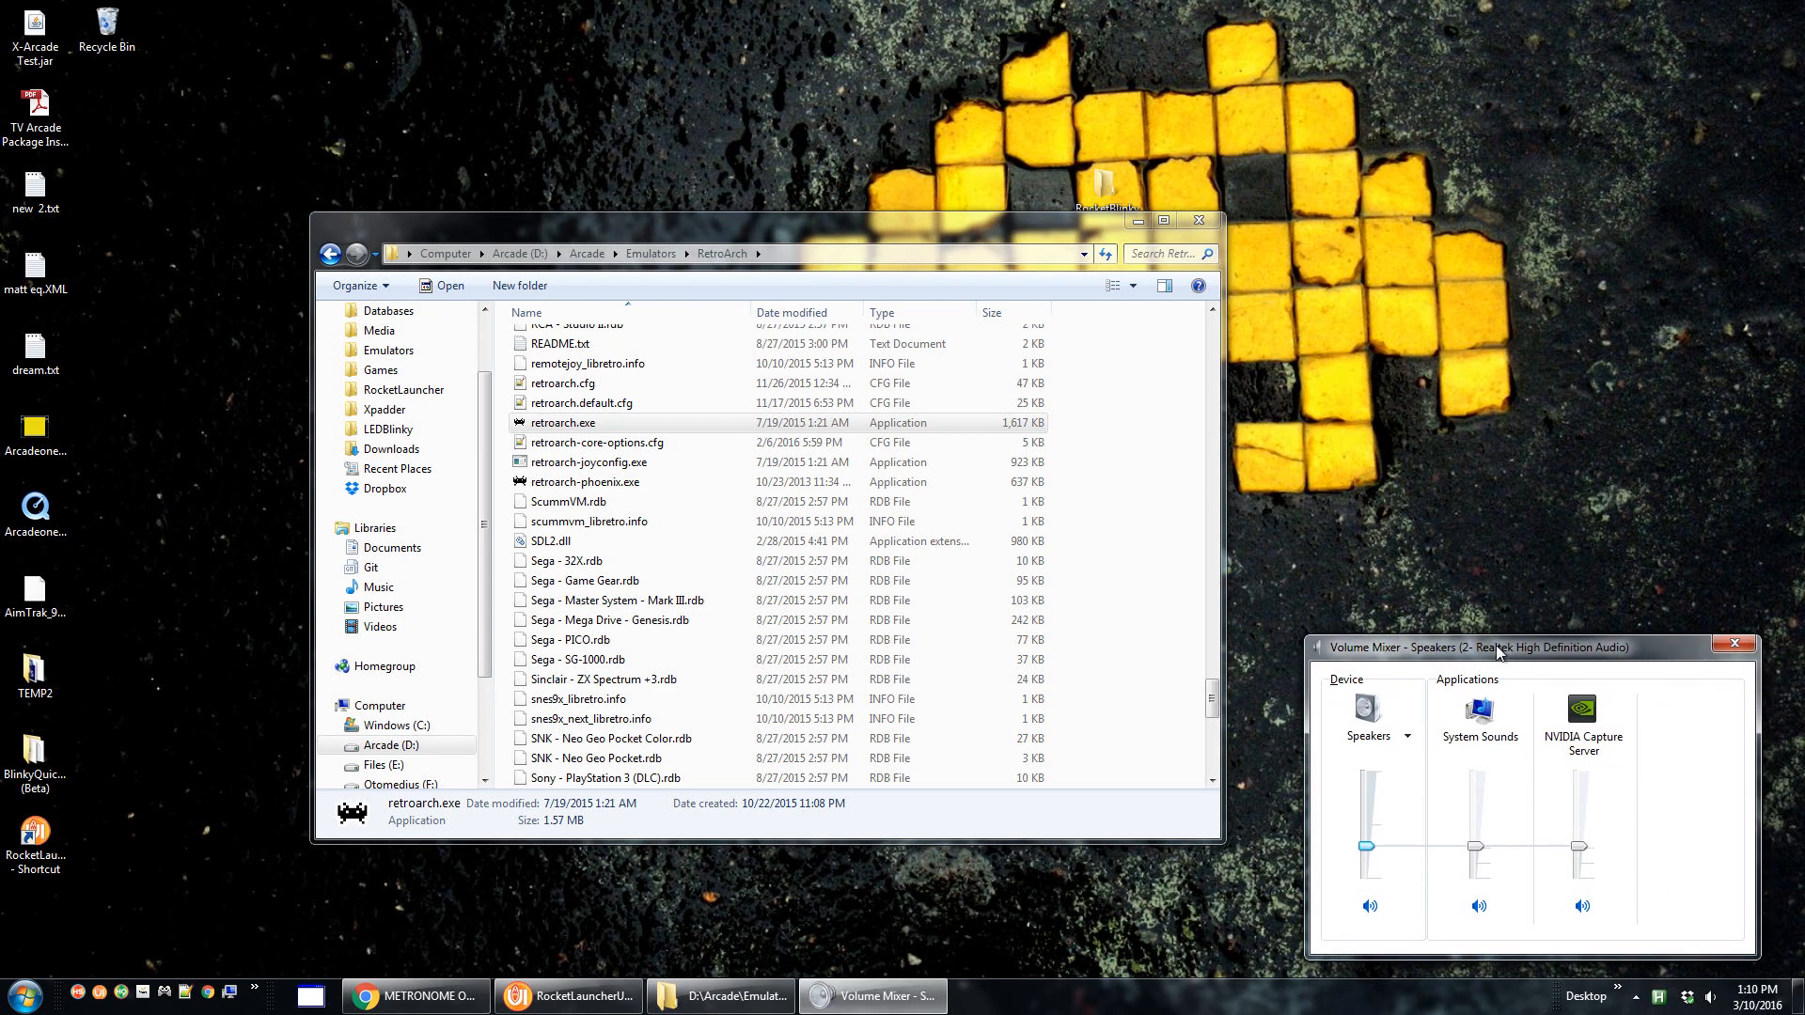
pyautogui.moveTo(1617, 802)
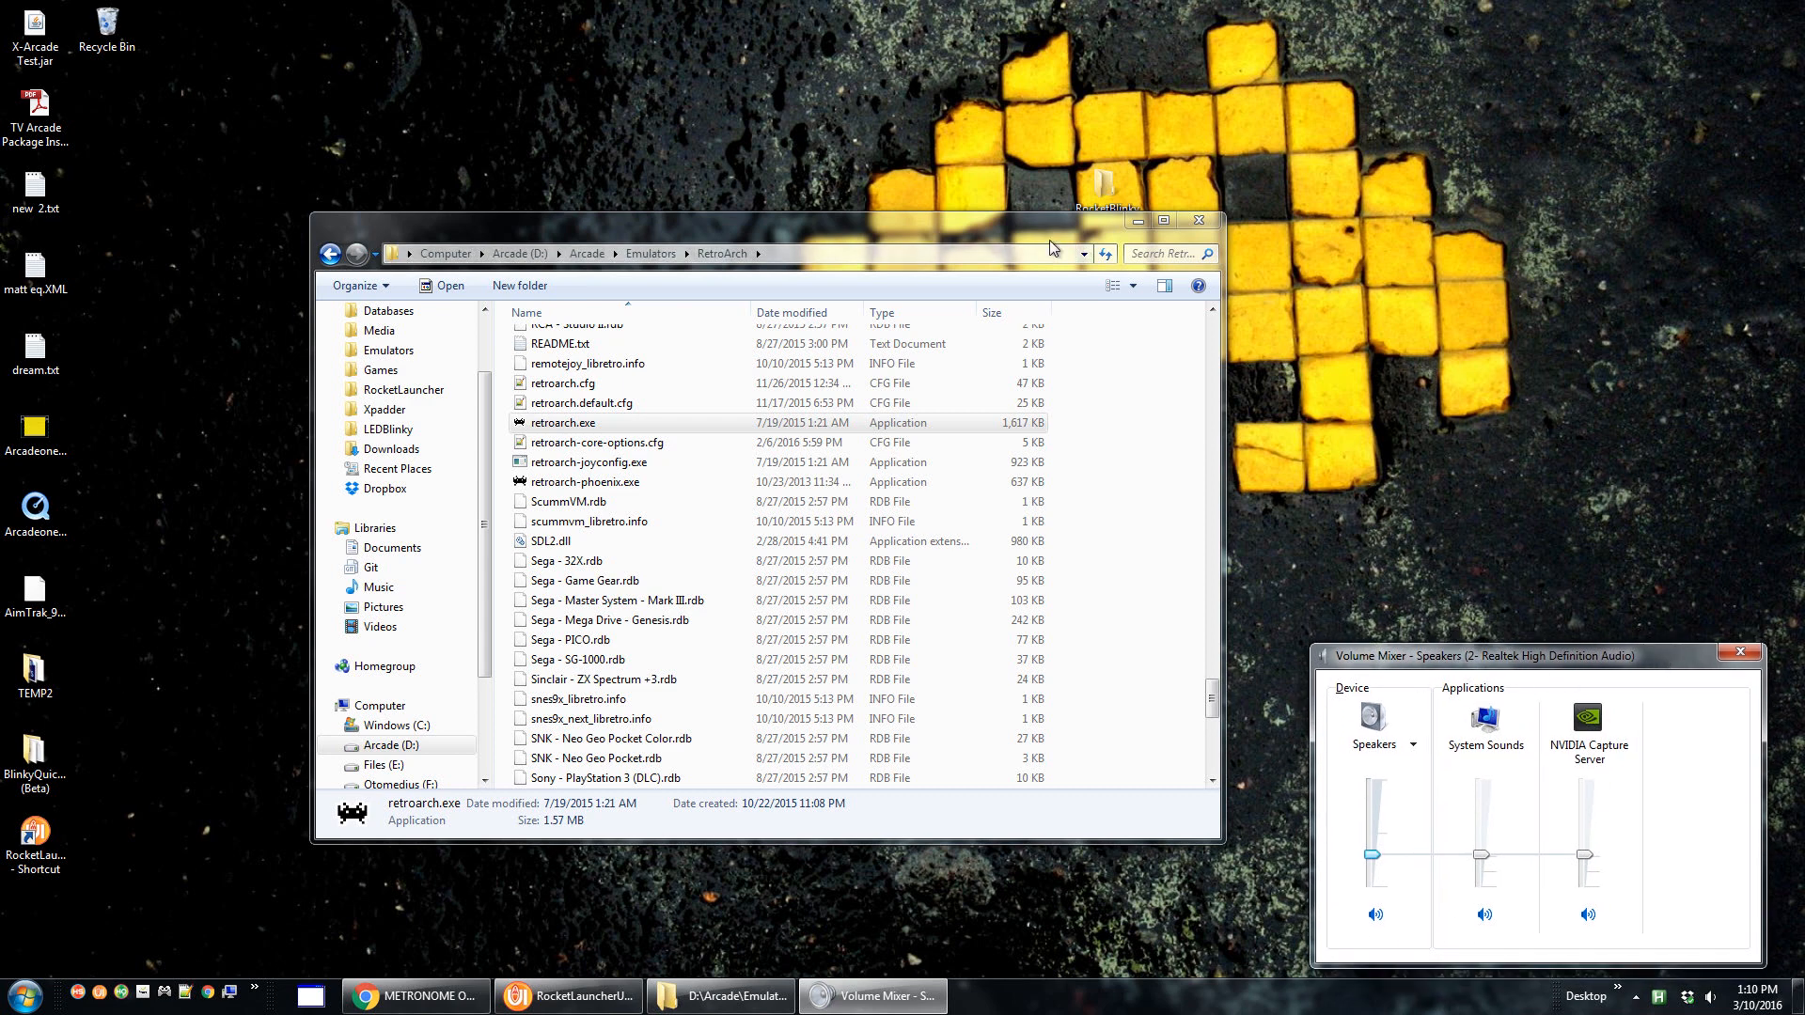
pyautogui.click(562, 423)
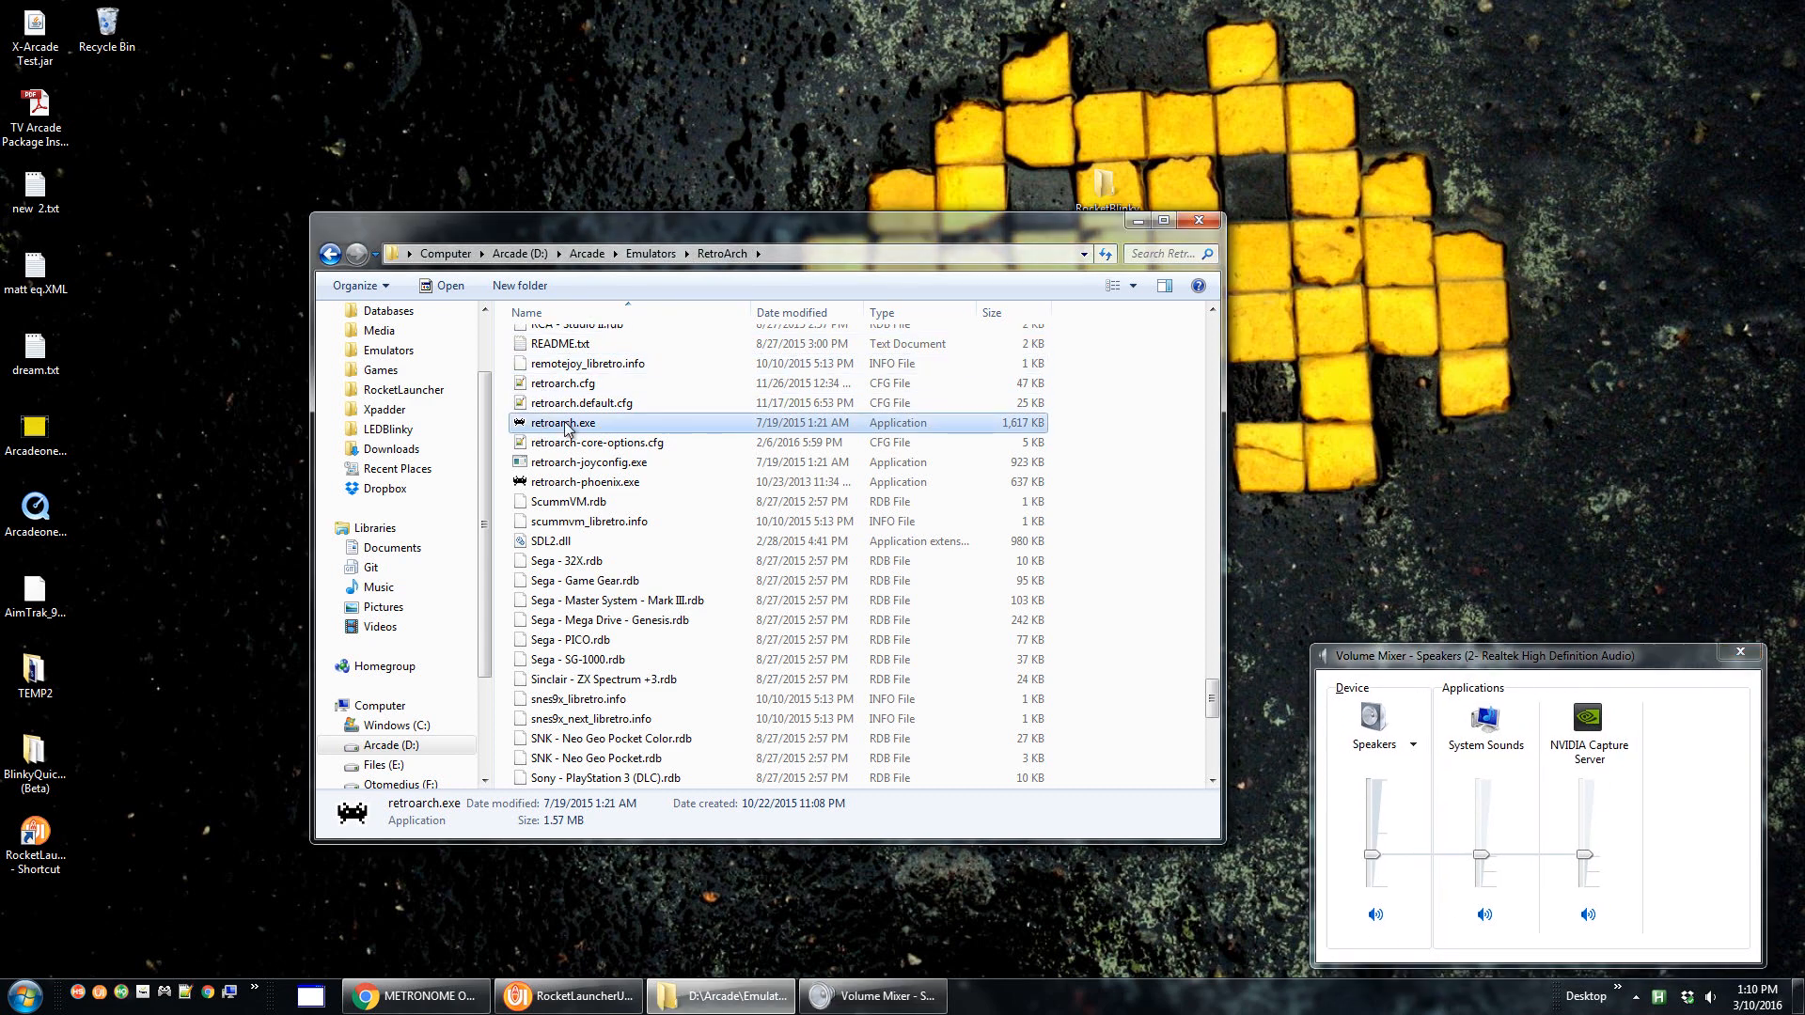
# Launch RetroArch and unmute its sound in the Volume Mixer.
pyautogui.doubleClick(566, 423)
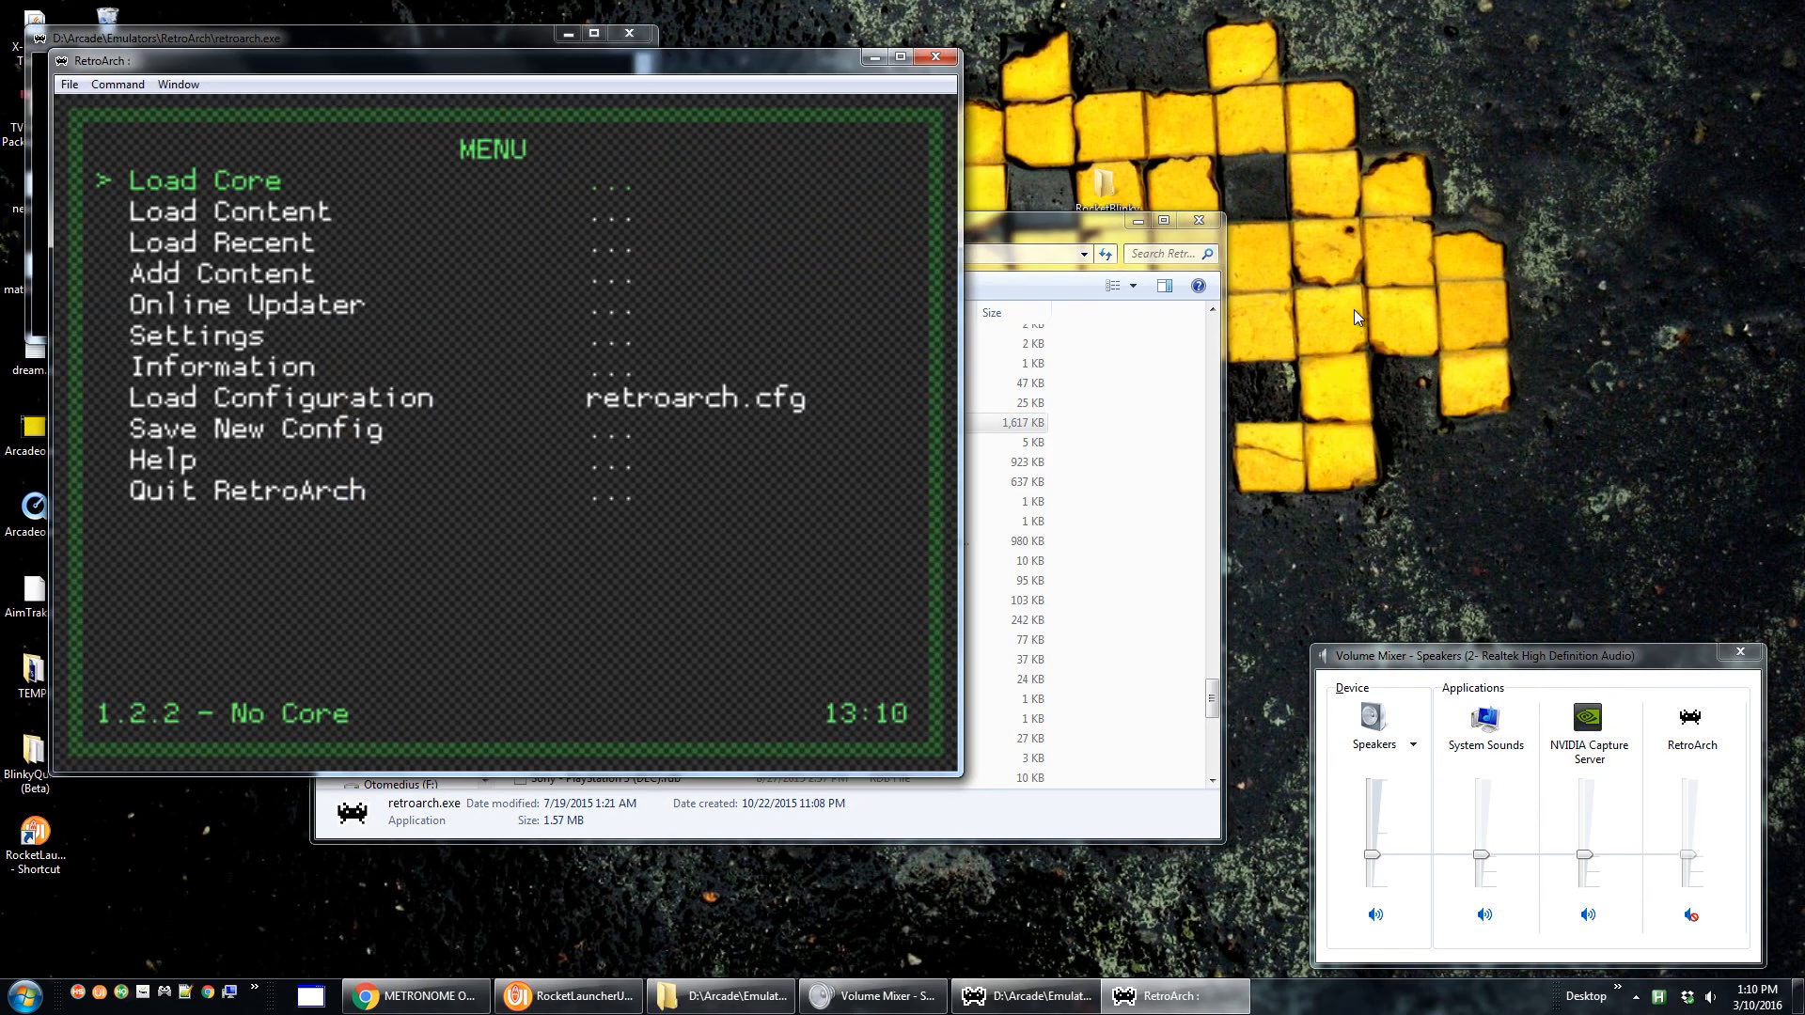
pyautogui.click(1690, 920)
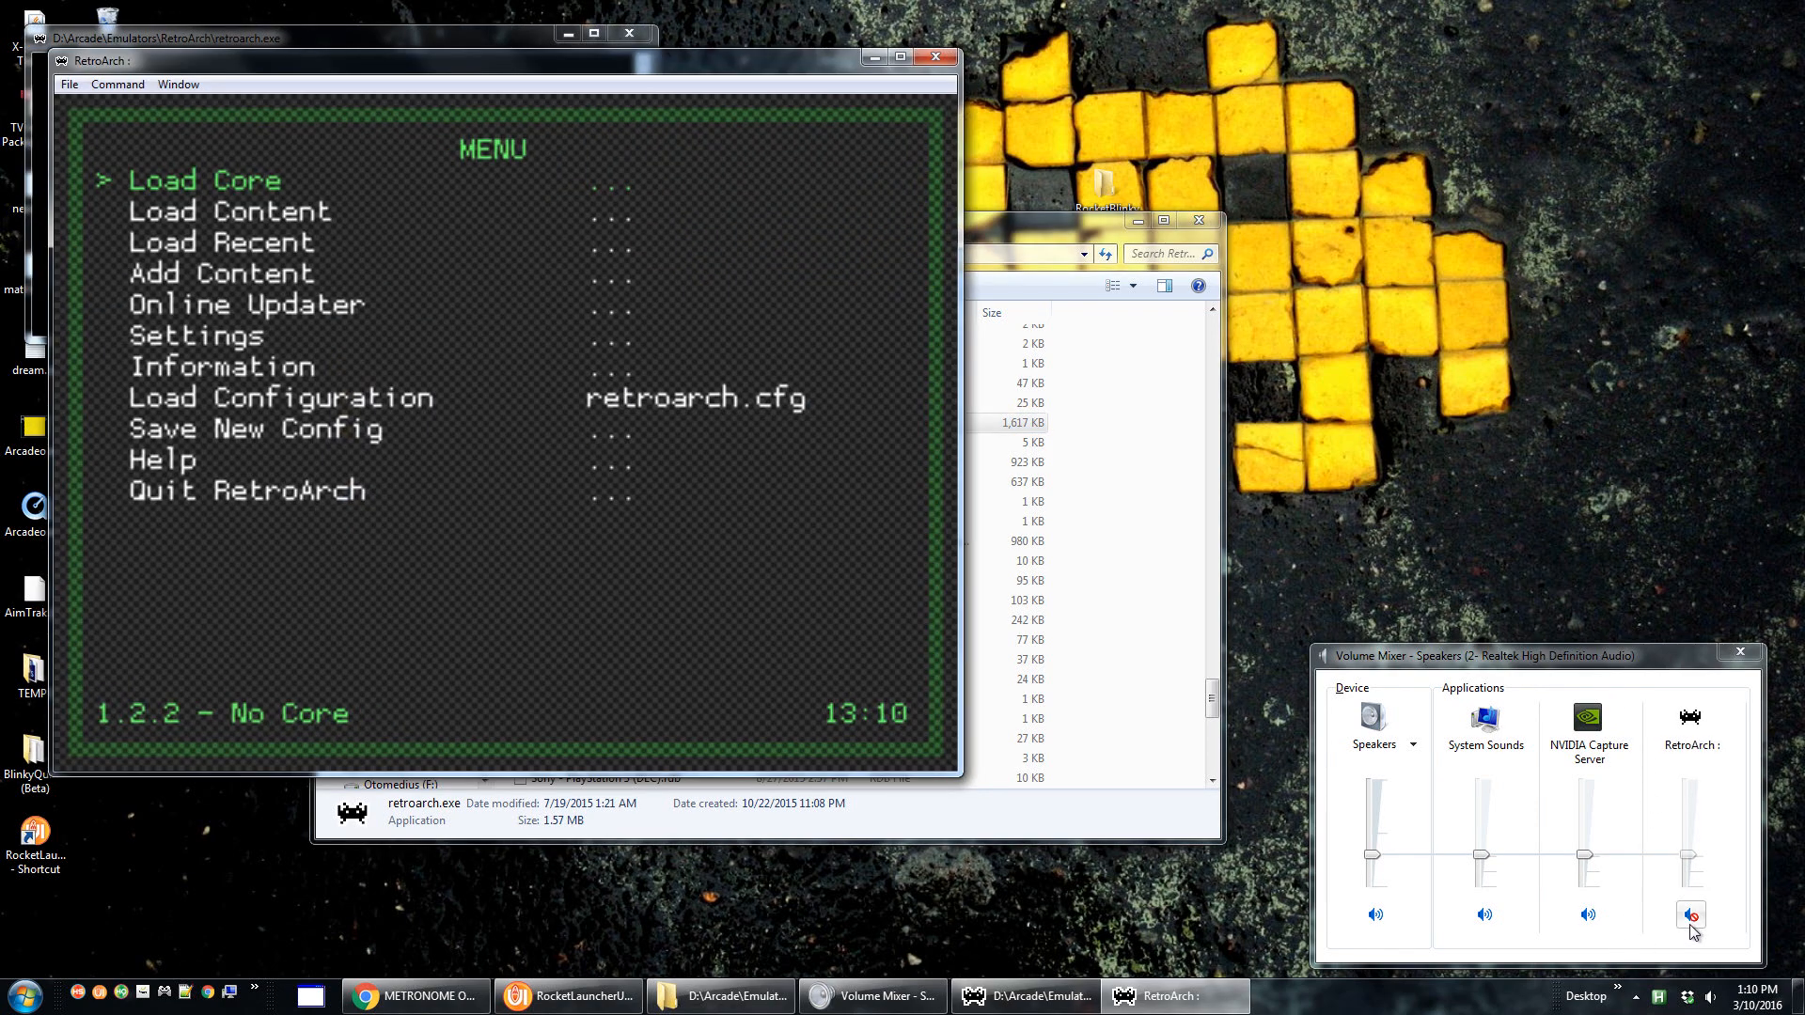
pyautogui.click(1692, 918)
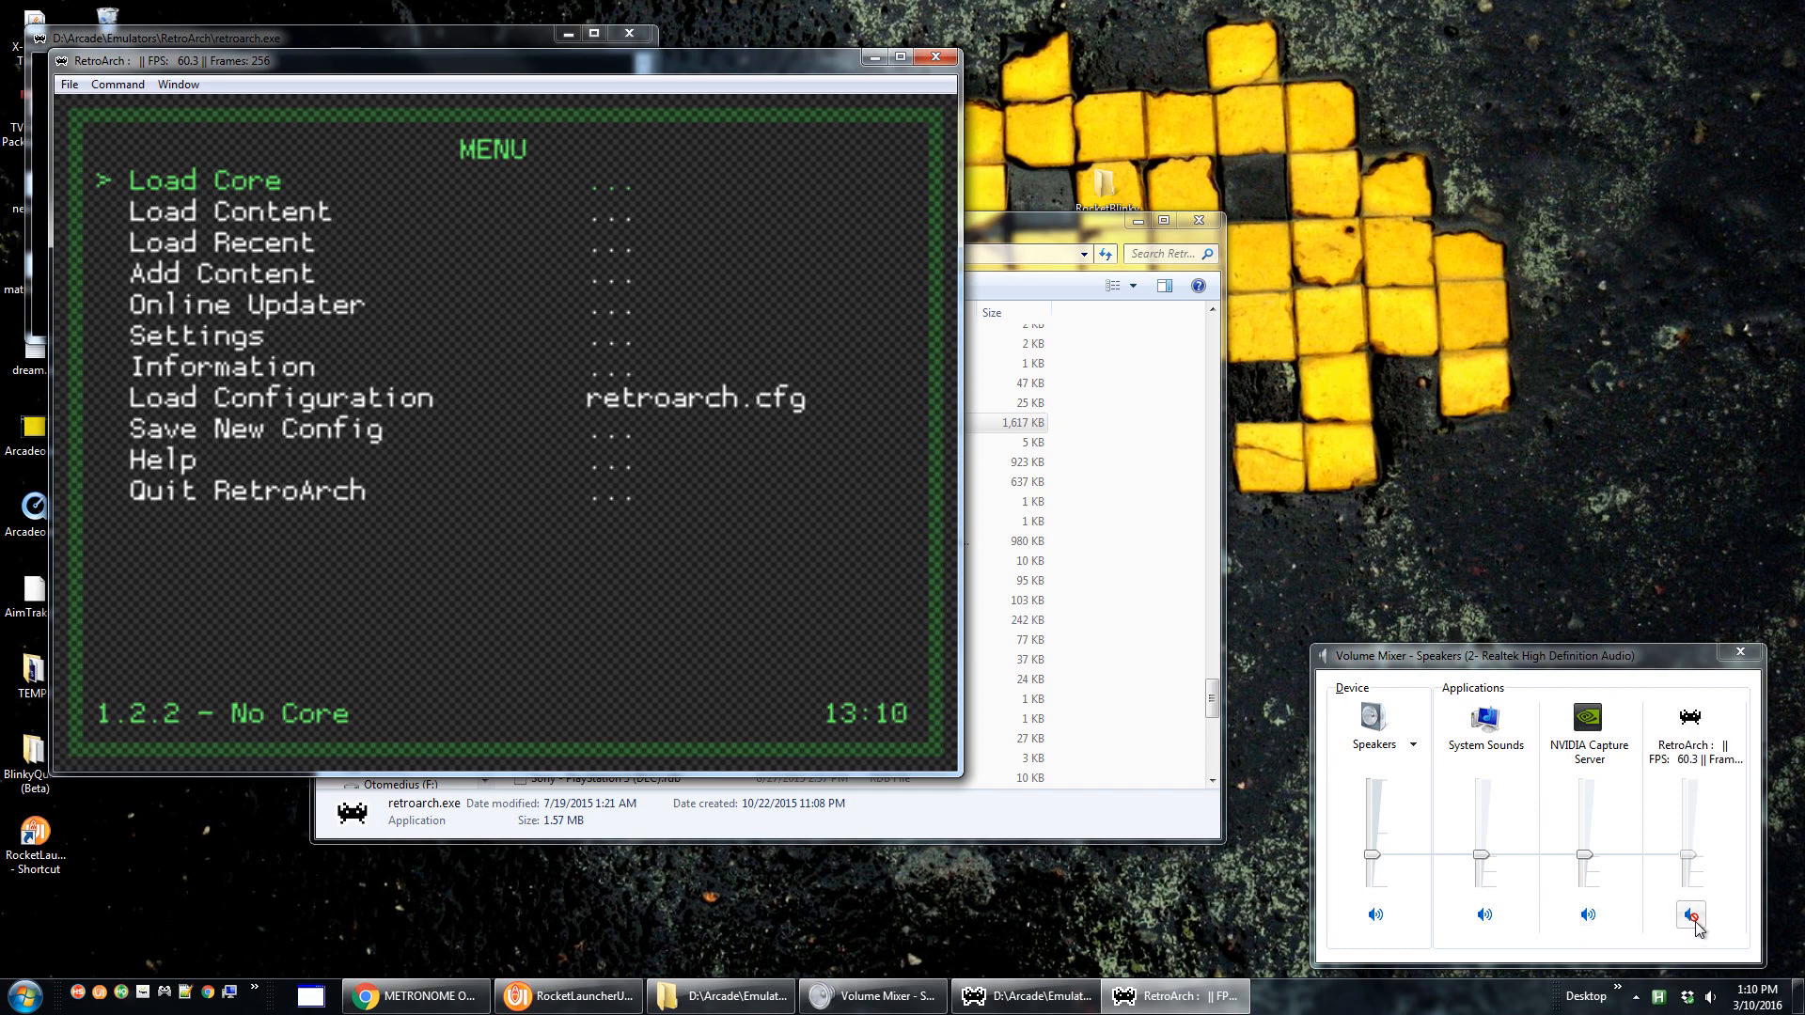
pyautogui.click(1690, 916)
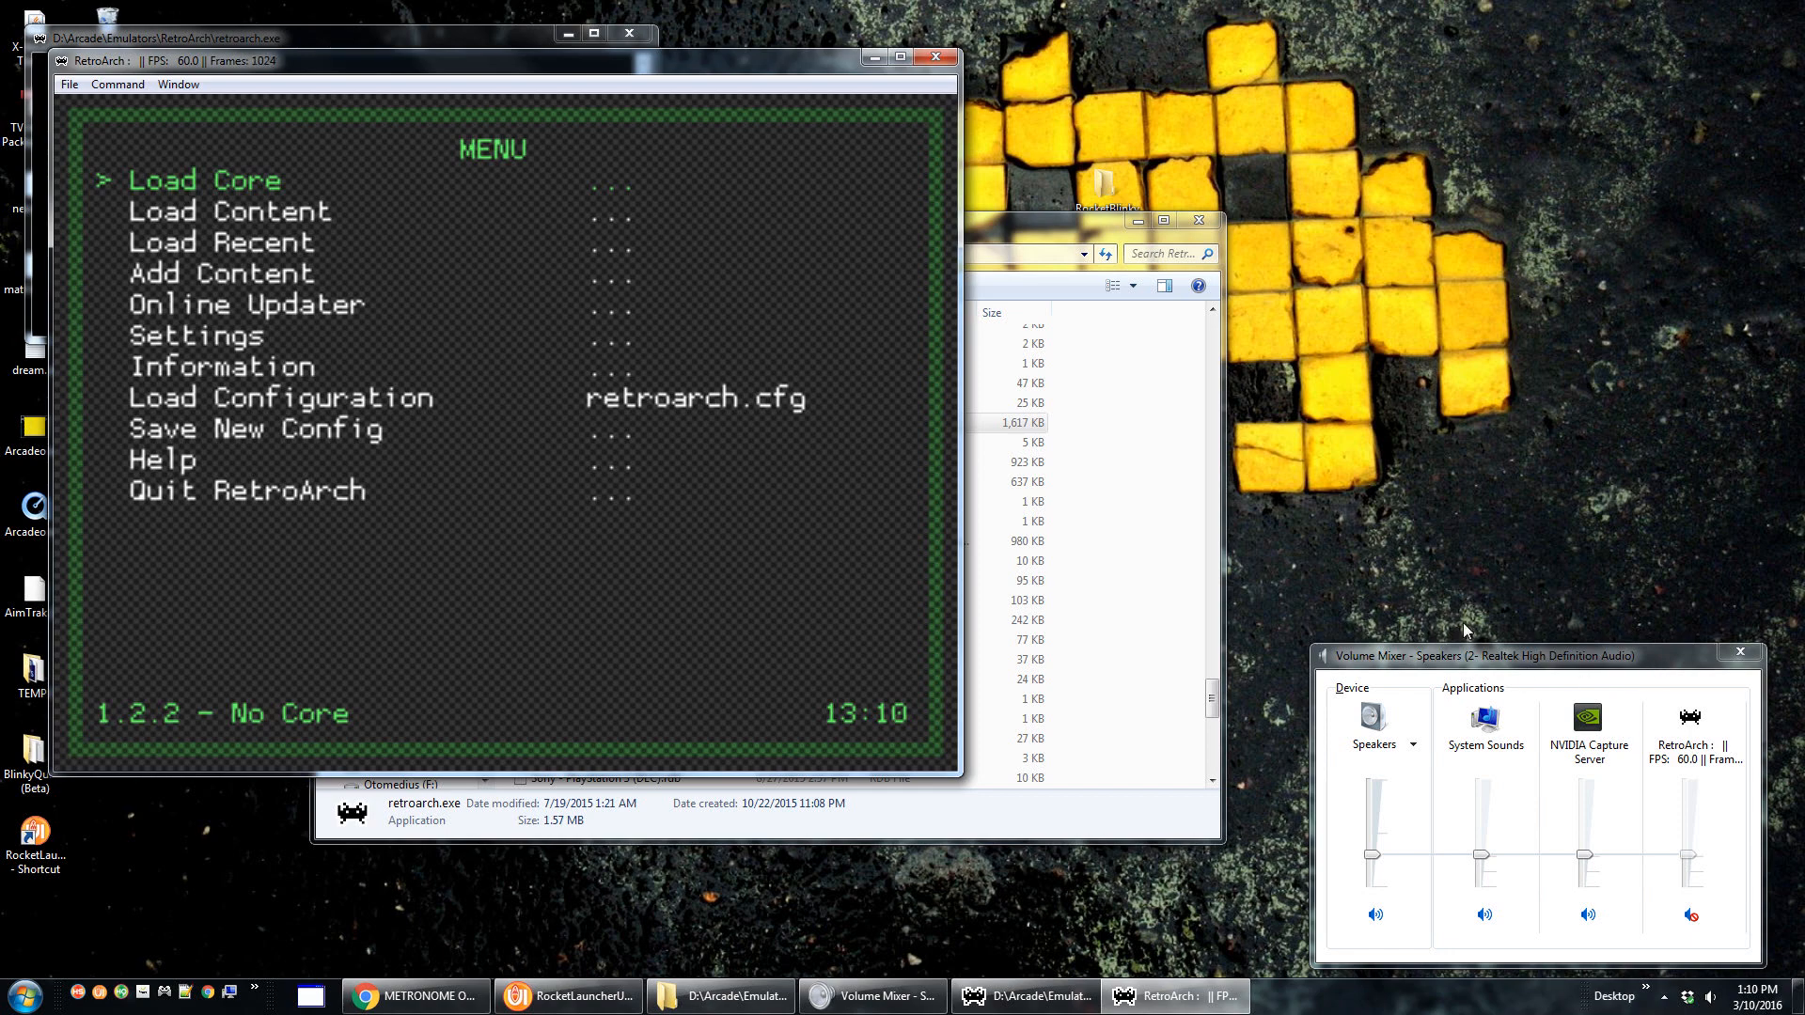
pyautogui.moveTo(1677, 914)
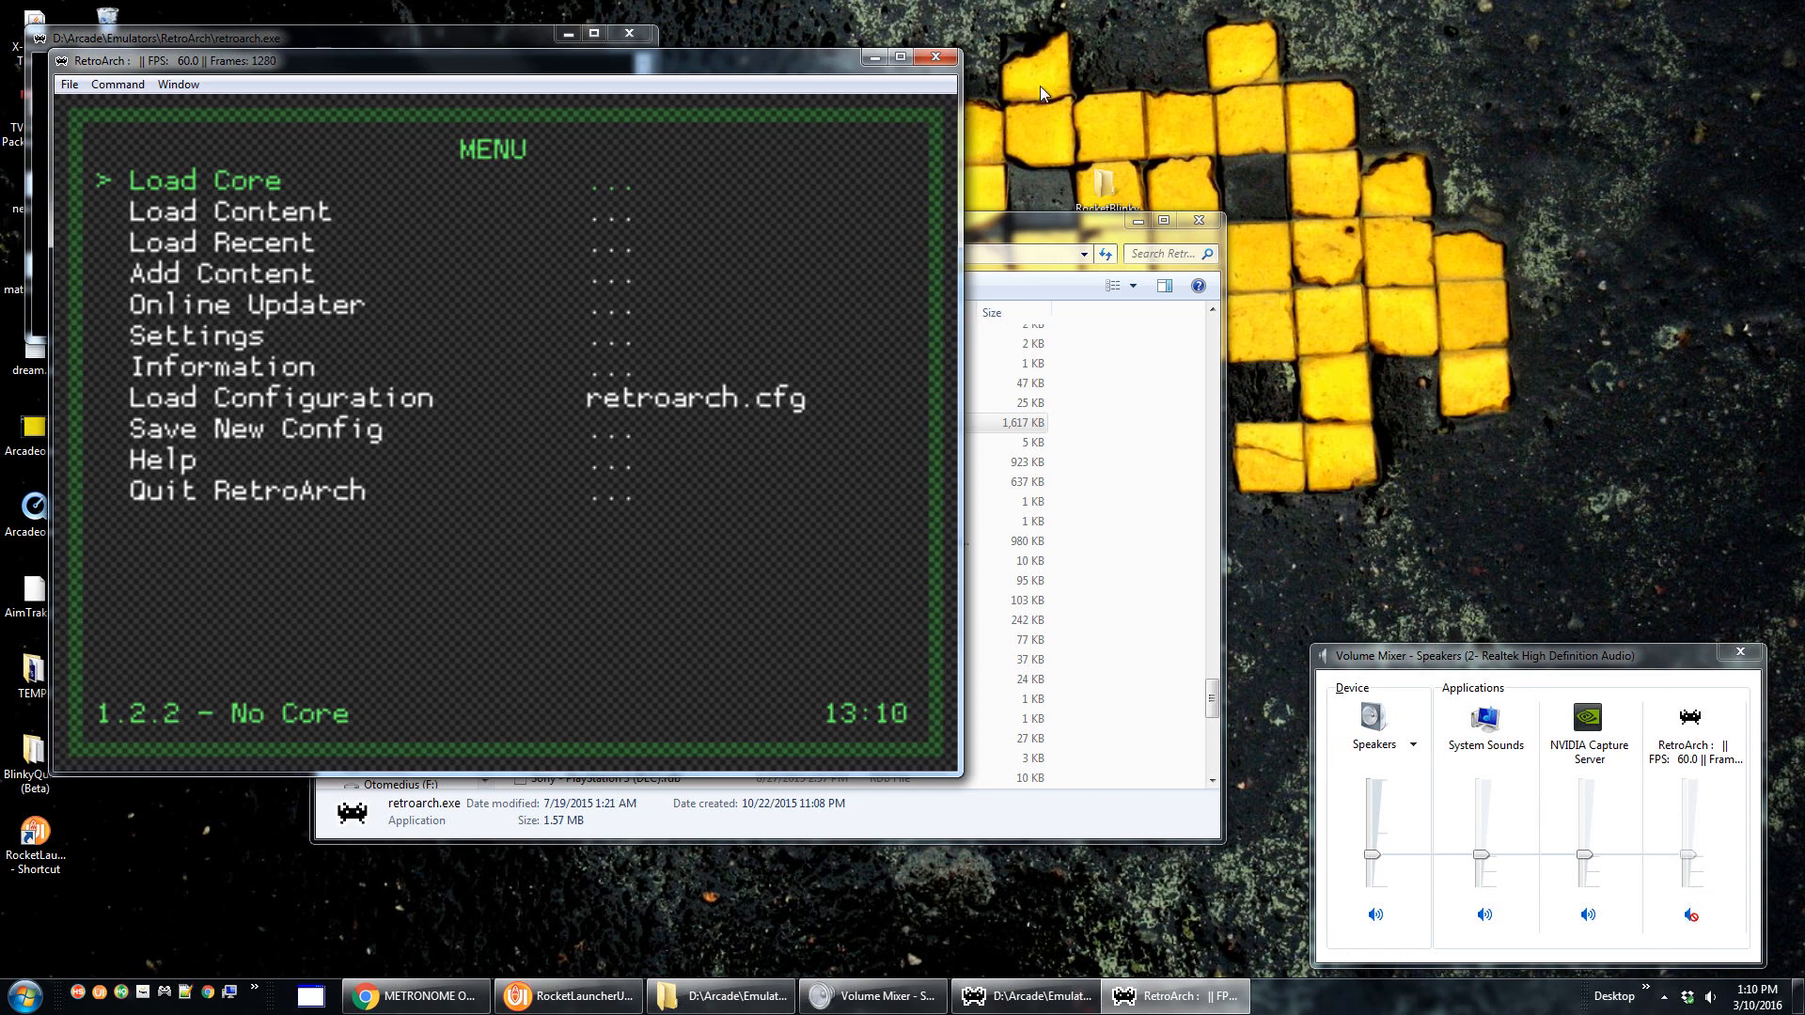
pyautogui.moveTo(1655, 796)
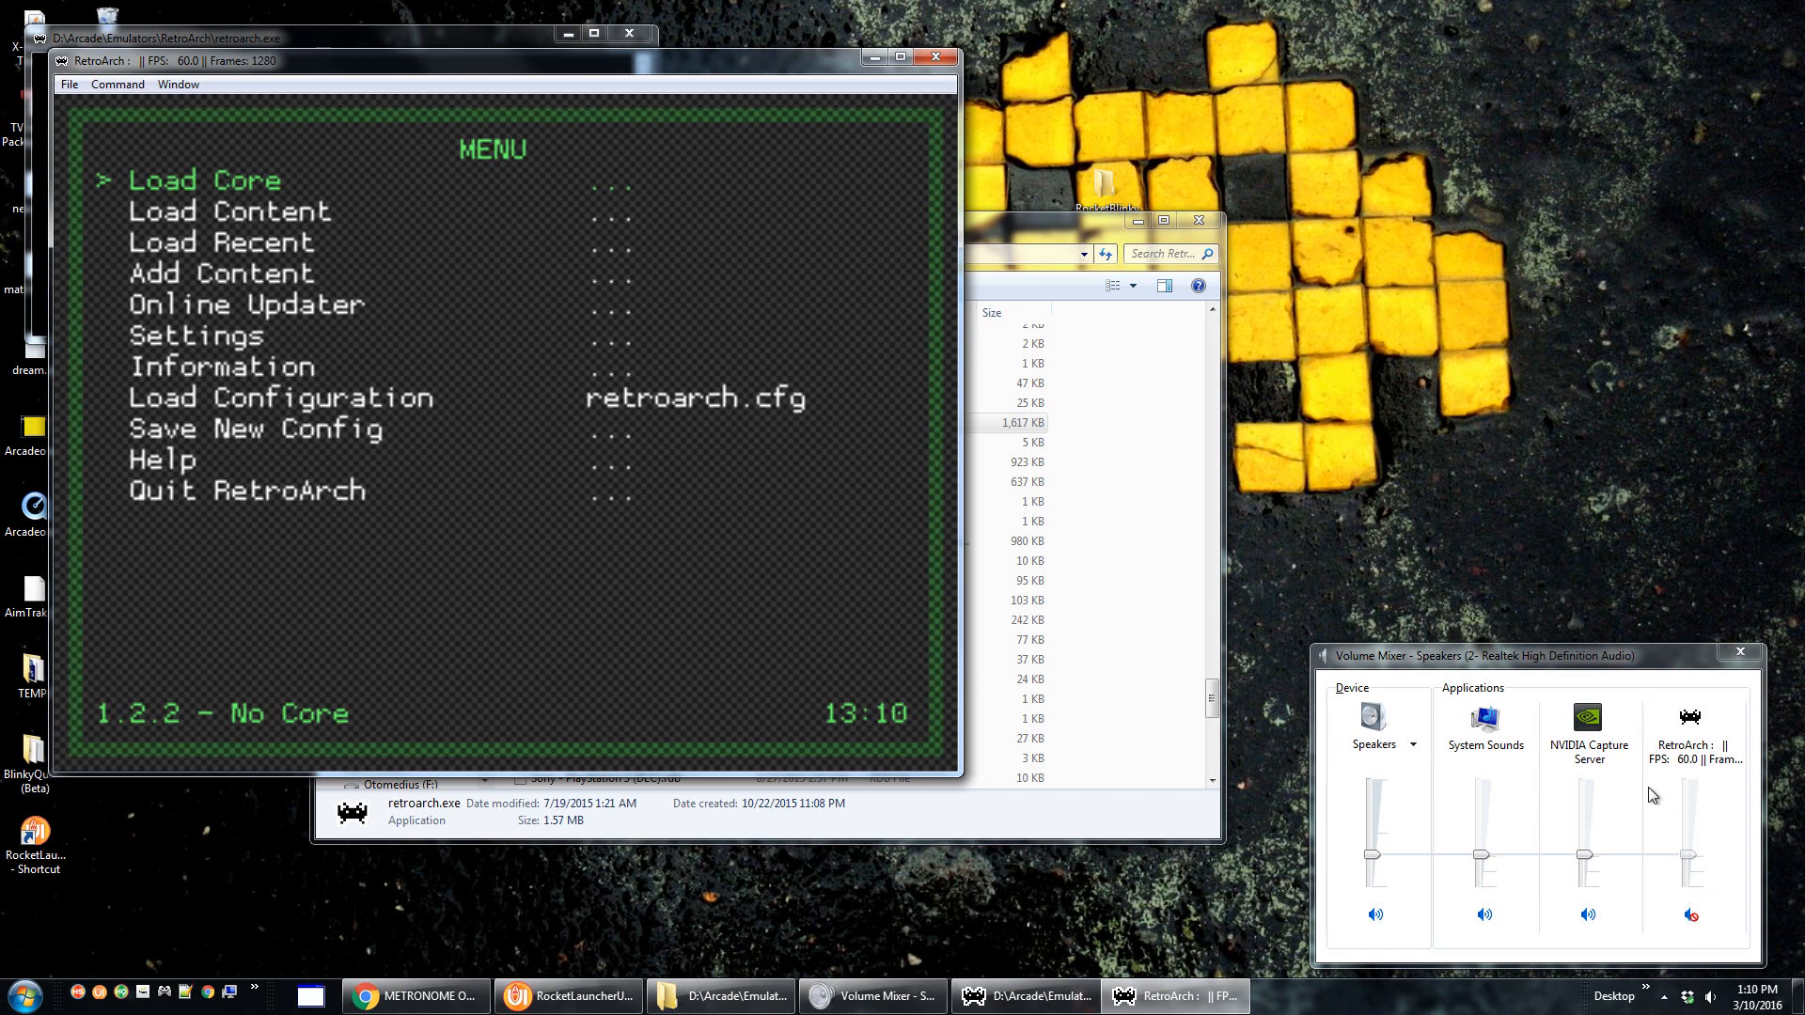
pyautogui.click(1689, 916)
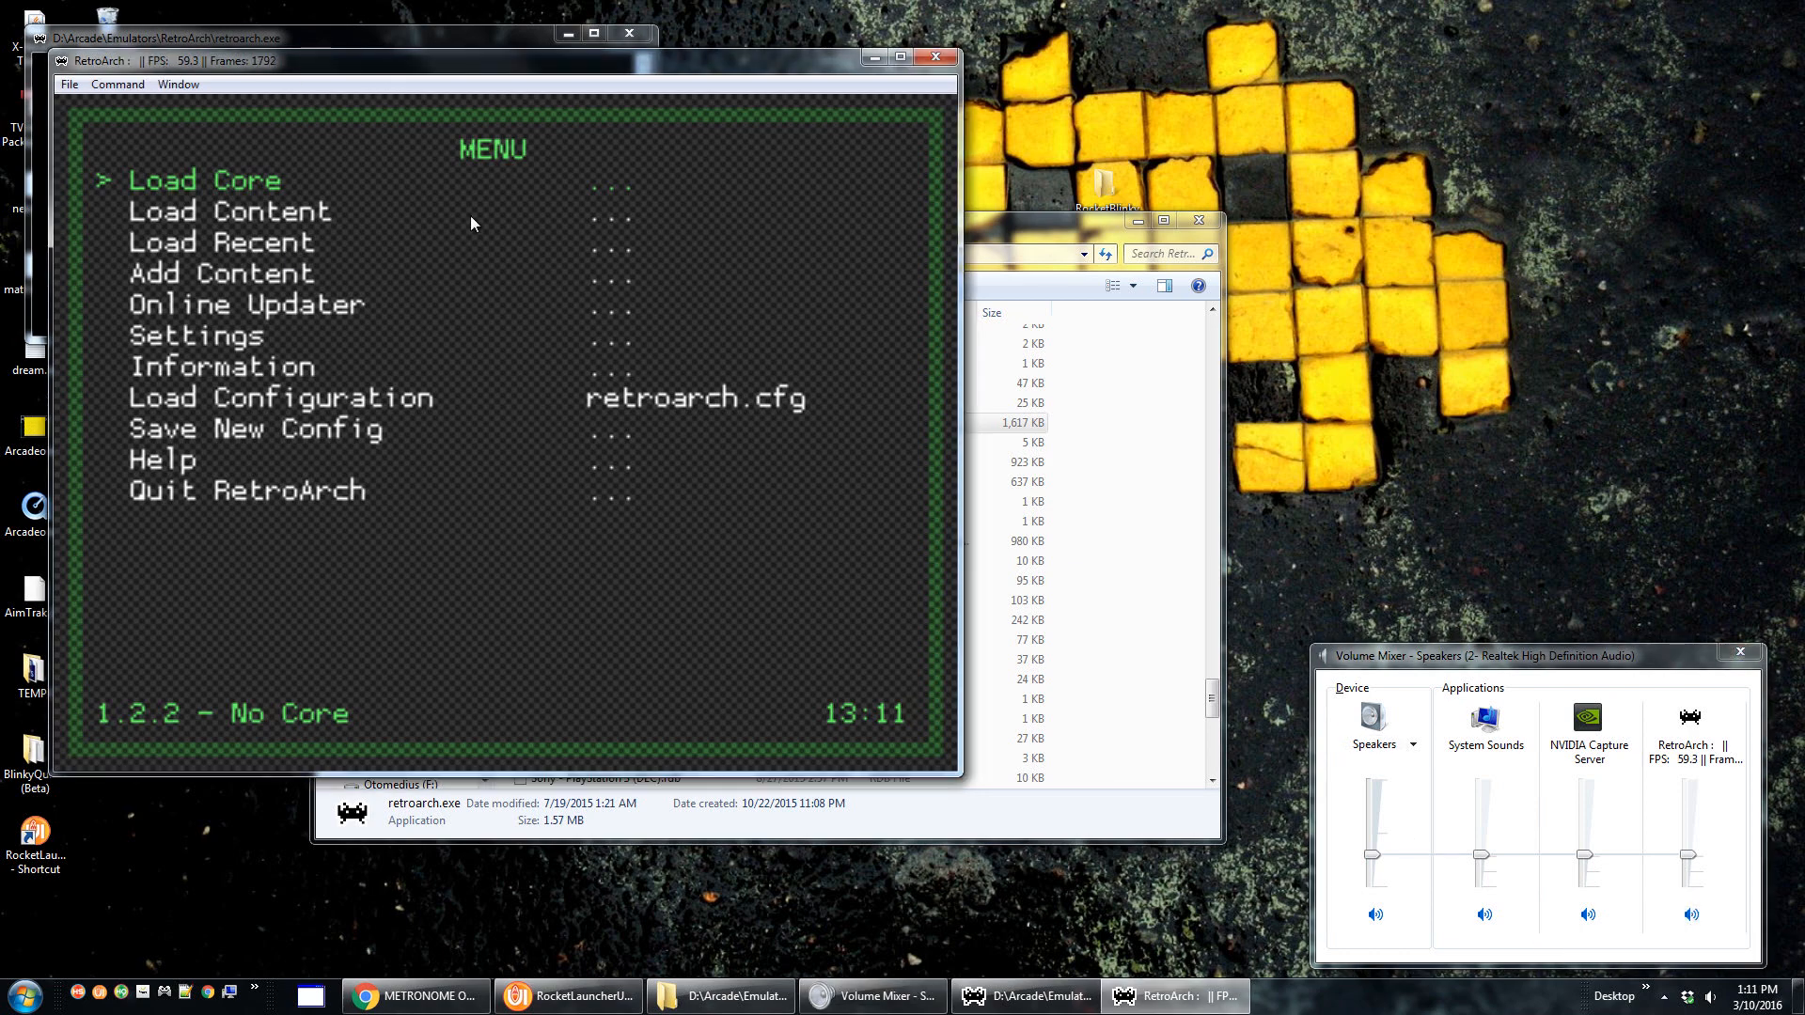
pyautogui.moveTo(867, 109)
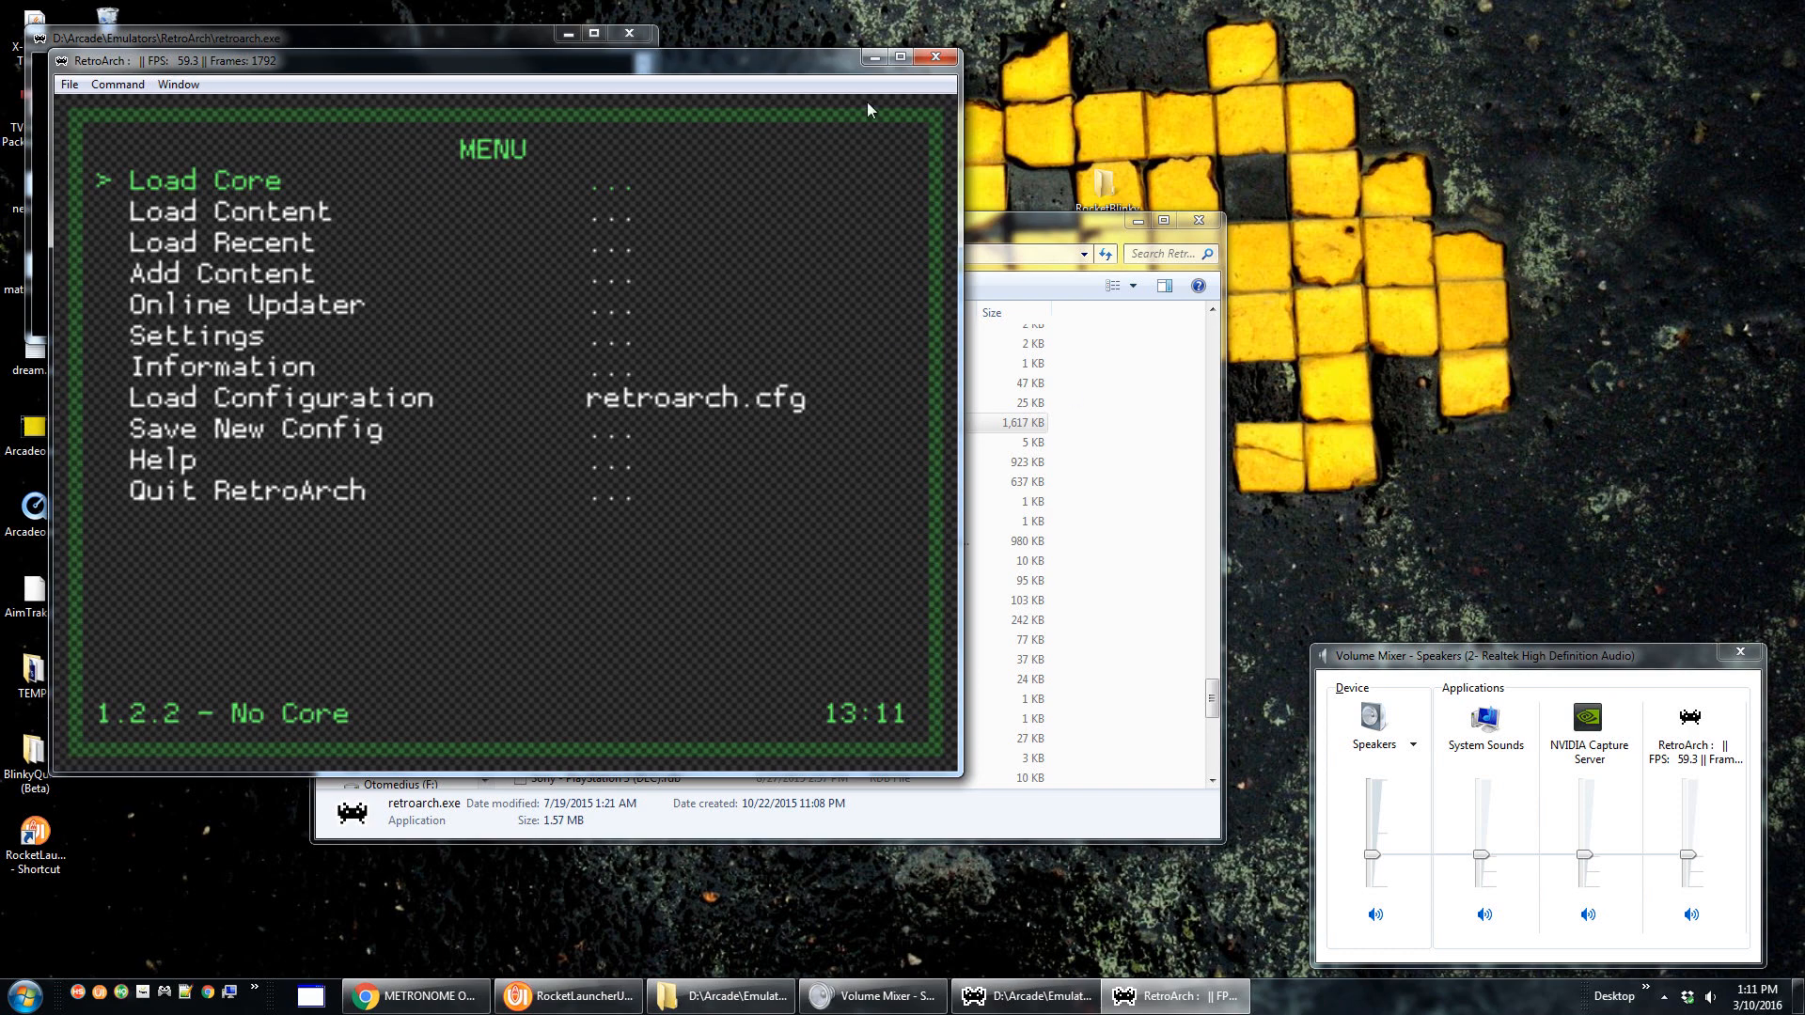
# Close RetroArch, relaunch it to confirm it stays unmuted, then close it again.
pyautogui.click(934, 58)
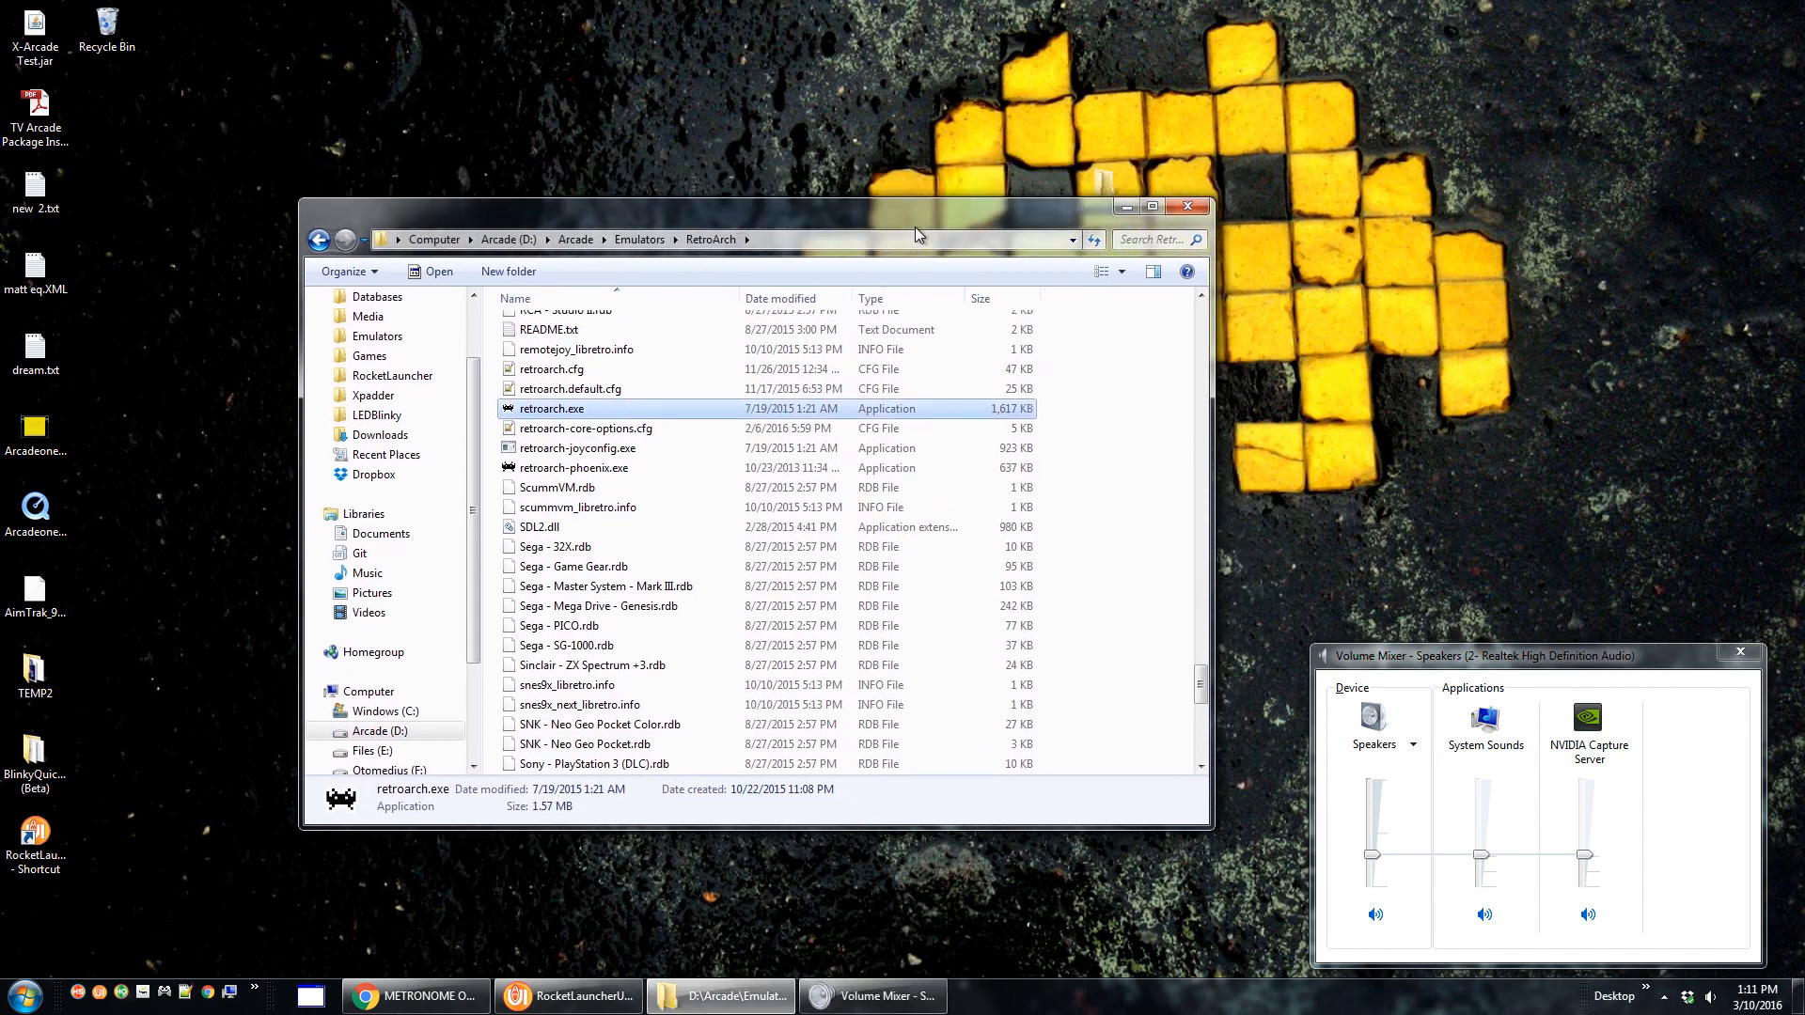
pyautogui.doubleClick(551, 408)
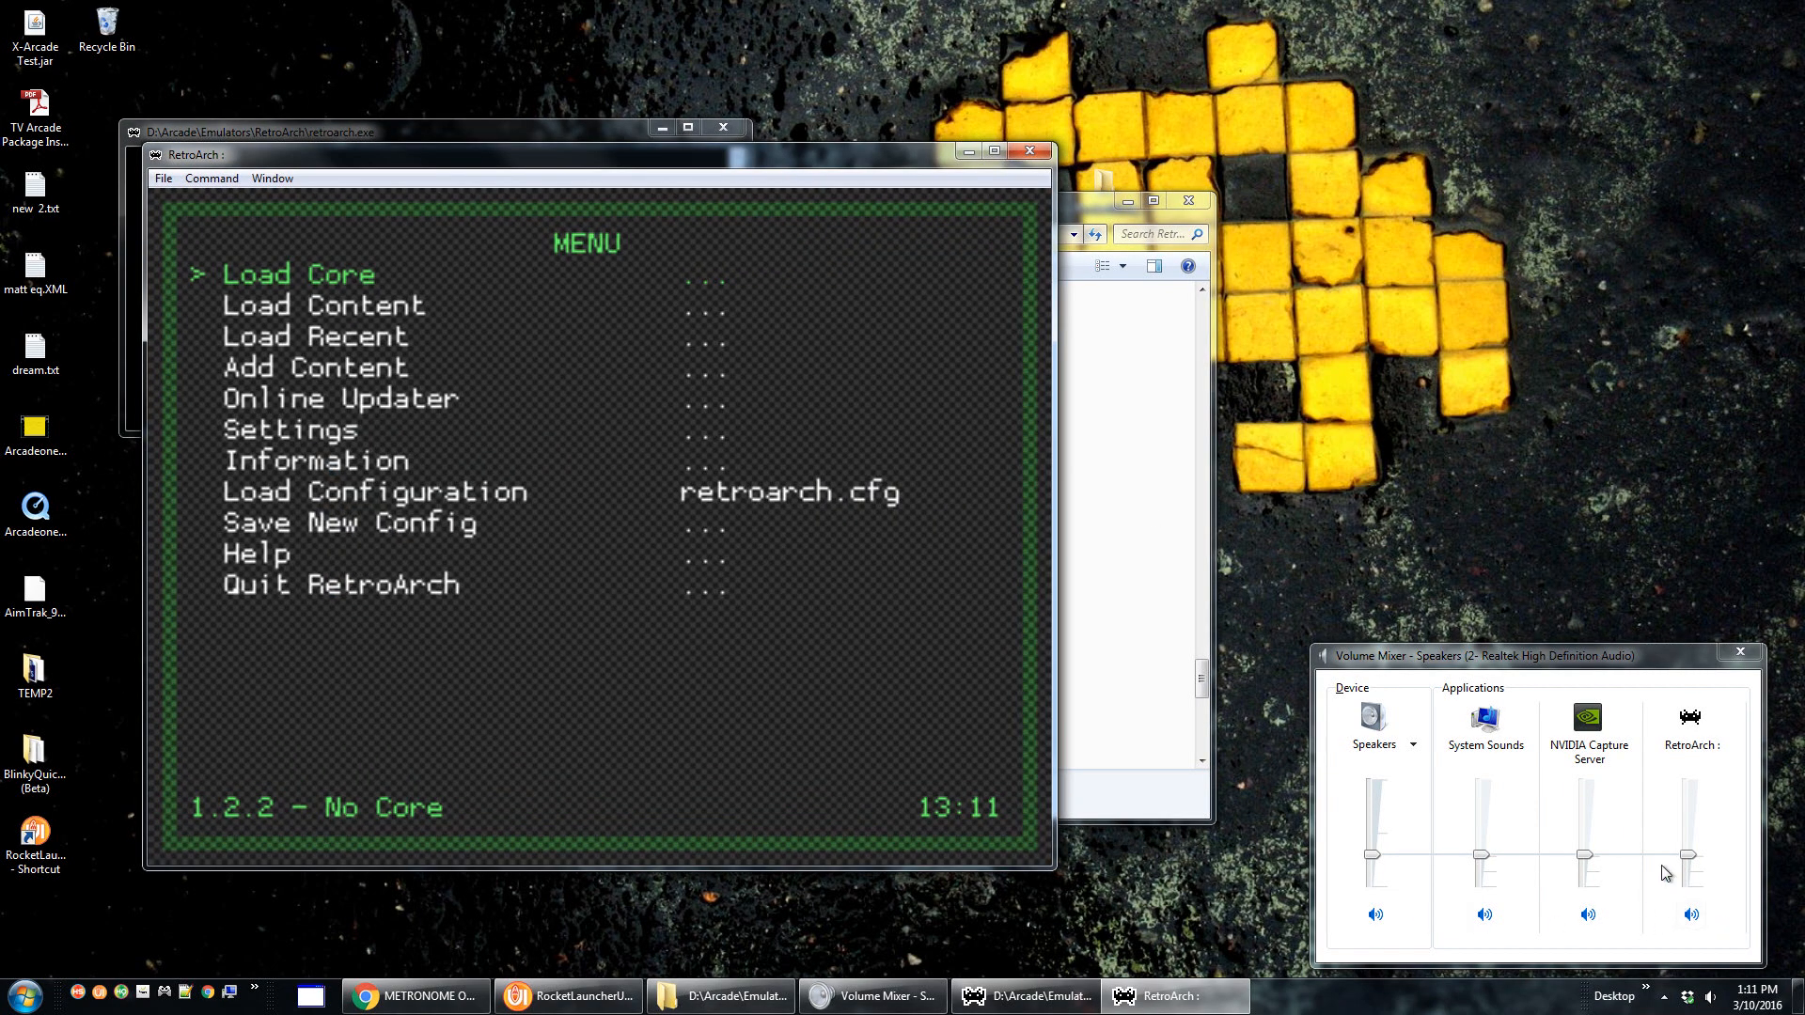
pyautogui.moveTo(1533, 553)
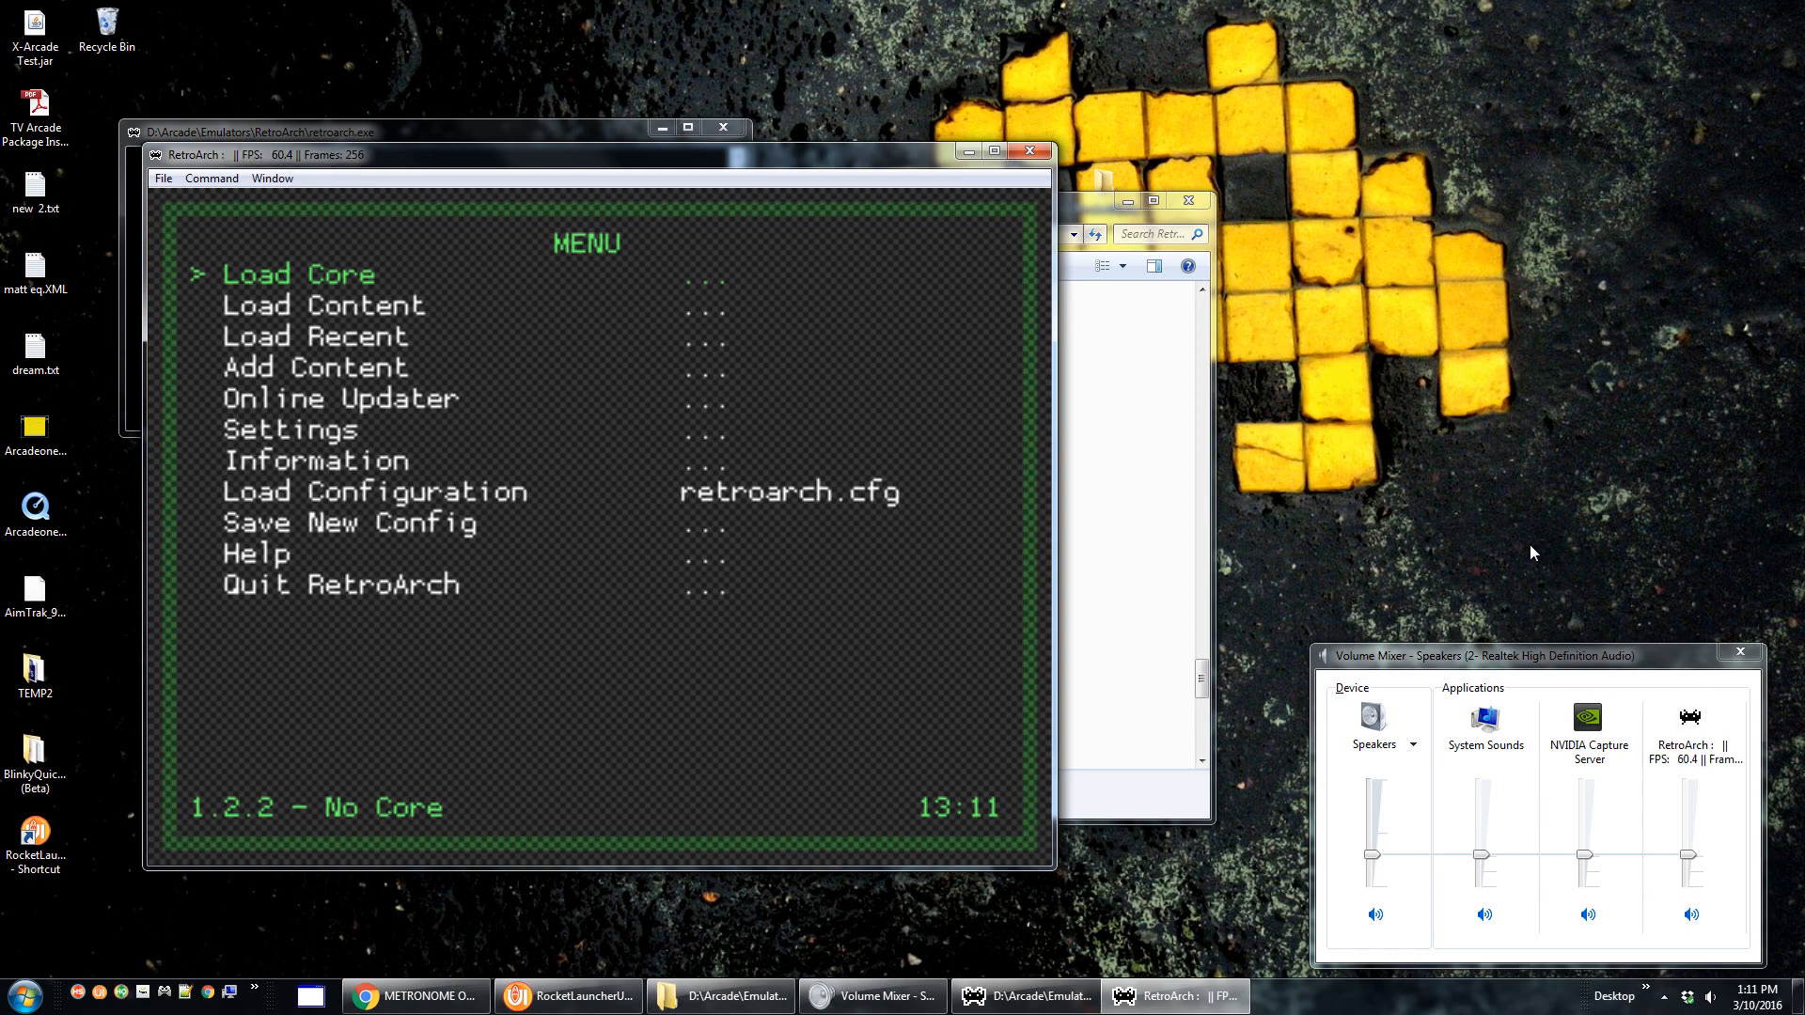
pyautogui.moveTo(1028, 152)
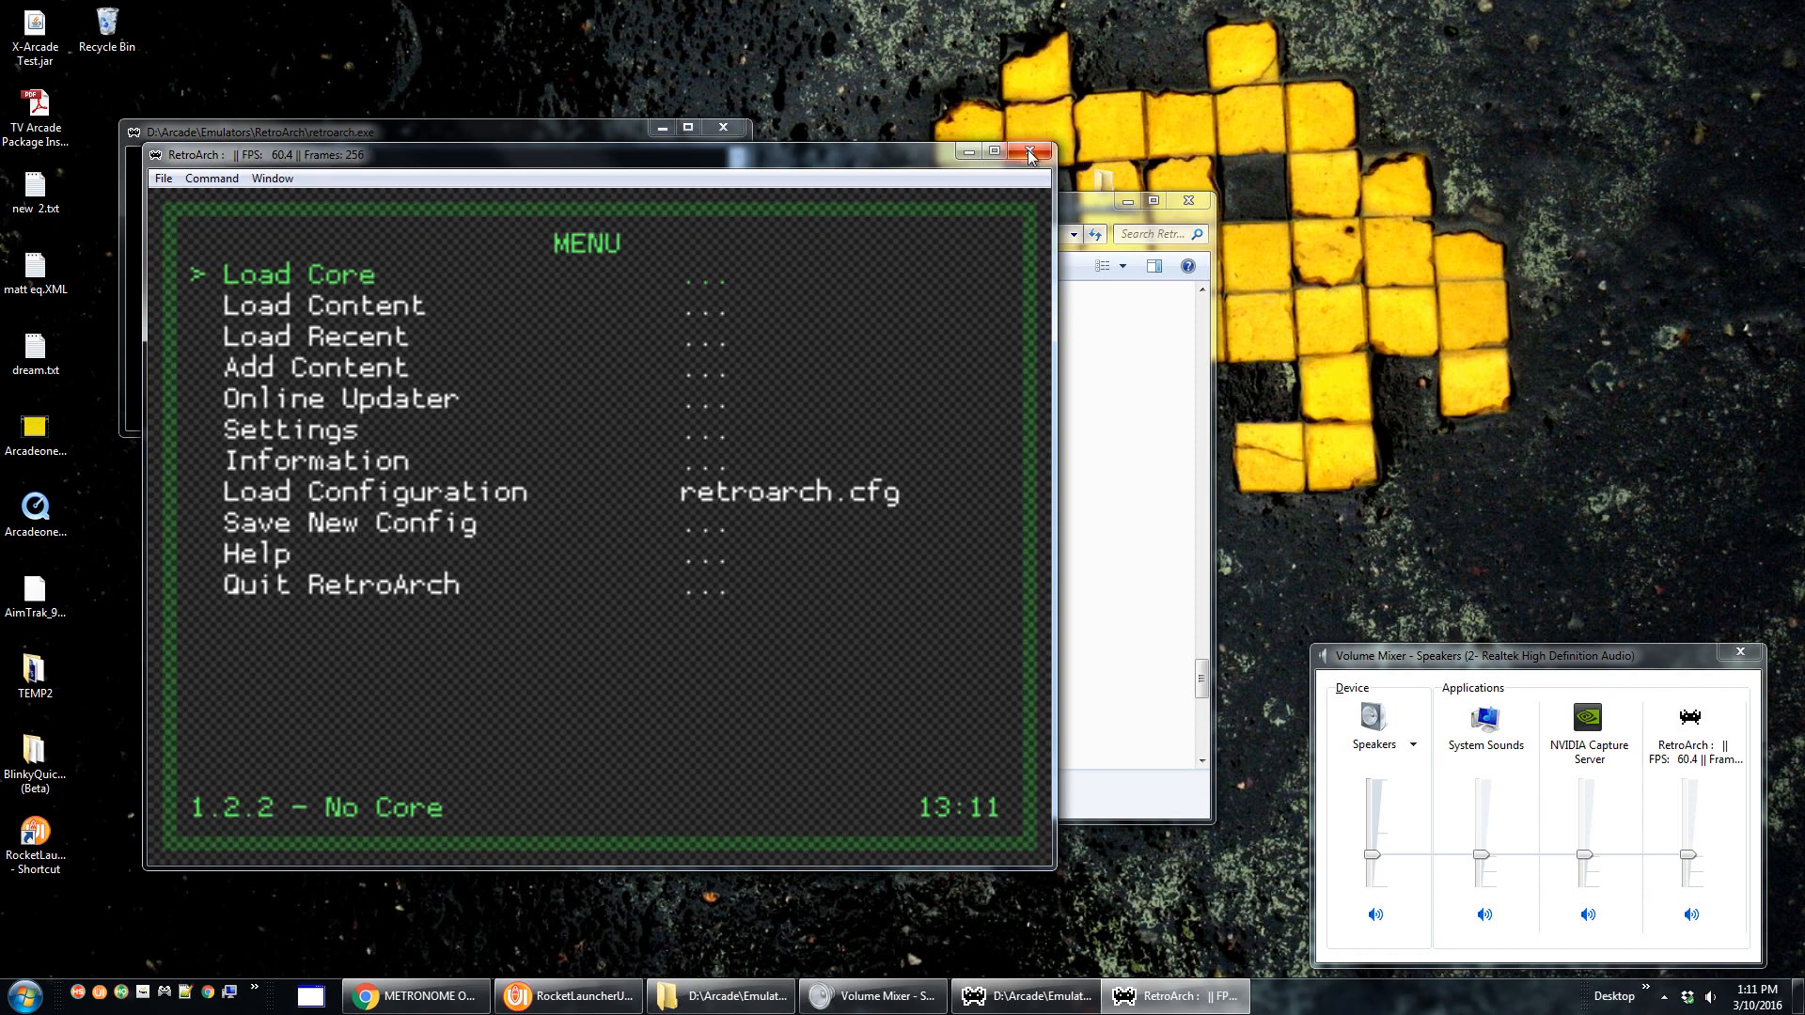
pyautogui.click(1029, 150)
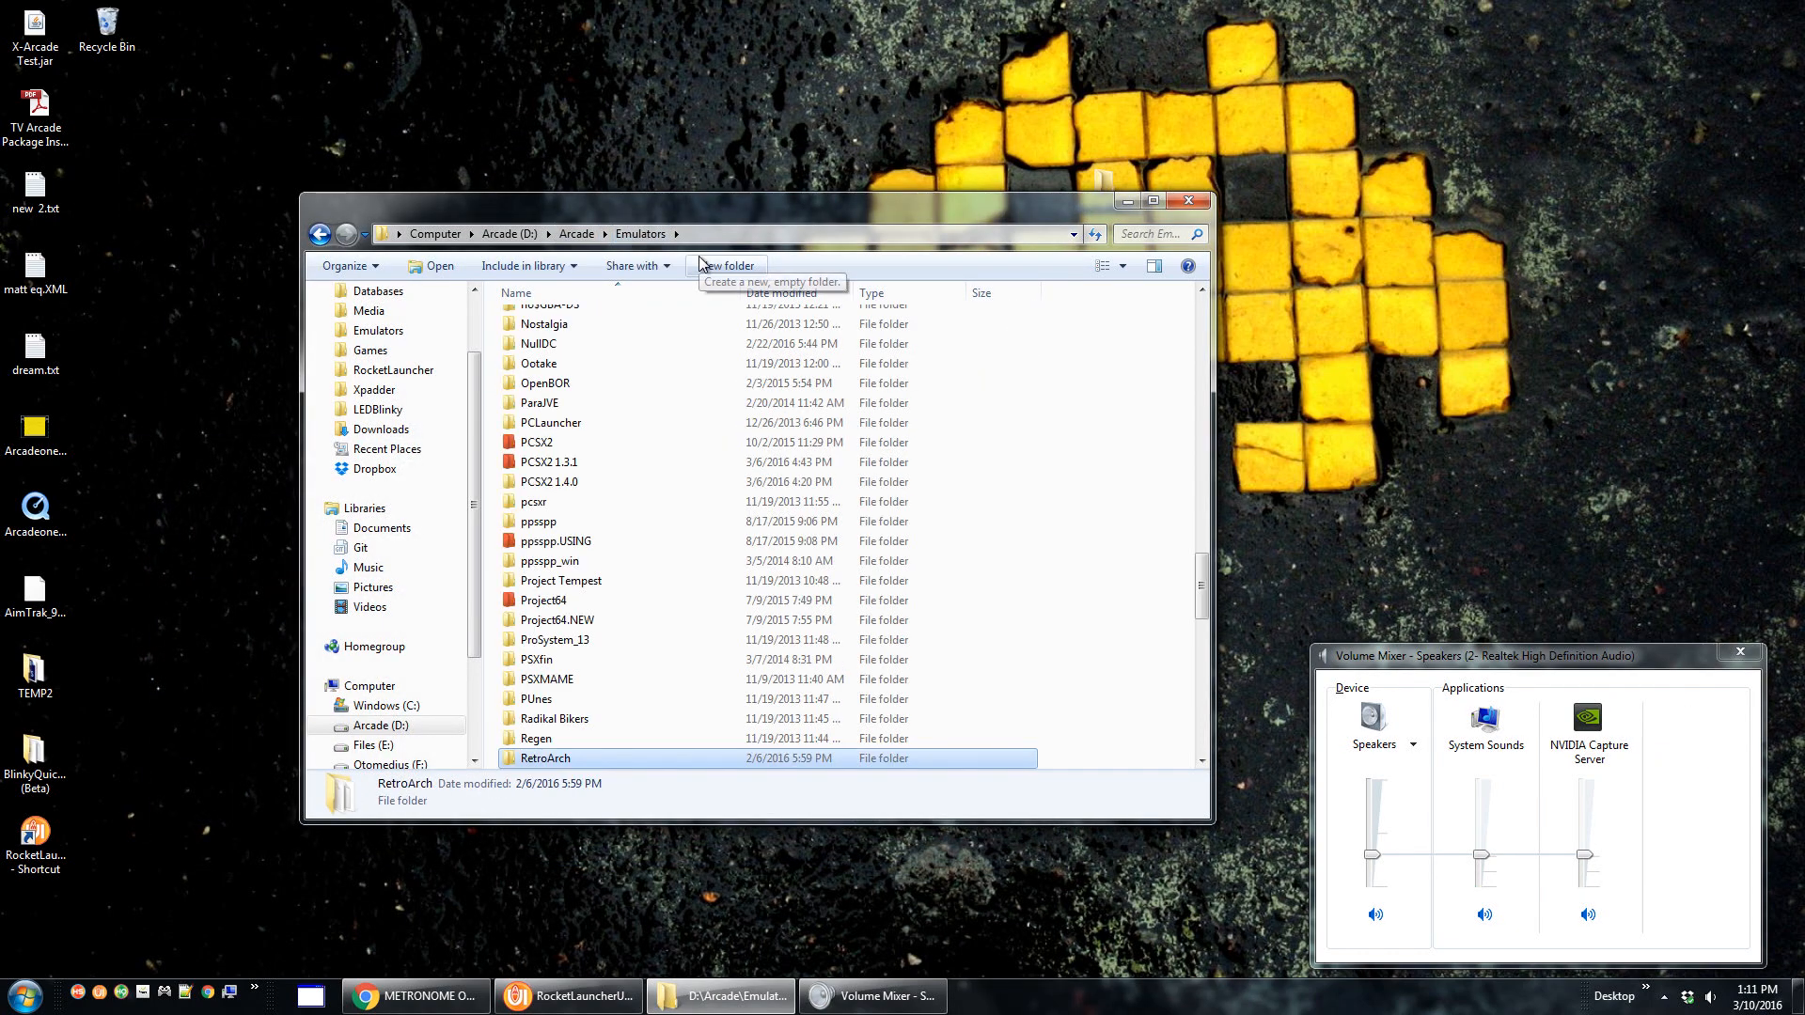
pyautogui.moveTo(643, 607)
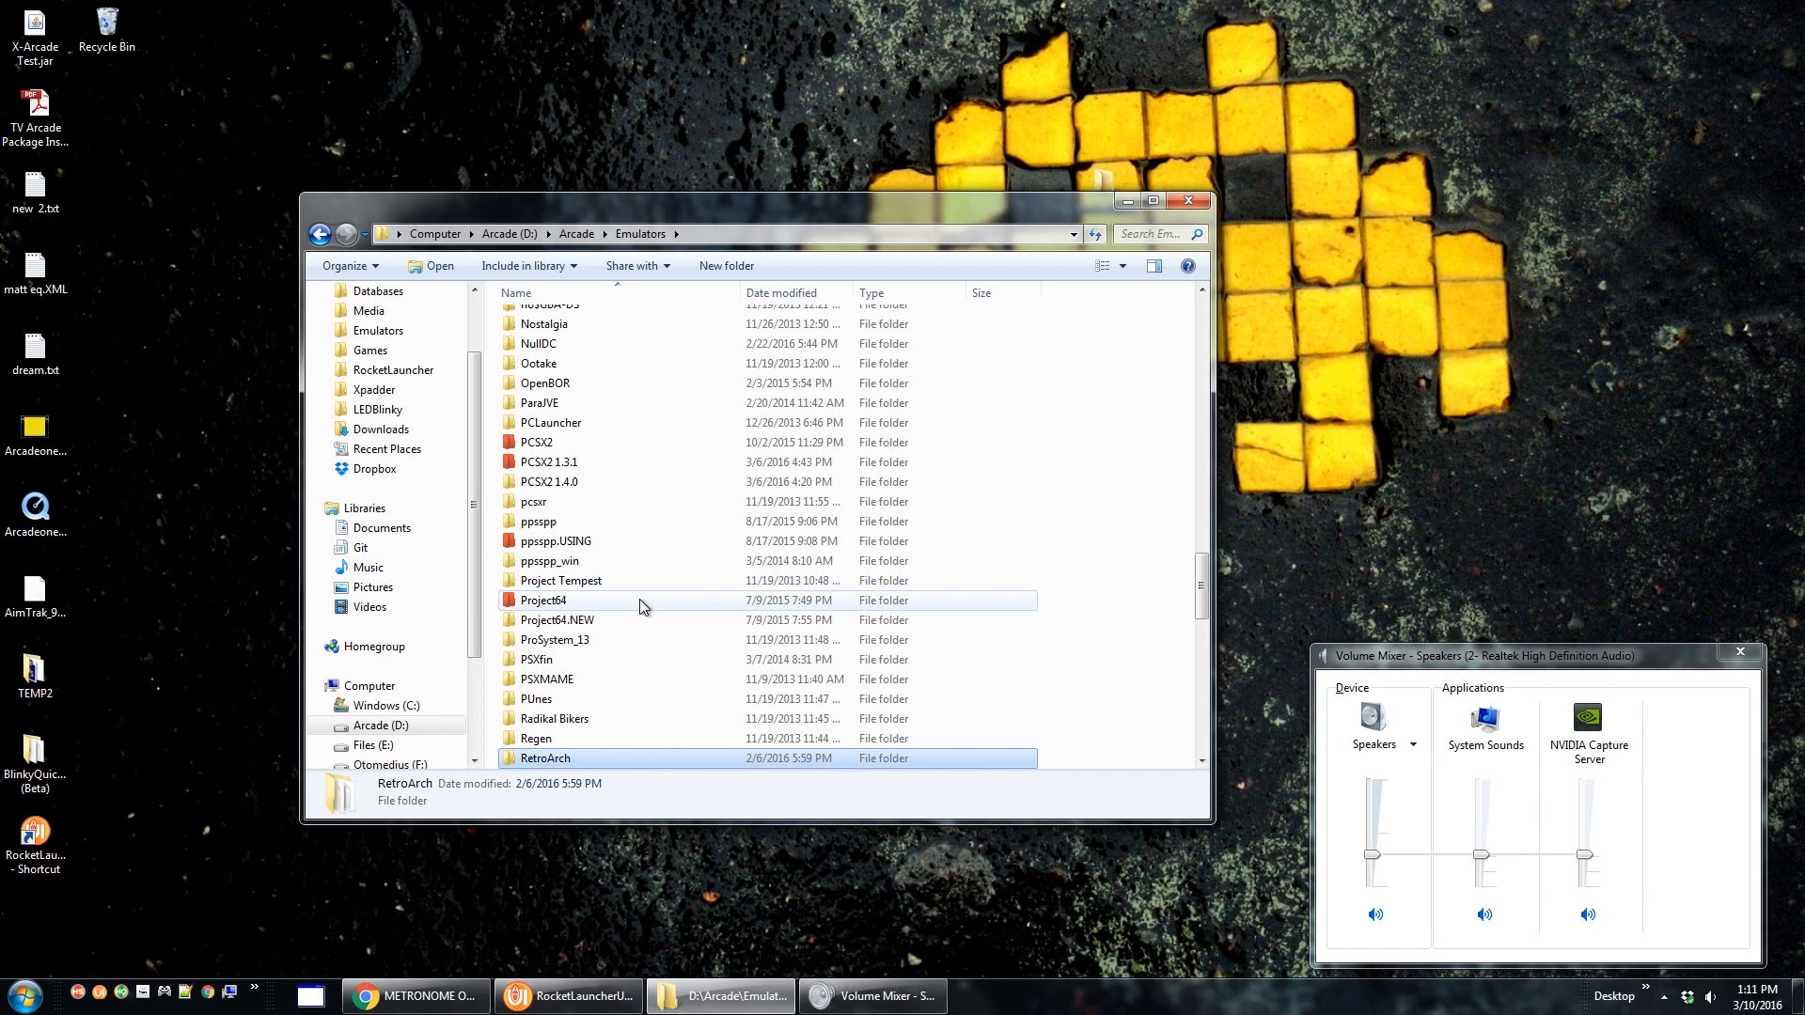
# Open the Dolphin Ishiiruka GC folder in Emulators and launch Dolphin.exe.
pyautogui.scroll(3)
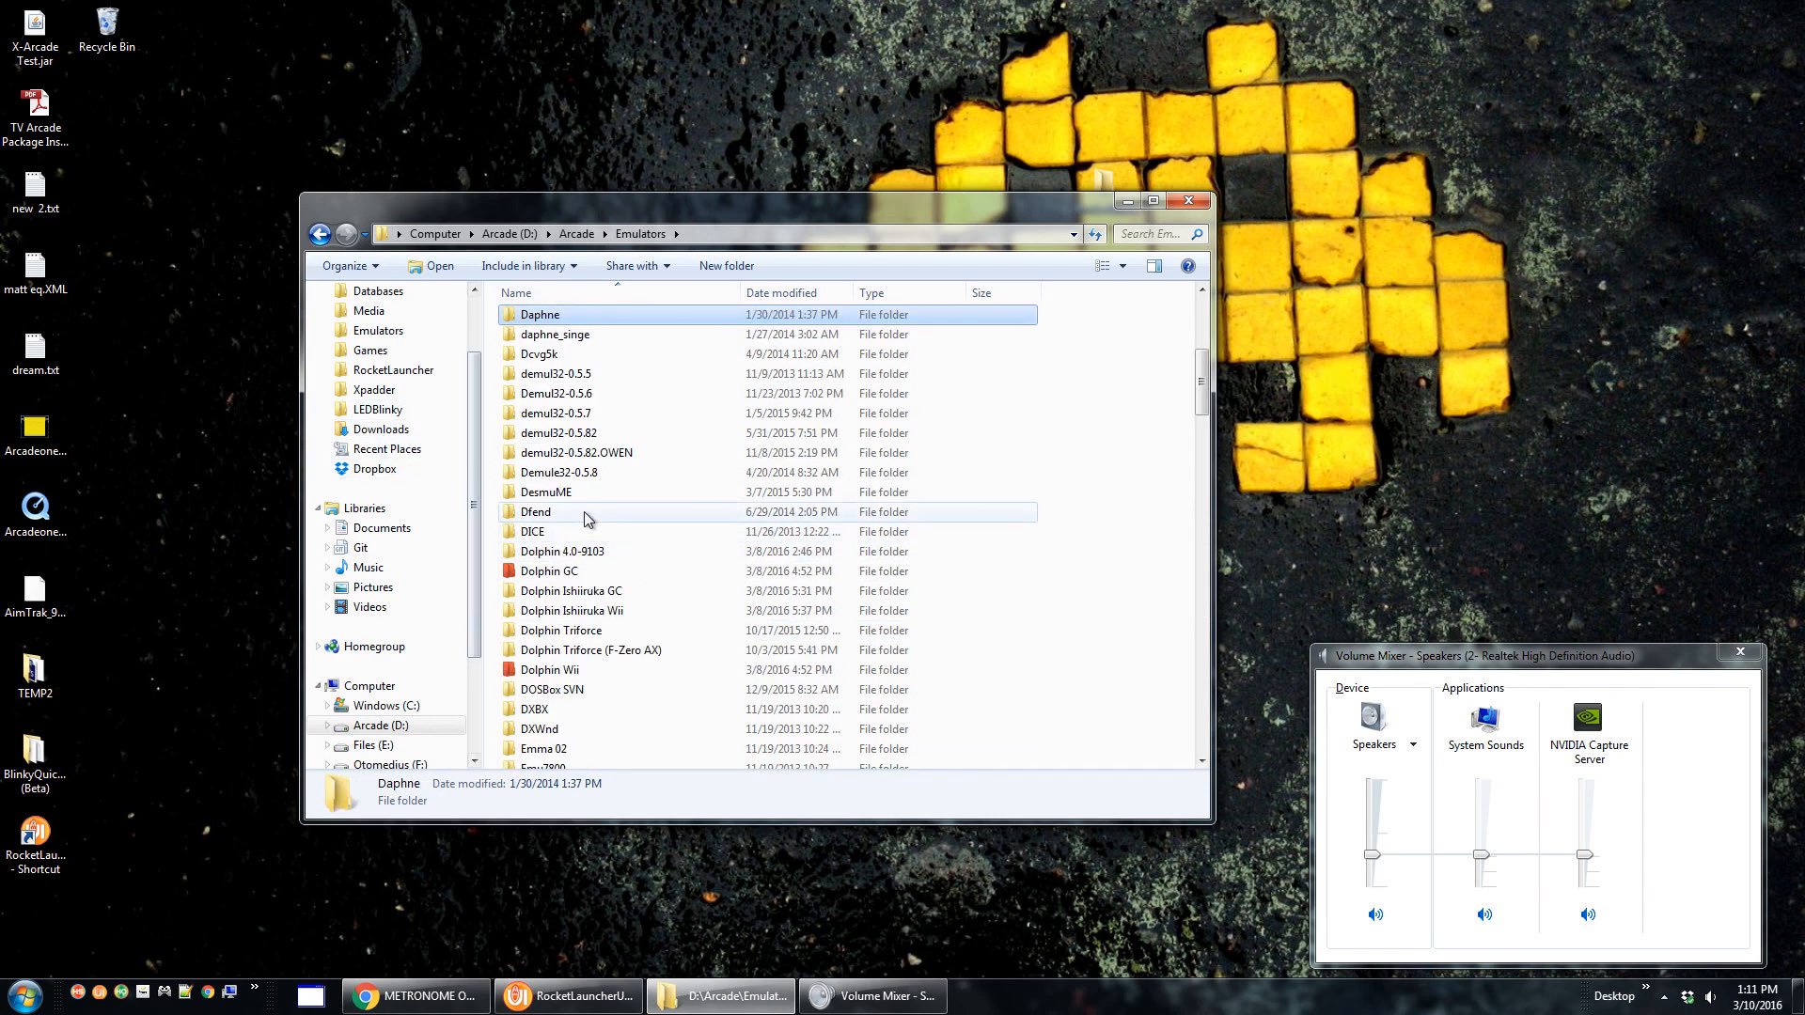
pyautogui.click(571, 590)
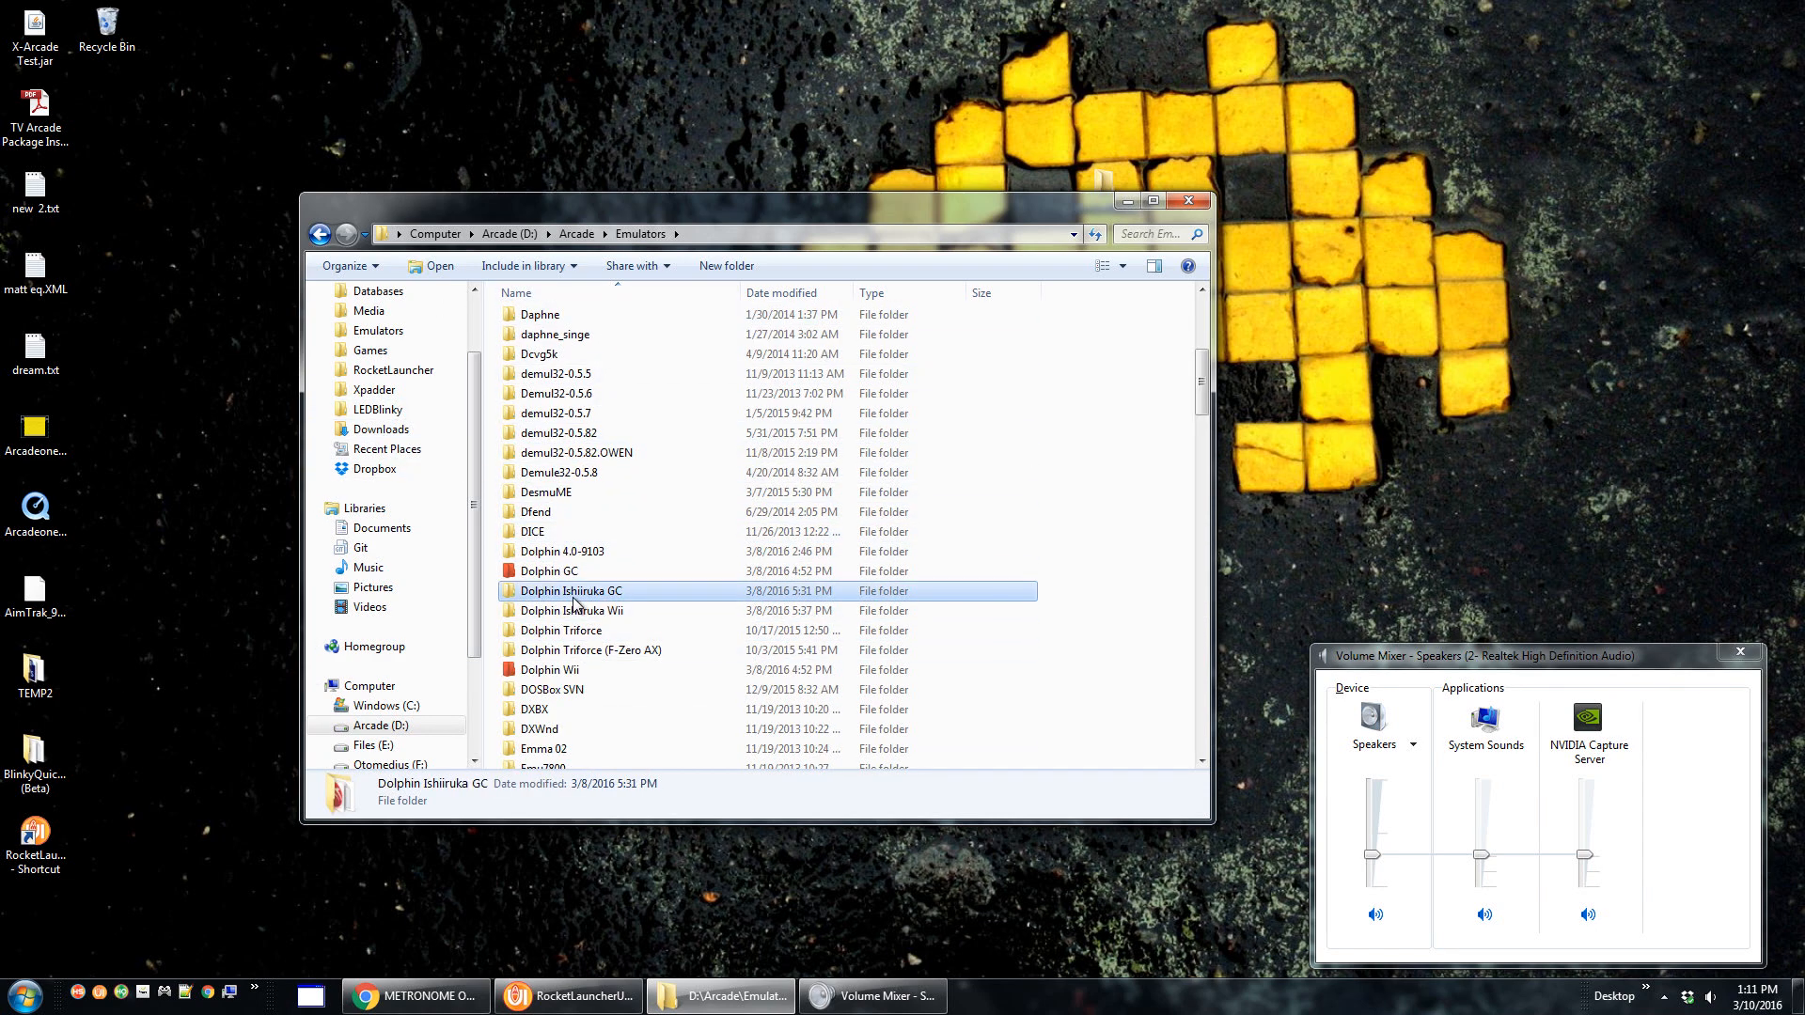
pyautogui.moveTo(579, 591)
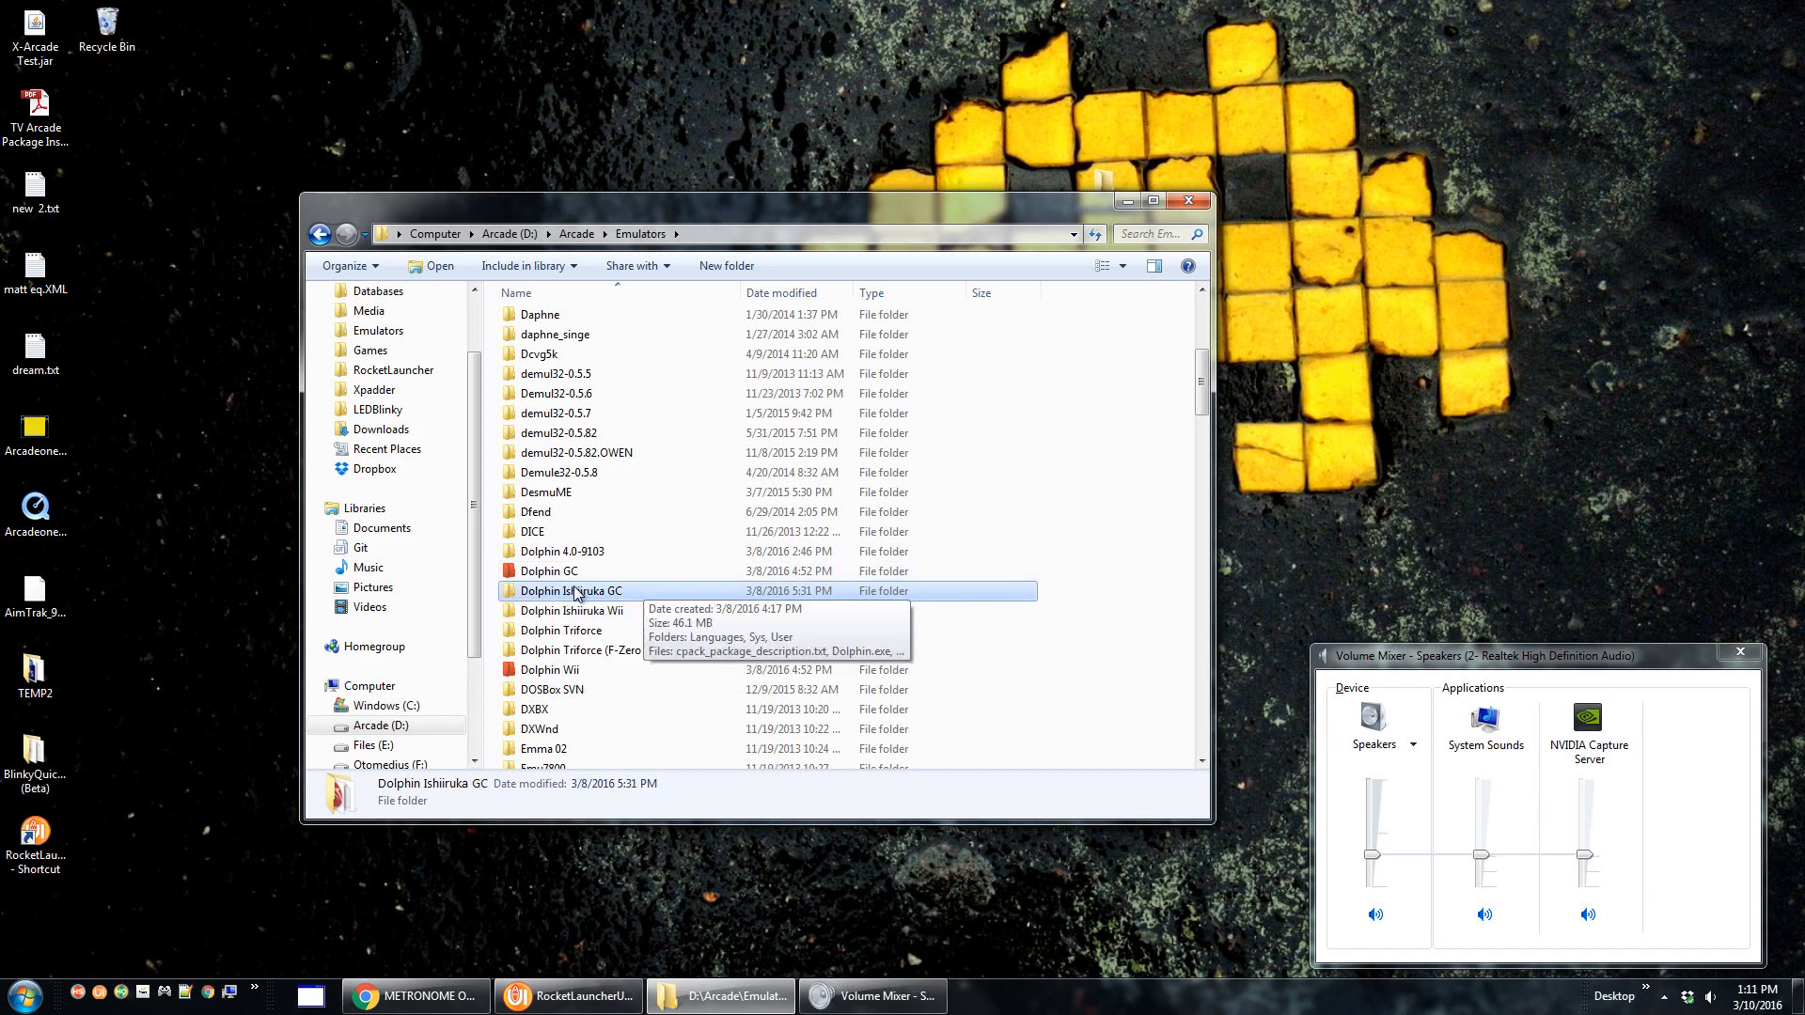
pyautogui.doubleClick(577, 590)
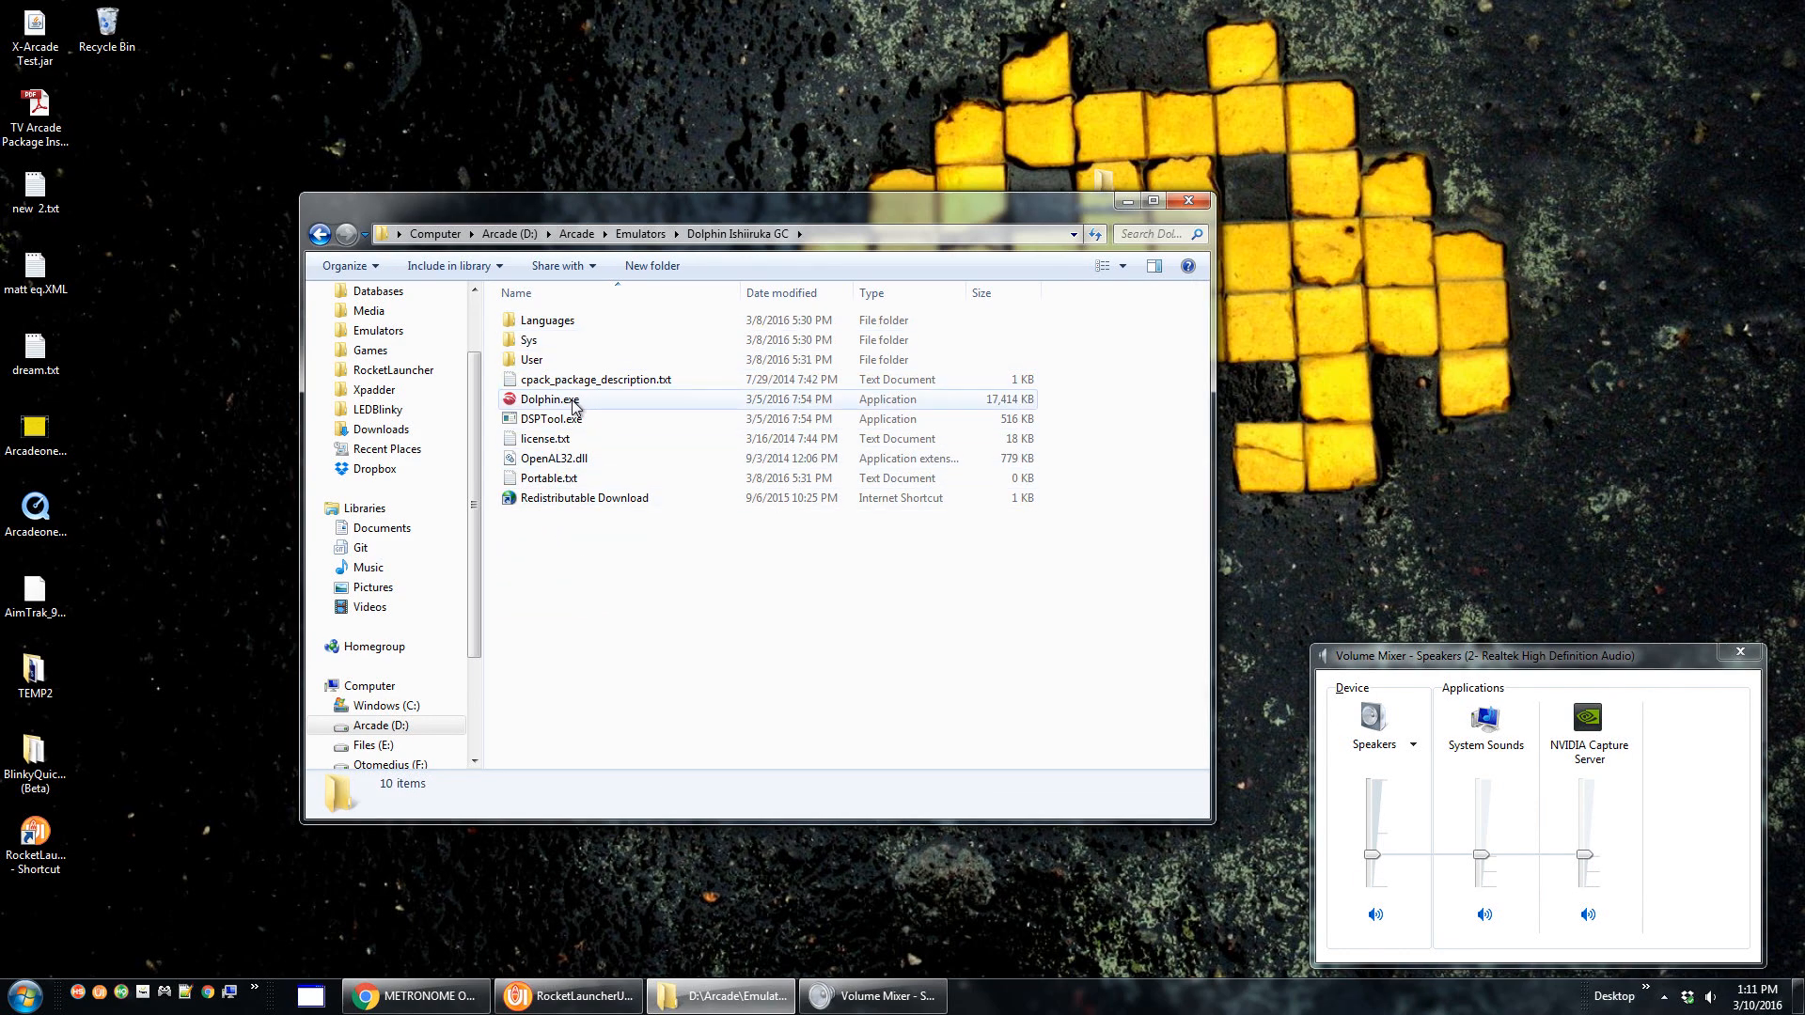
pyautogui.doubleClick(547, 399)
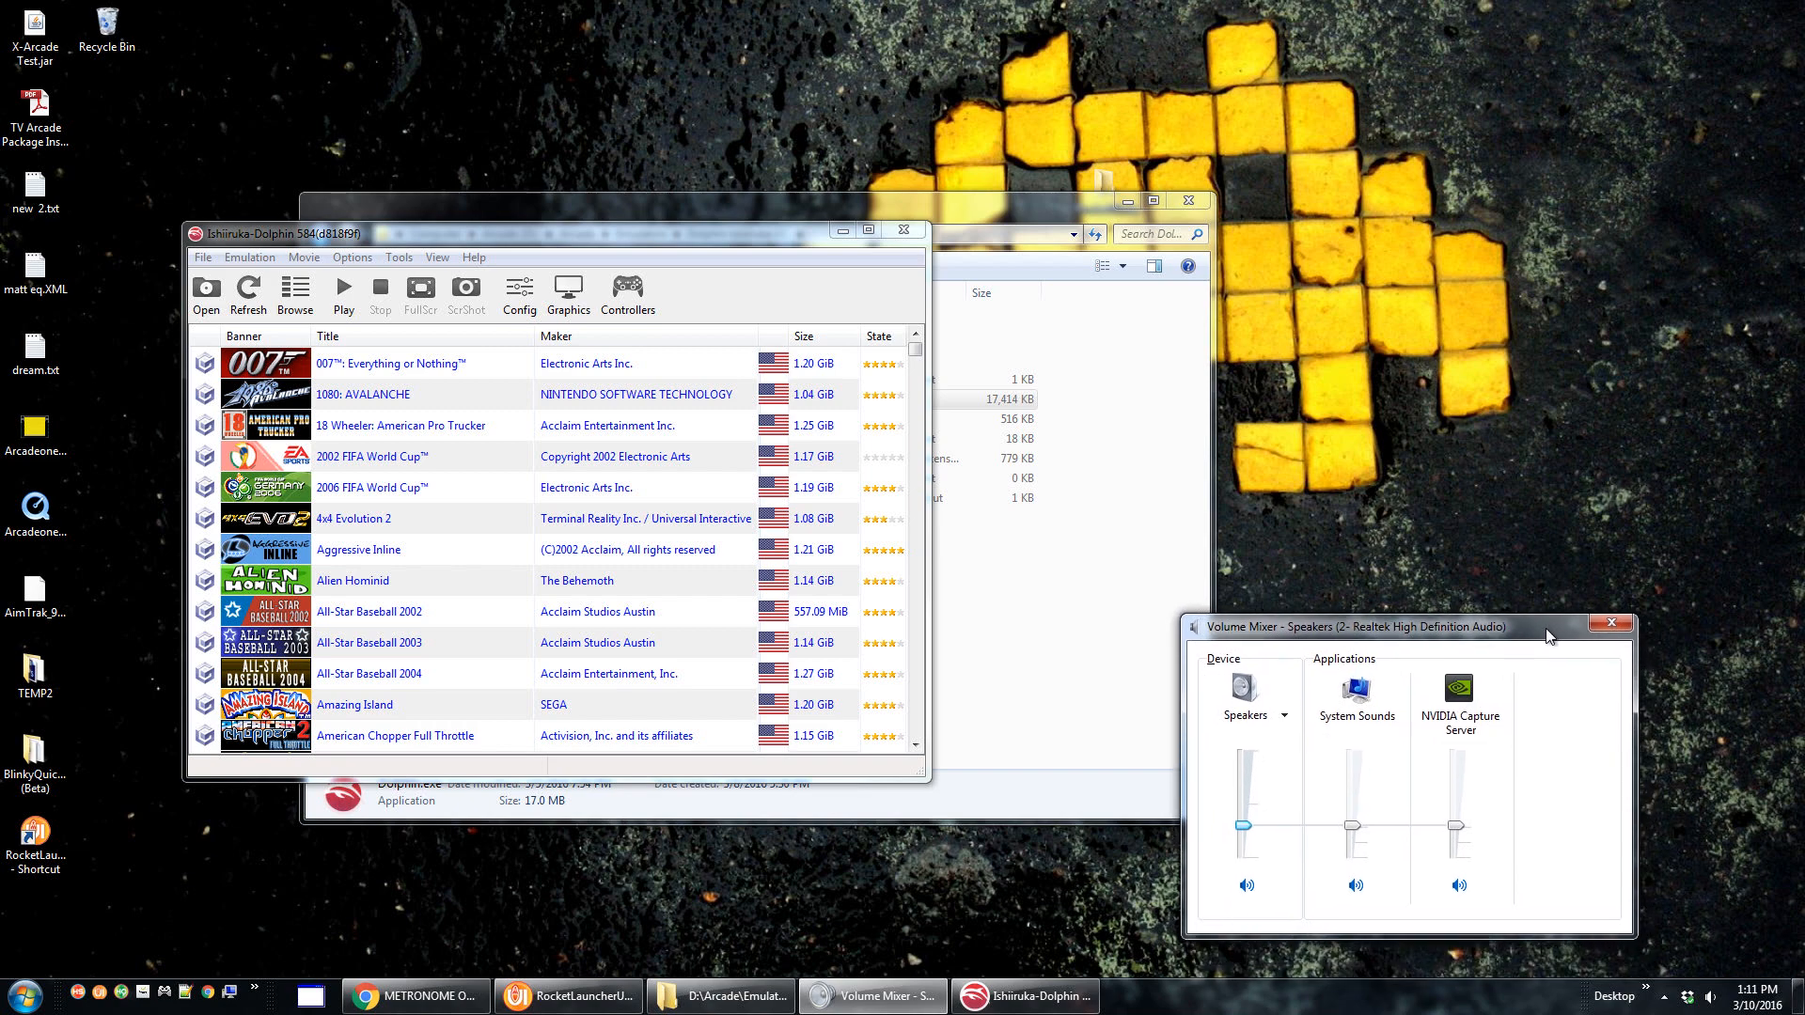
# Launch 1080: AVALANCHE from Dolphin's game list and bring the Volume Mixer back into view.
pyautogui.click(1023, 996)
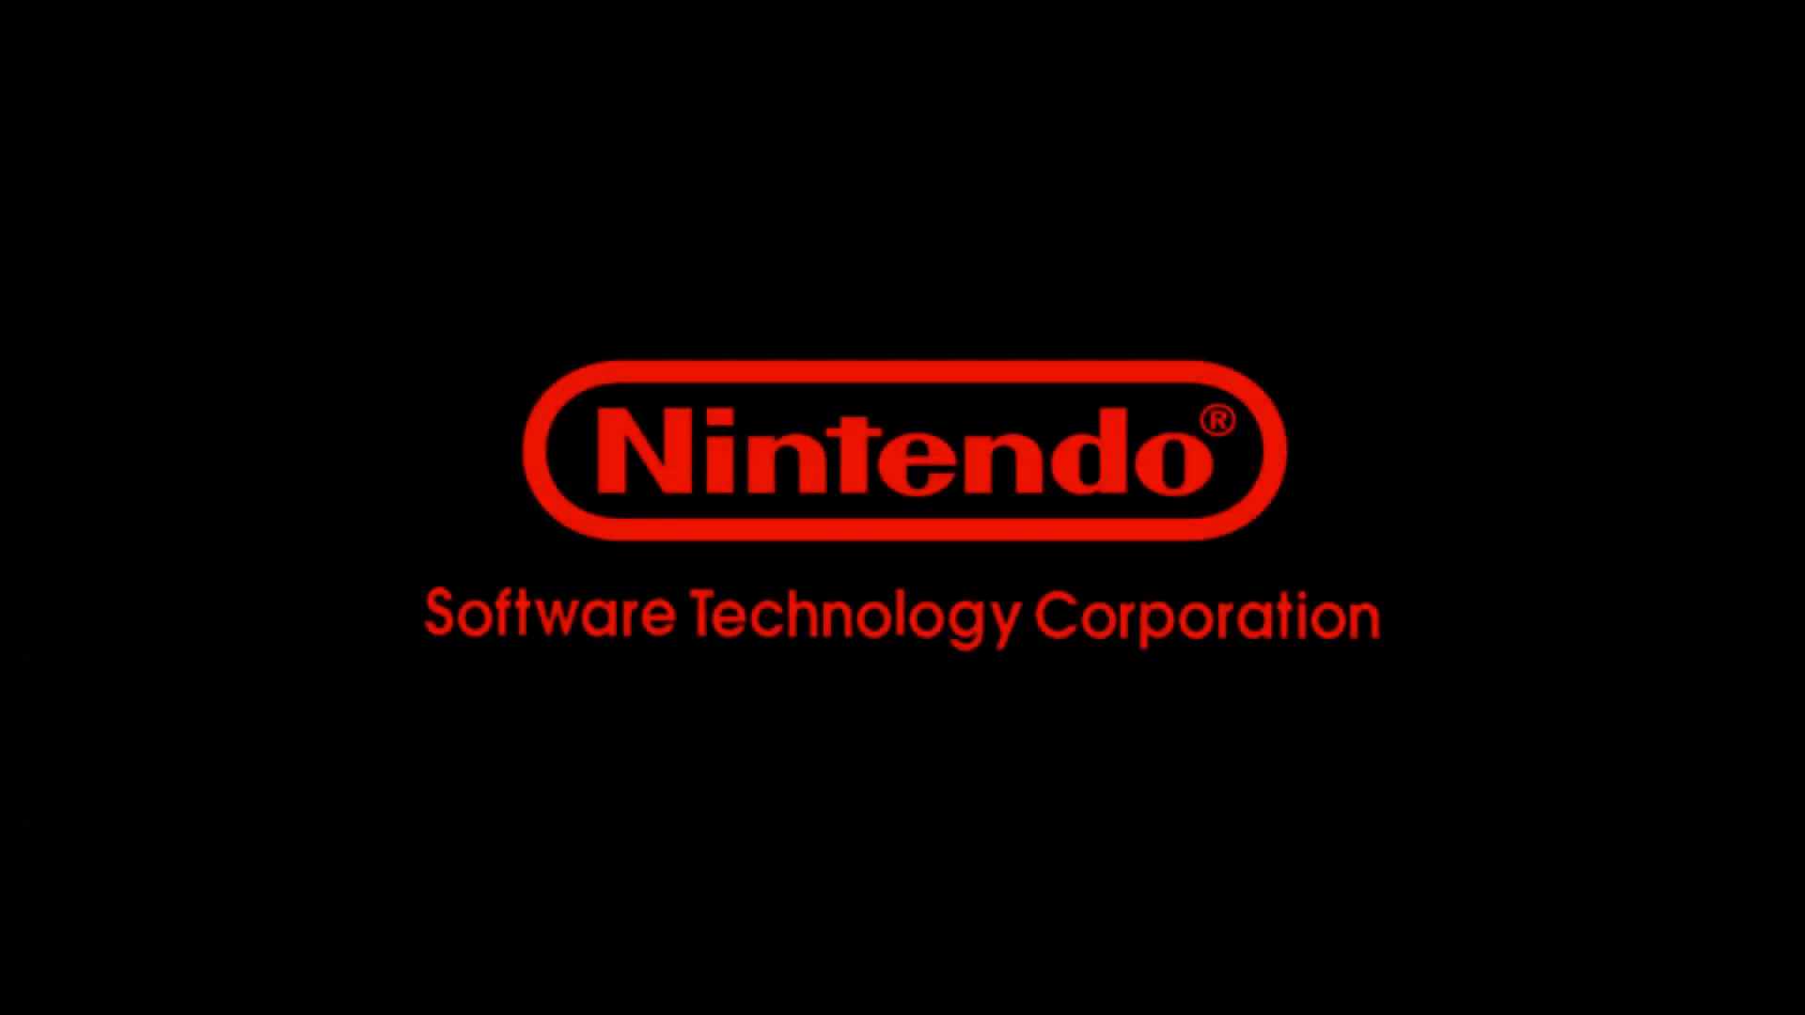
pyautogui.press('alt+tab')
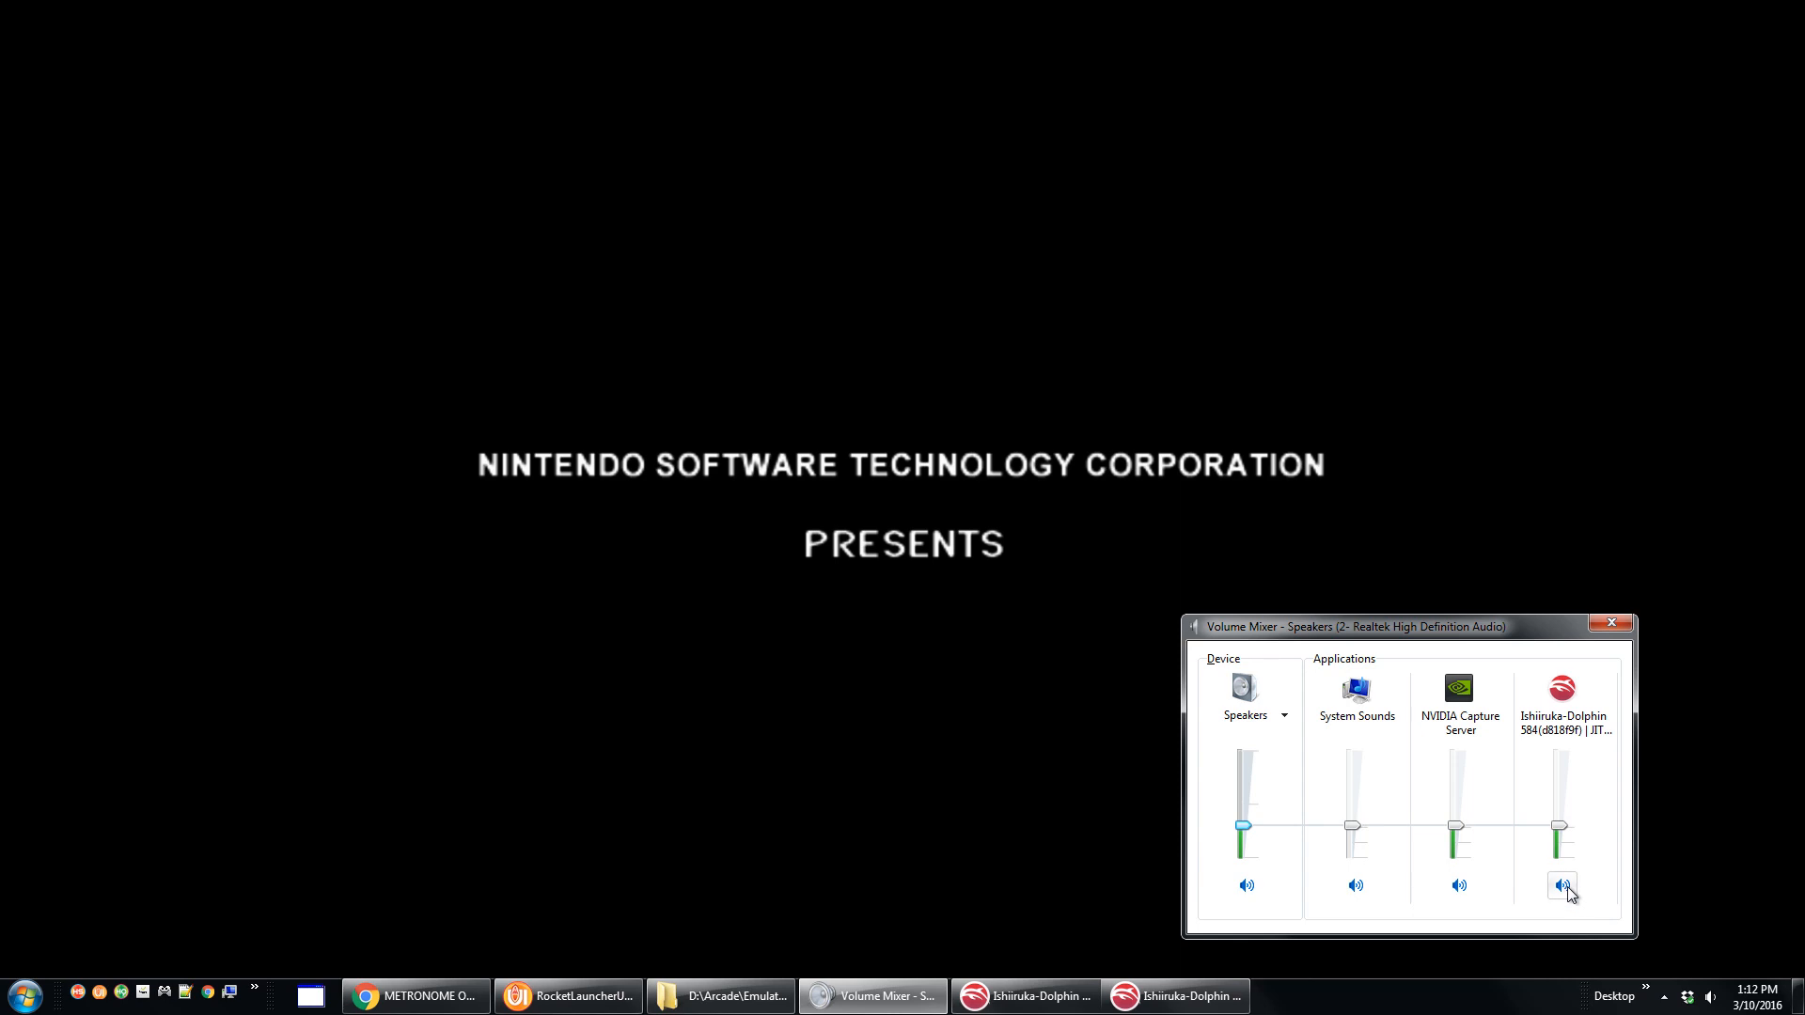
# Toggle Dolphin's speaker icon until its audio is unmuted, then close the Volume Mixer.
pyautogui.click(1560, 885)
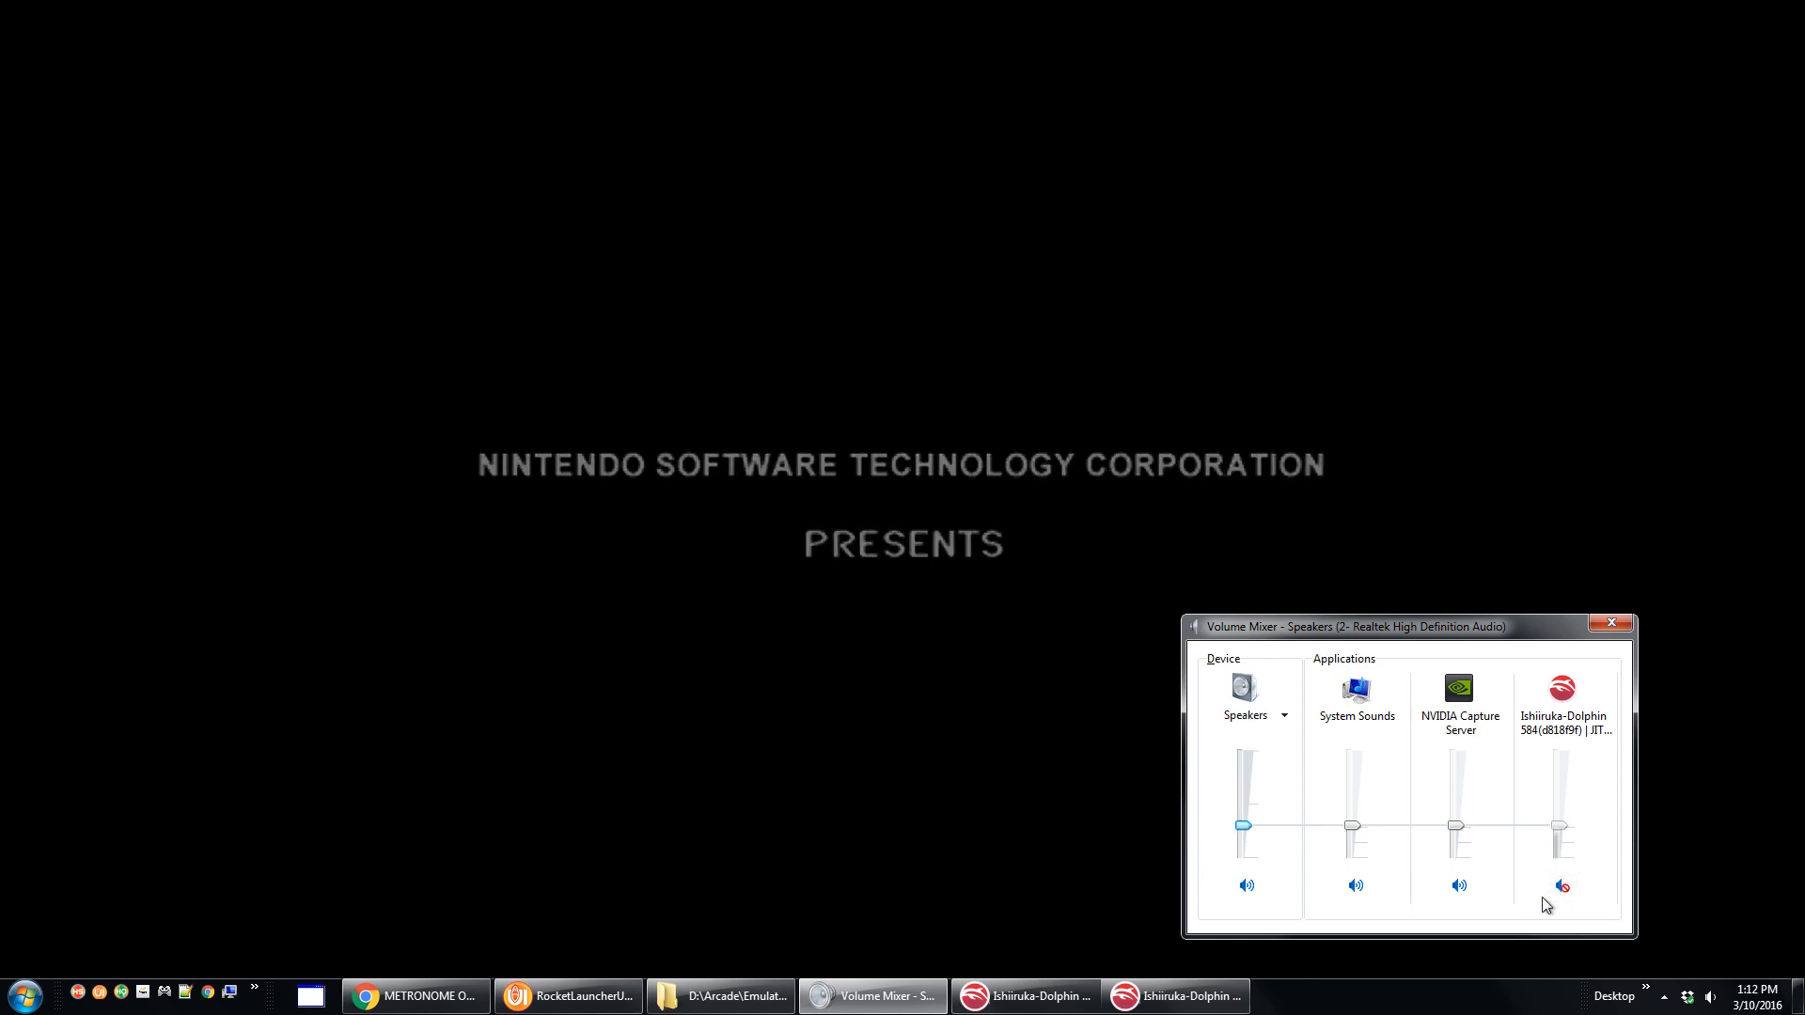
pyautogui.click(1562, 885)
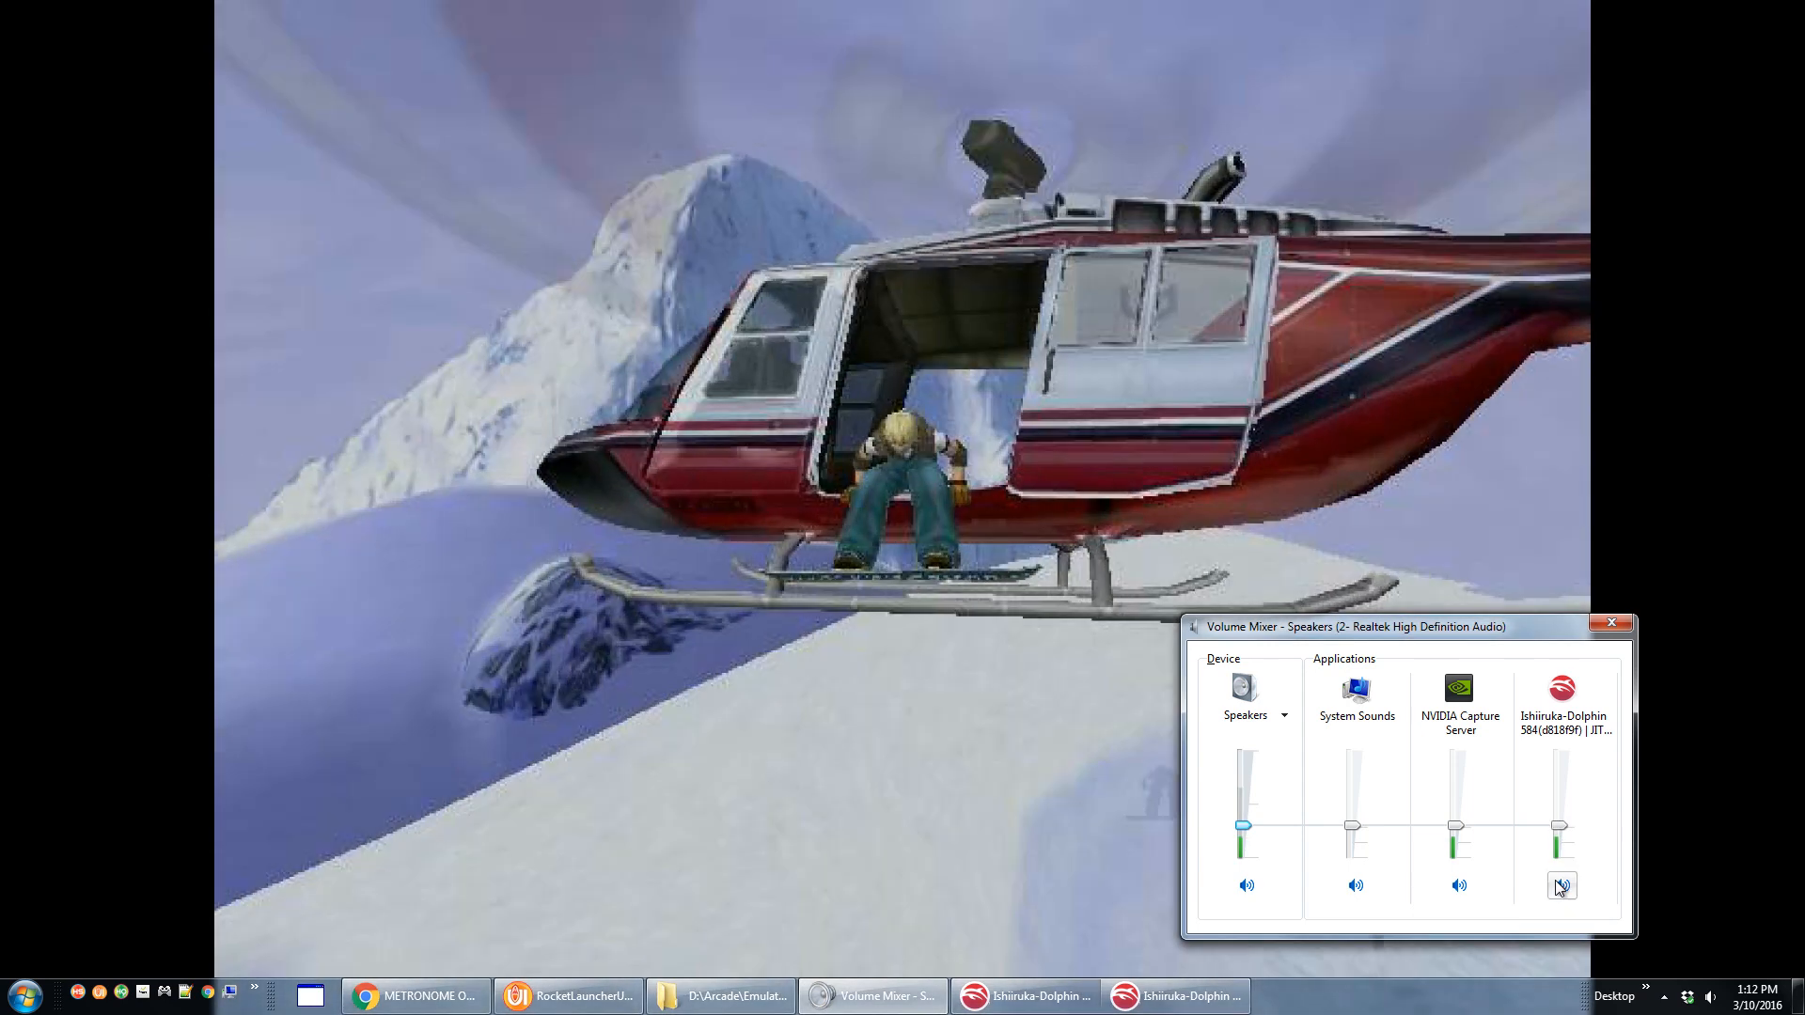
pyautogui.click(1563, 886)
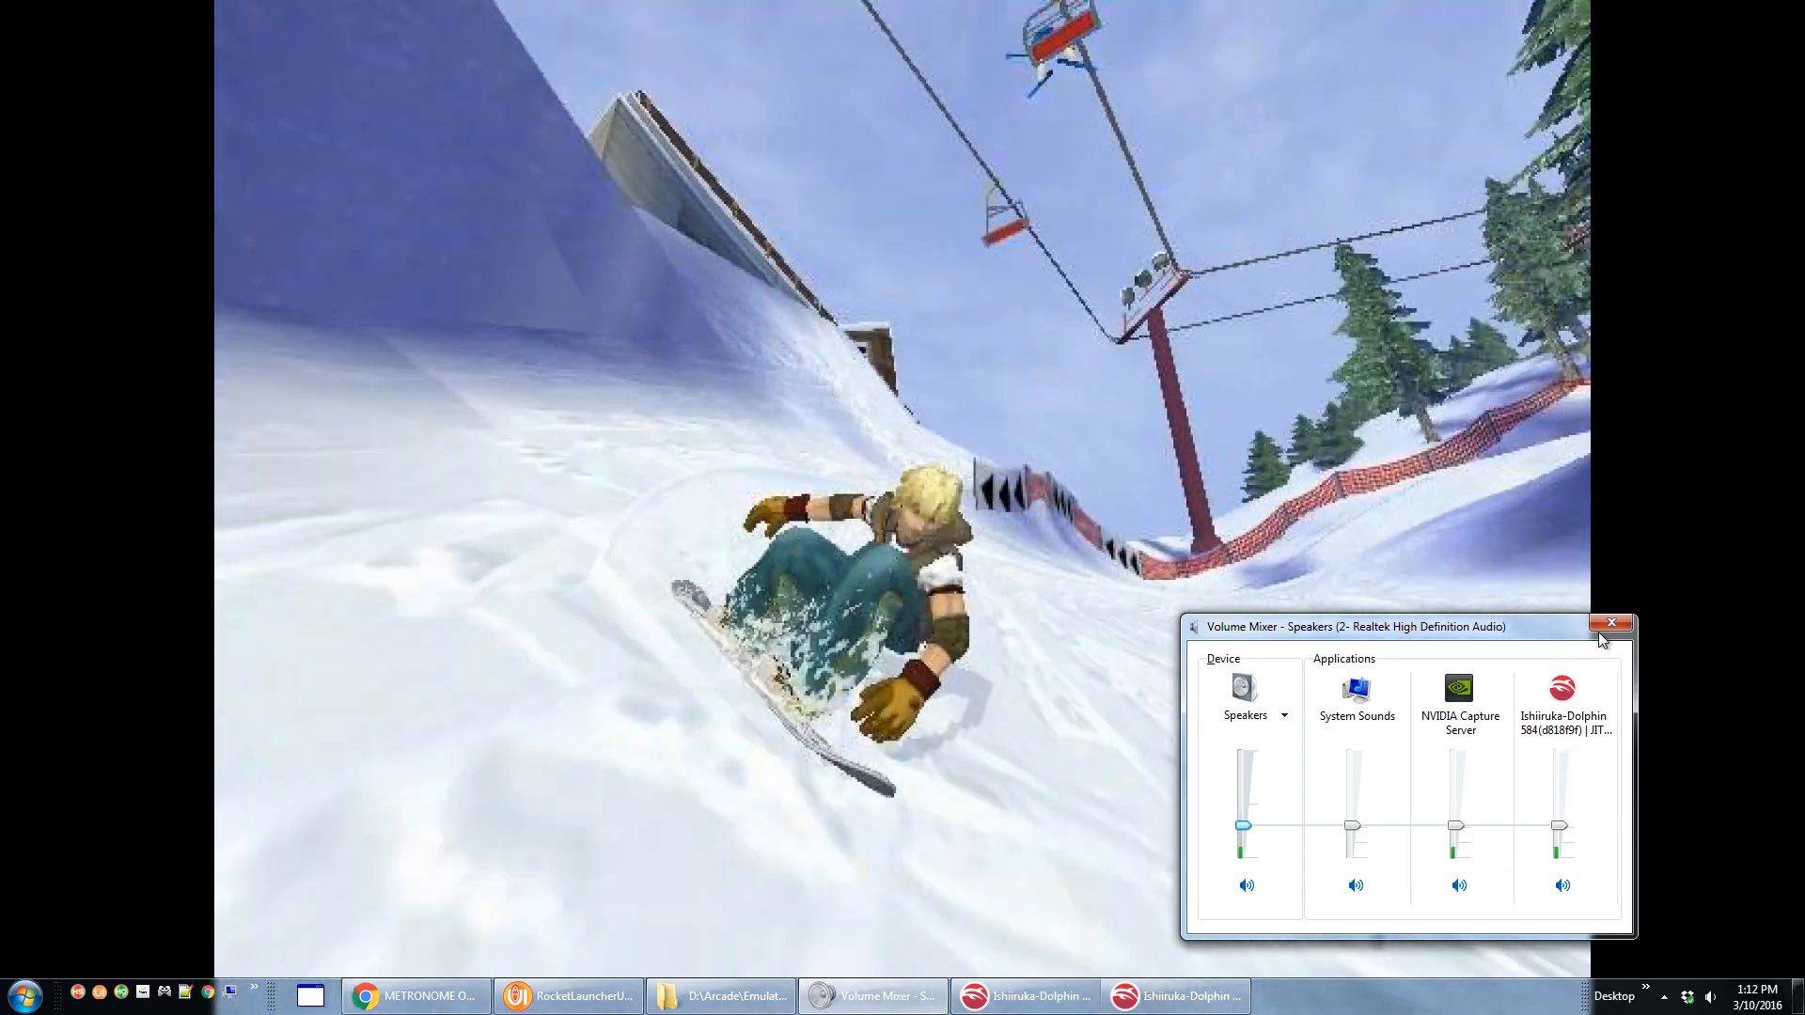
pyautogui.click(1611, 626)
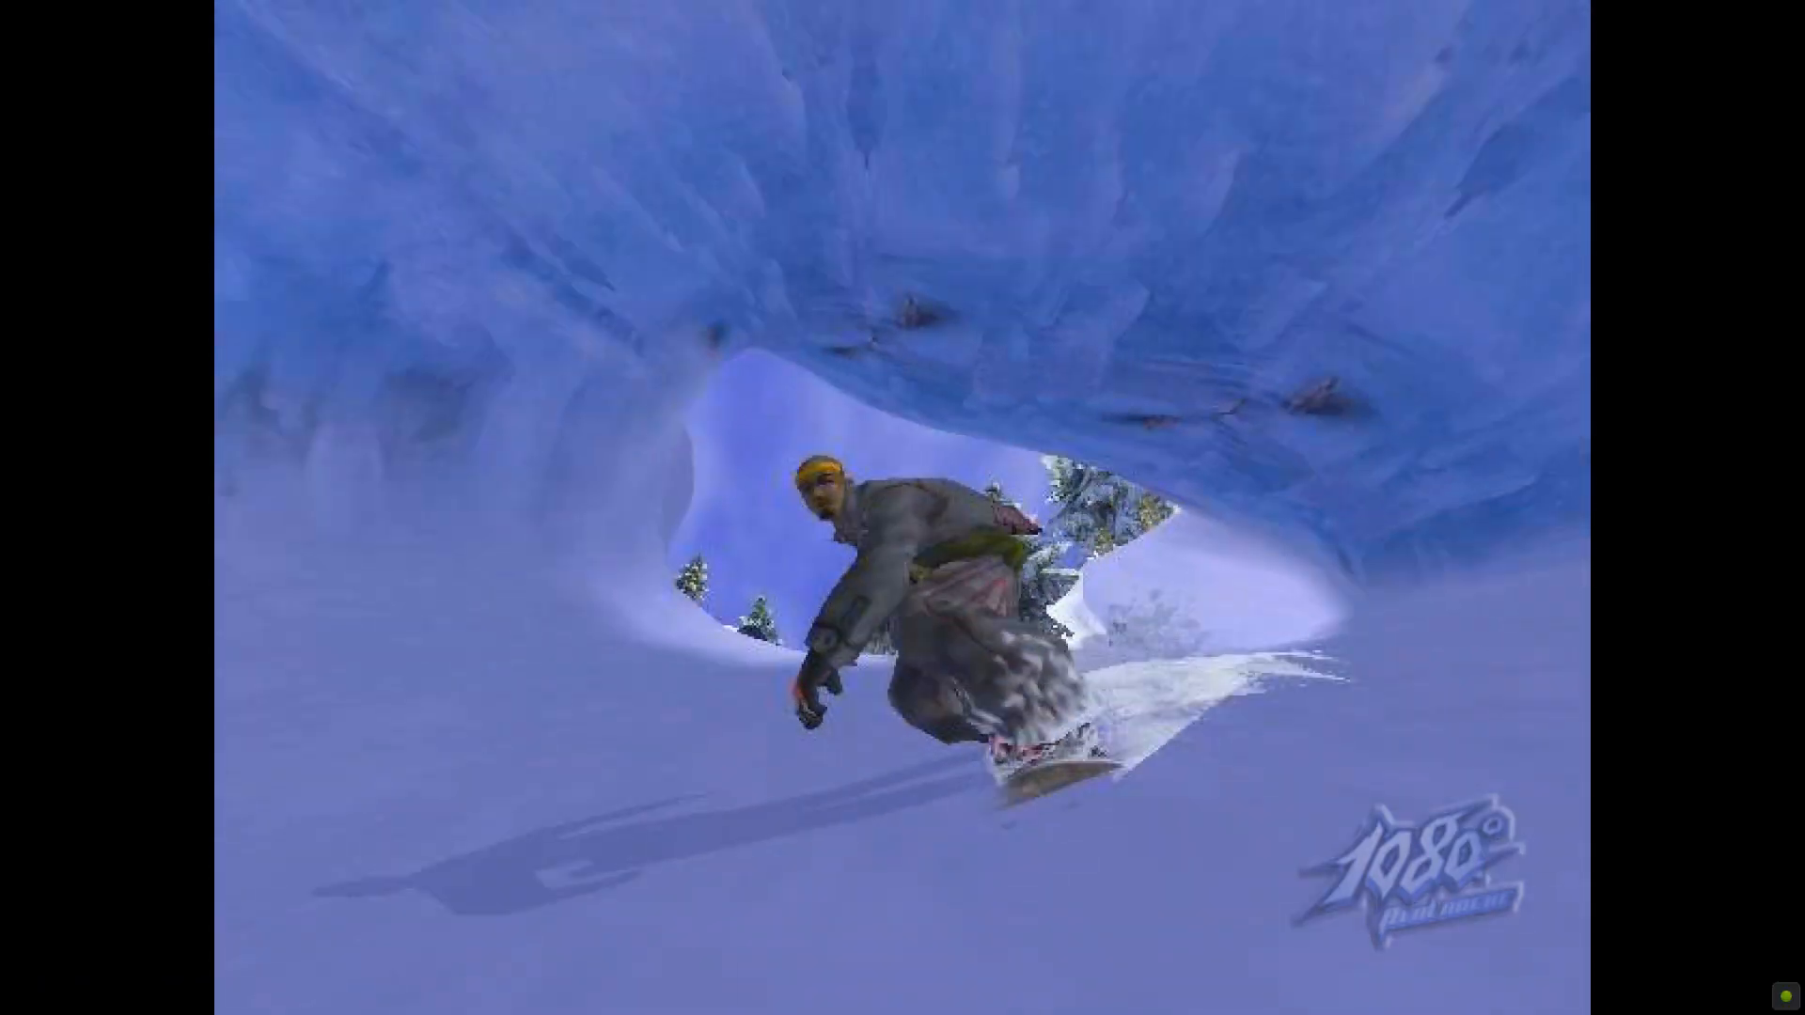